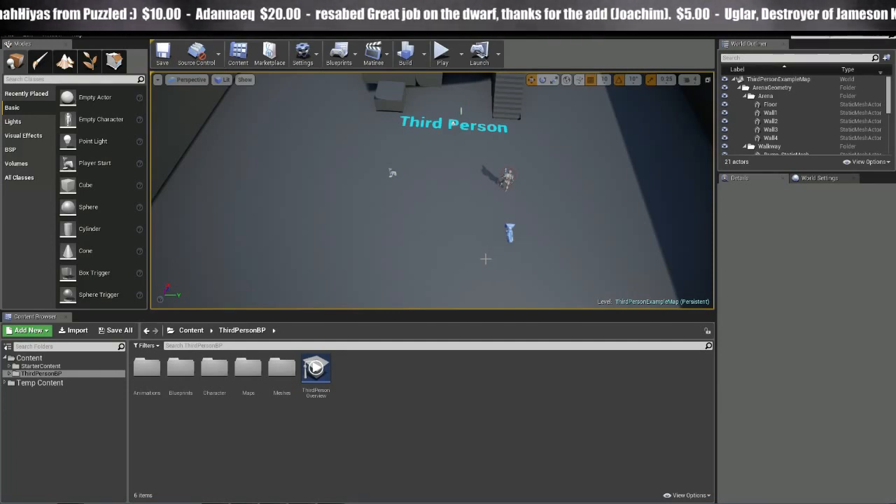
Filter the Content Browser for 'anim' and open ThirdPersonAnimBlueprint
{"action": "left_click", "coordinate": [769, 104]}
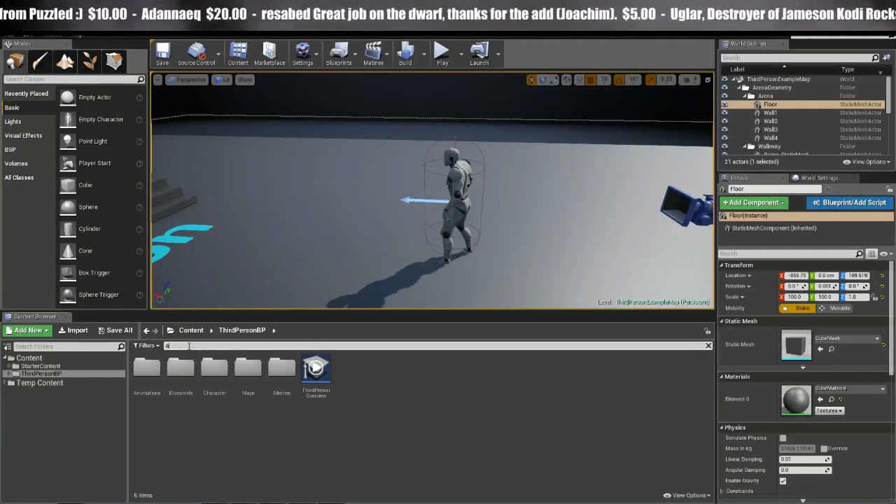
{"action": "type", "text": "anim"}
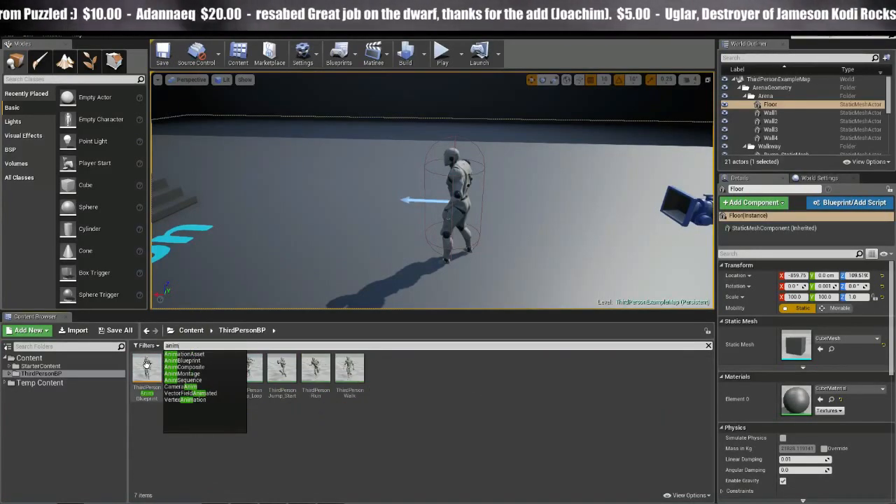
{"action": "double_click", "coordinate": [146, 368]}
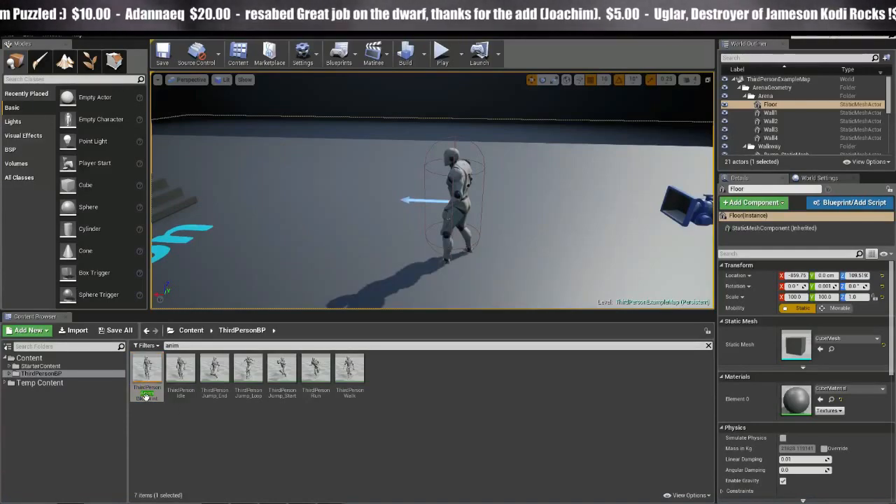
{"action": "double_click", "coordinate": [146, 368]}
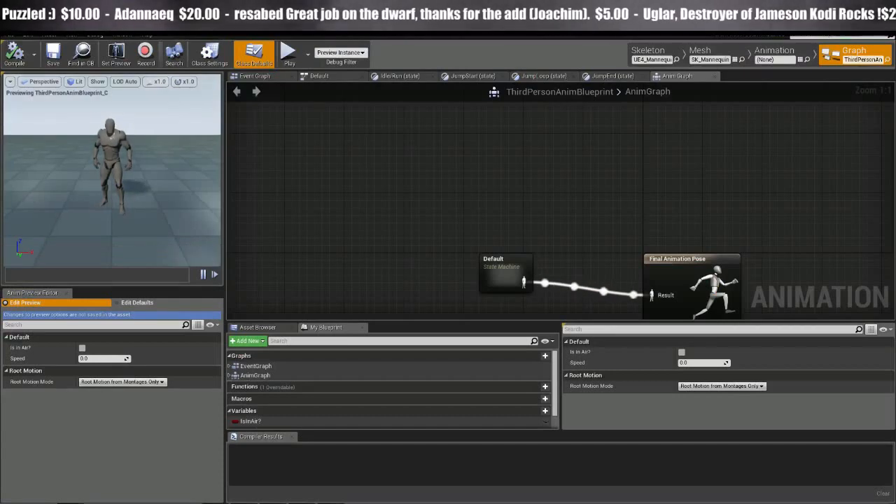
Open ThirdPersonWalk in Animation mode and add a new notify named RightfootPrint
{"action": "left_click", "coordinate": [775, 50]}
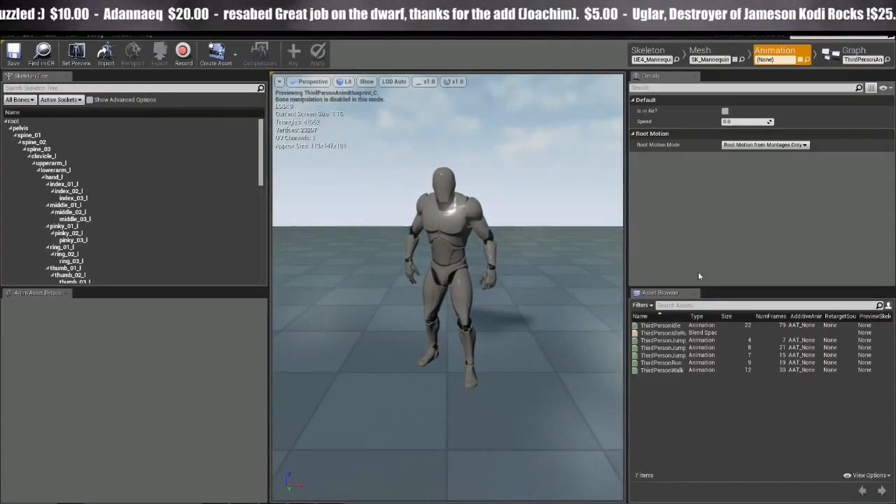
{"action": "double_click", "coordinate": [661, 370]}
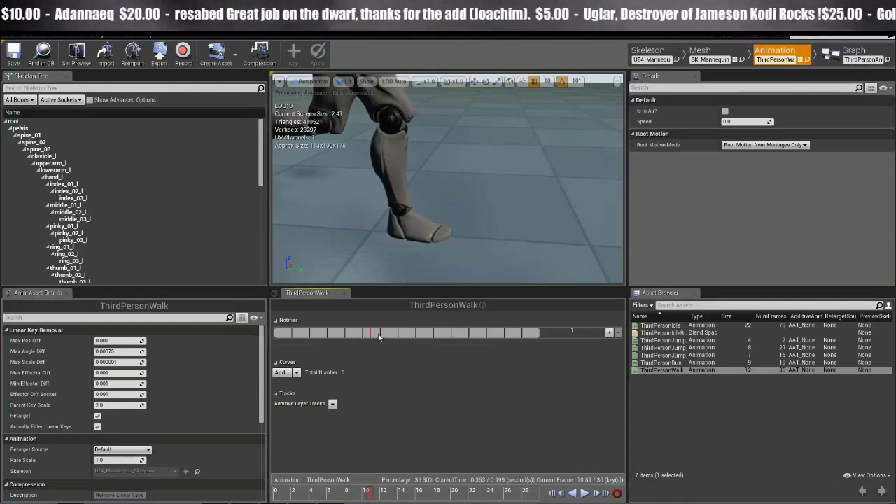
{"action": "right_click", "coordinate": [378, 335]}
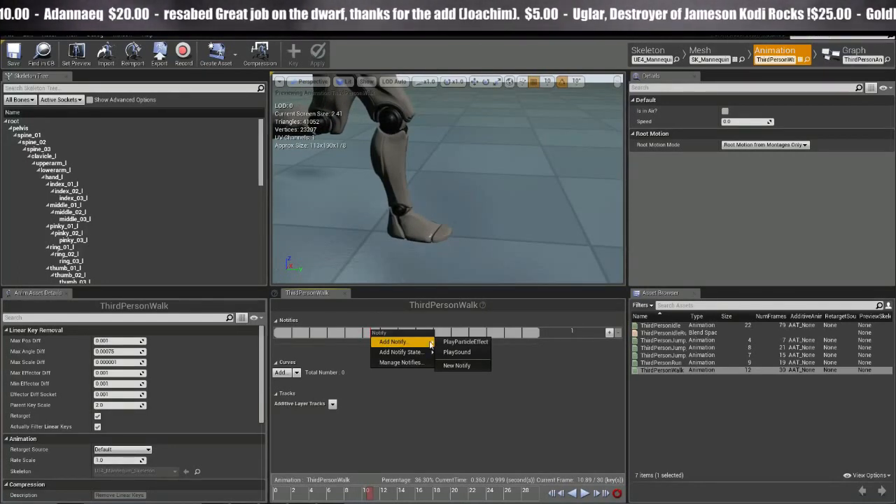
{"action": "left_click", "coordinate": [456, 366]}
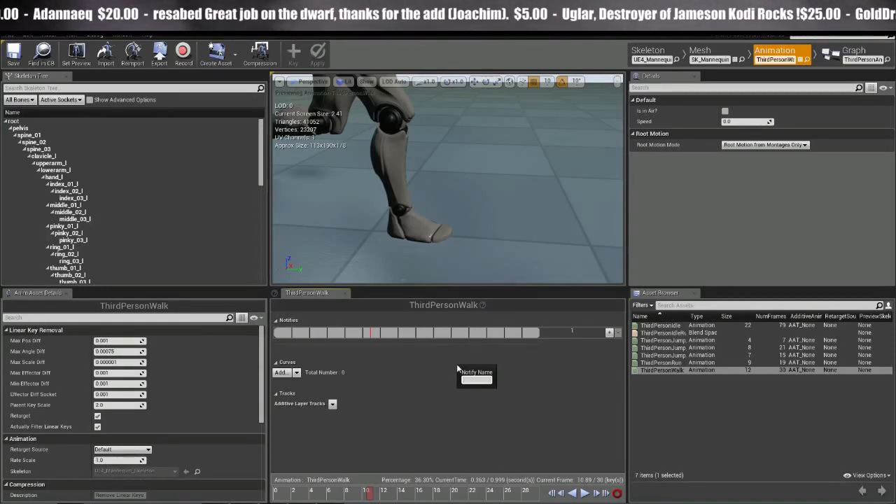
{"action": "type", "text": "Foot"}
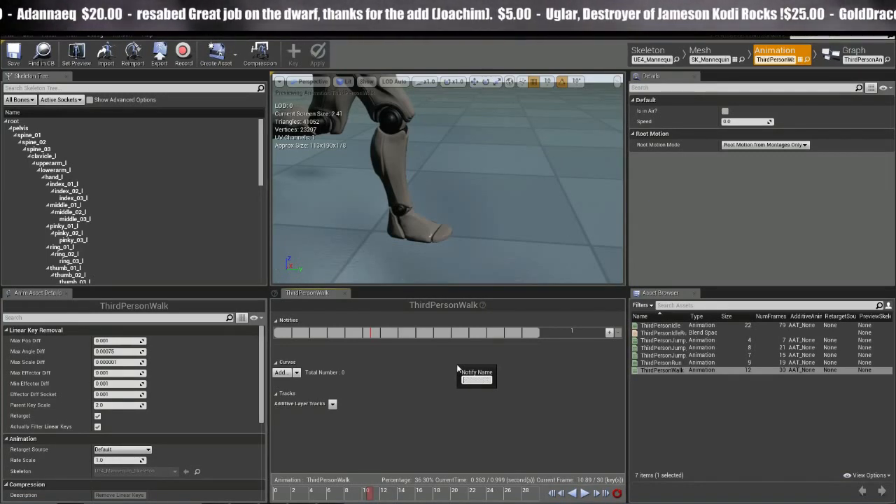
{"action": "type", "text": "Rig"}
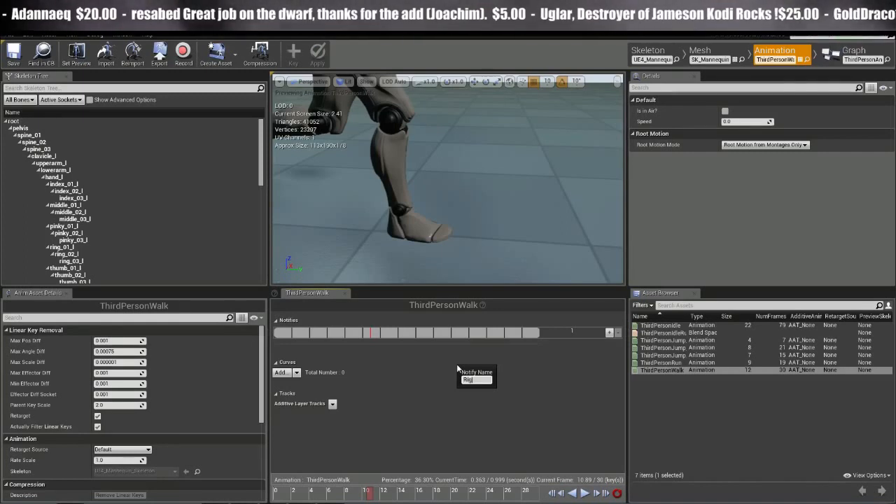
{"action": "type", "text": "RightfootPrint"}
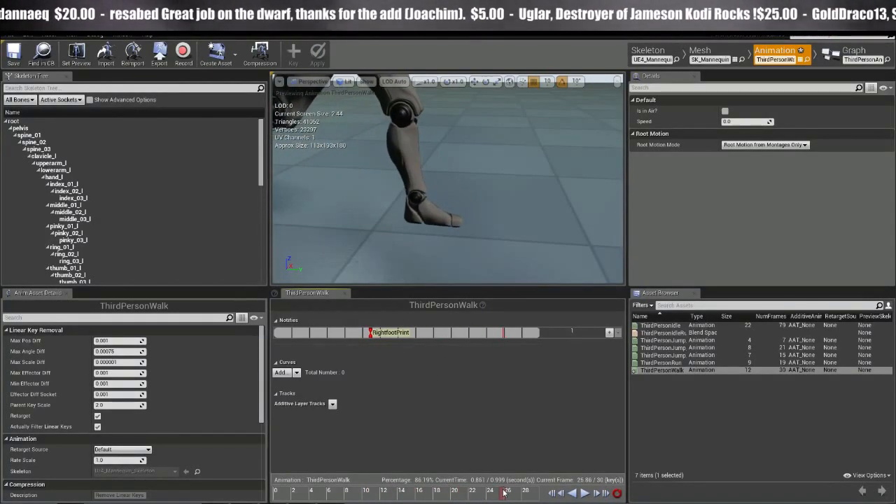
Bring up the notify menu at the left-foot contact on the walk timeline
{"action": "right_click", "coordinate": [504, 332]}
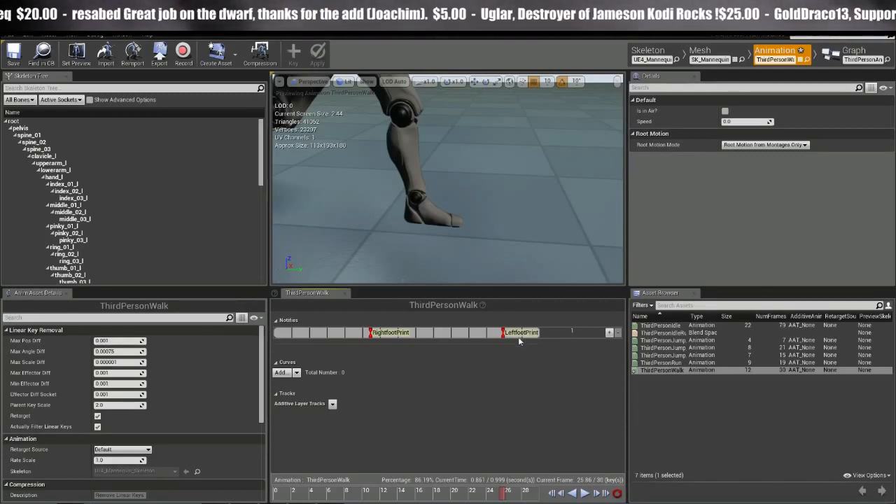
{"action": "mouse_move", "coordinate": [477, 358]}
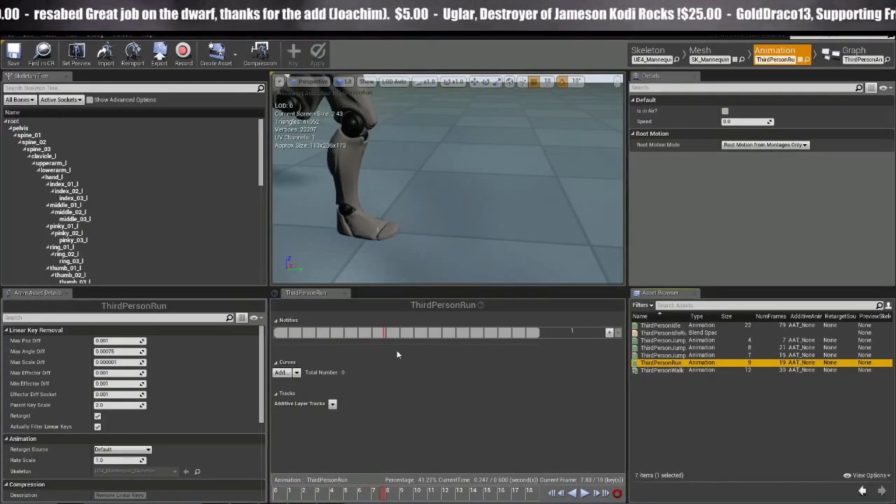
Place RightfootPrint on ThirdPersonRun, then scrub to the left-foot contact for the next notify
{"action": "right_click", "coordinate": [384, 333]}
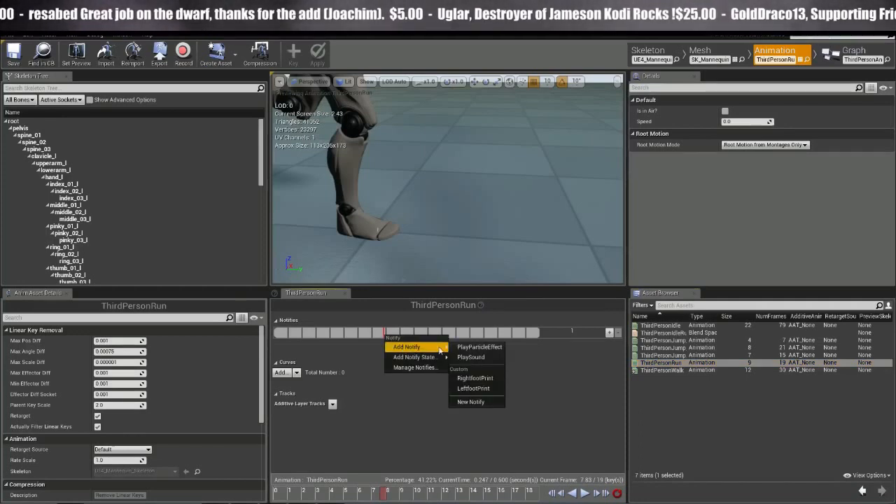
{"action": "mouse_move", "coordinate": [476, 378]}
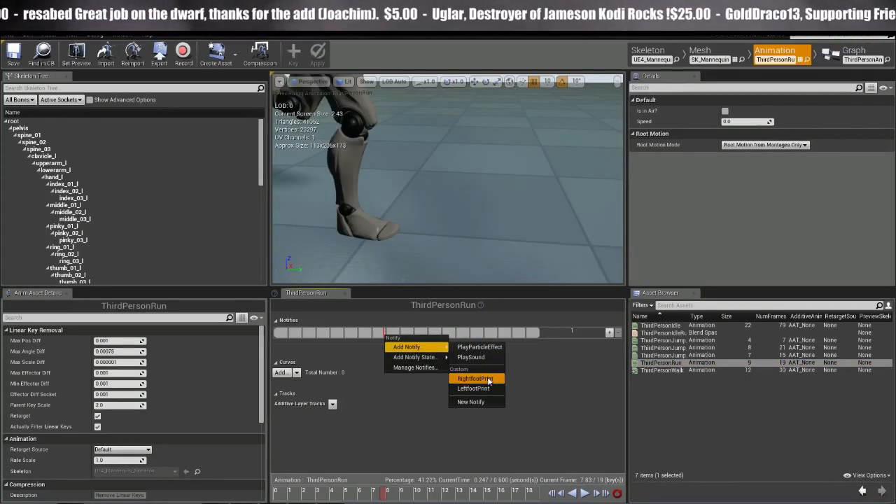
{"action": "left_click", "coordinate": [473, 378]}
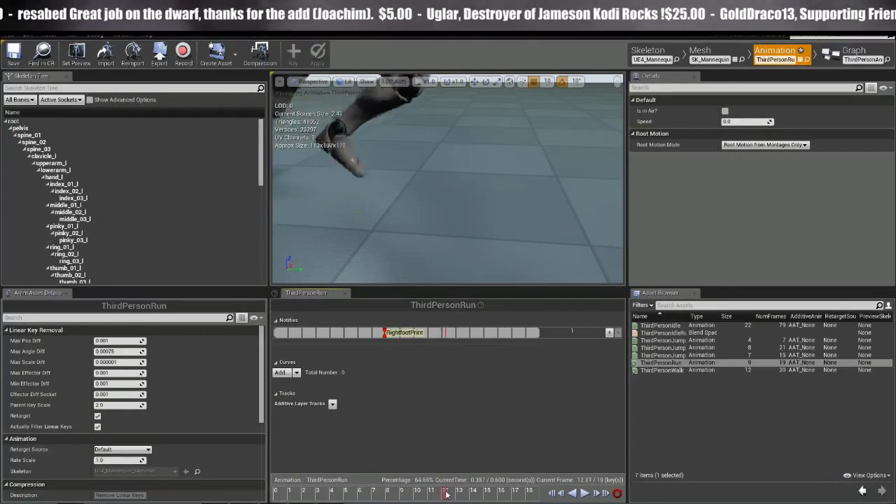
{"action": "left_click", "coordinate": [520, 493]}
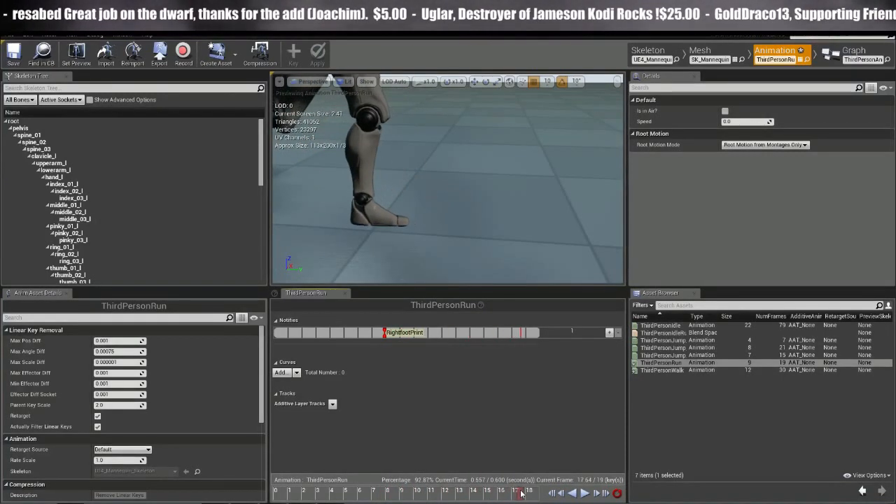
{"action": "right_click", "coordinate": [525, 332]}
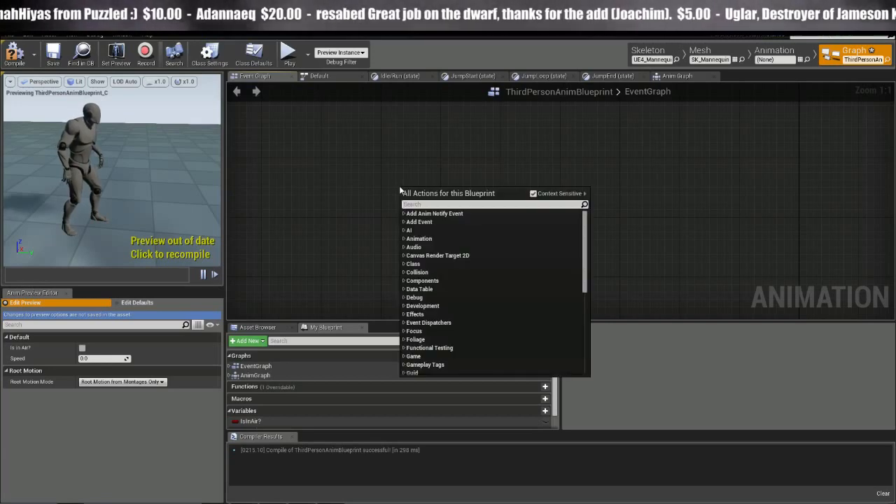
Add AnimNotify_RightfootPrint and AnimNotify_LeftfootPrint event nodes, then reopen an animation asset
{"action": "type", "text": "right"}
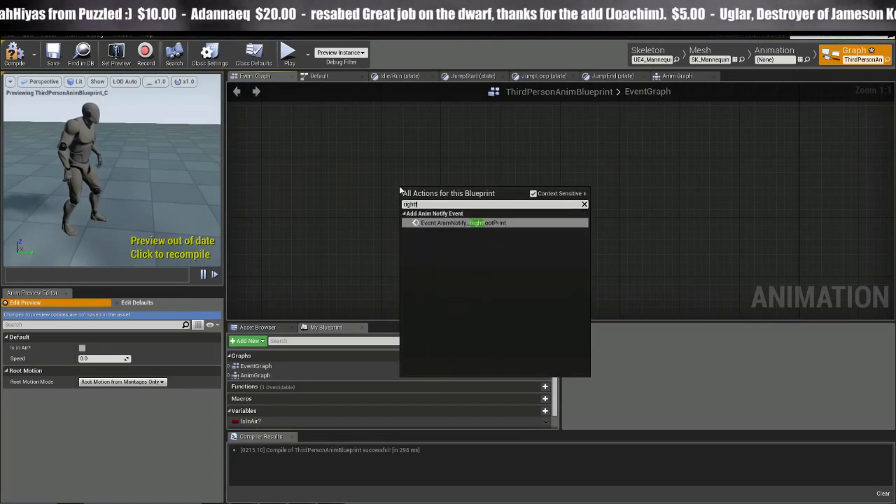
{"action": "left_click", "coordinate": [462, 222]}
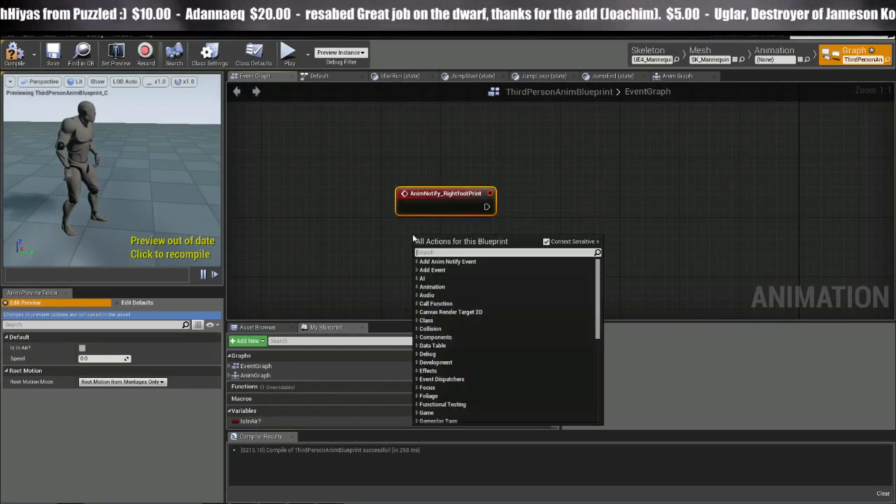
{"action": "type", "text": "leftfoot"}
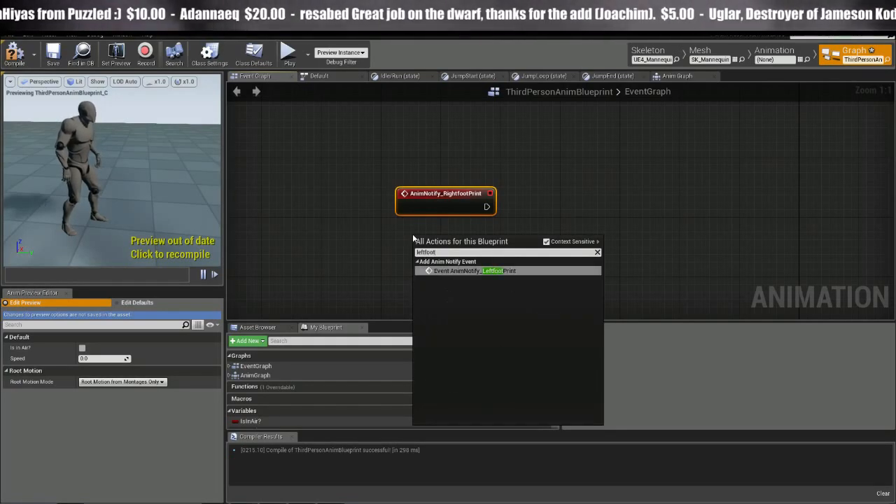
{"action": "left_click", "coordinate": [474, 270]}
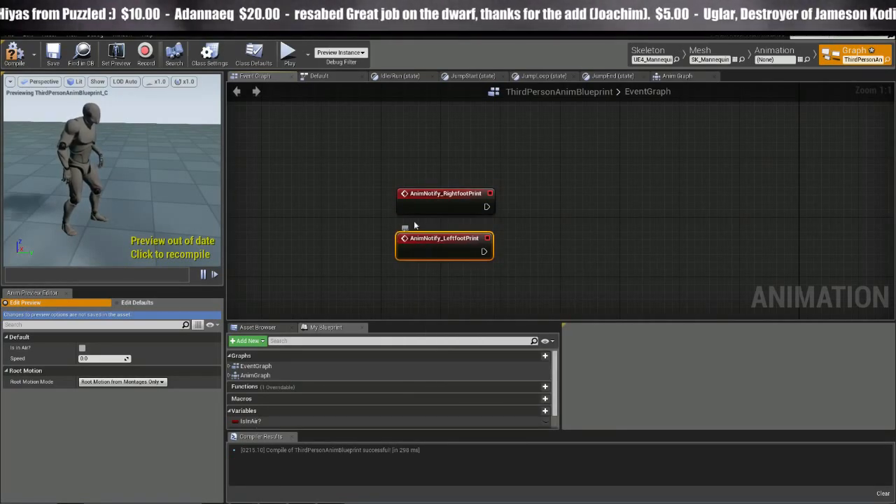
{"action": "left_click", "coordinate": [773, 53]}
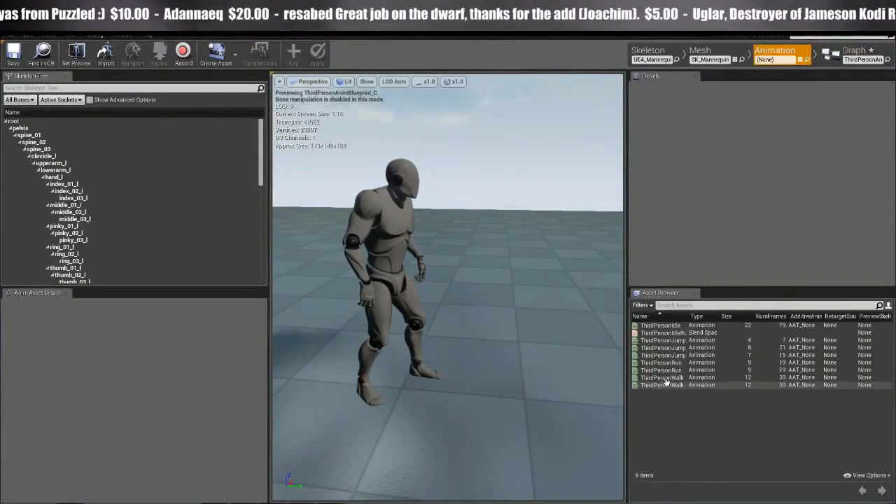
{"action": "double_click", "coordinate": [658, 377]}
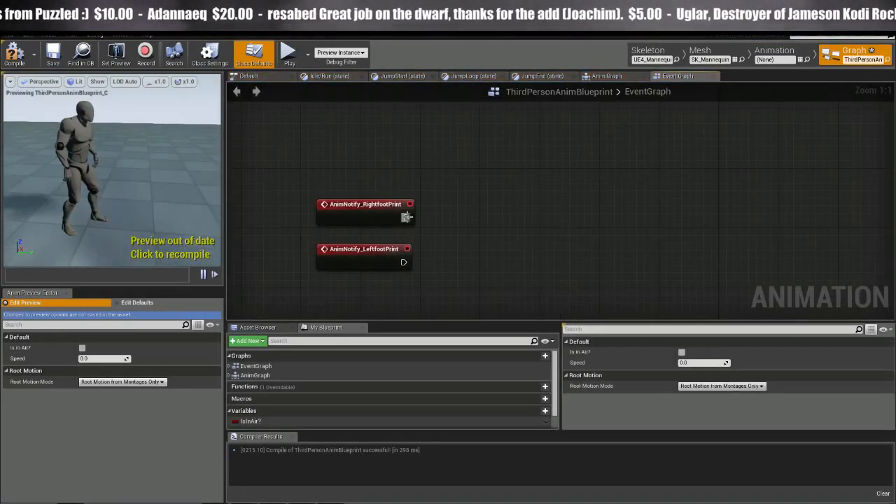
Attach Print String nodes printing 'right' and 'left' to the notify events, compile, and play
{"action": "left_click_drag", "start_coordinate": [407, 217], "coordinate": [487, 230]}
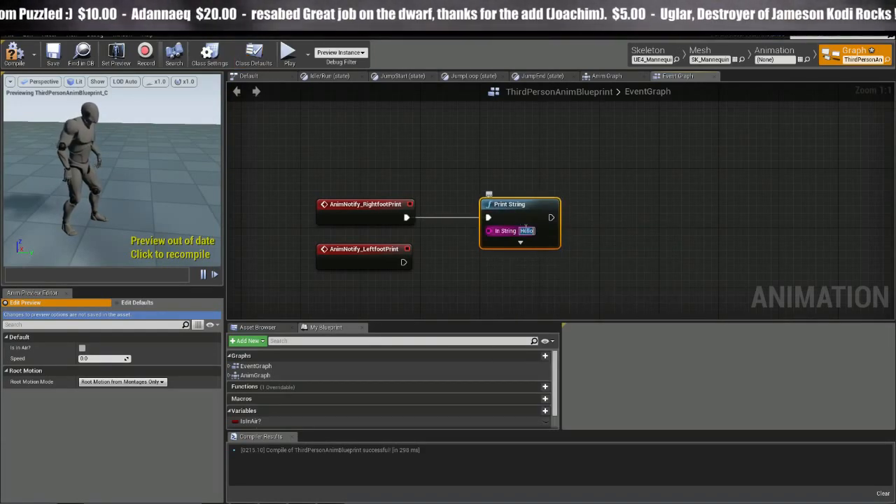
{"action": "type", "text": "right"}
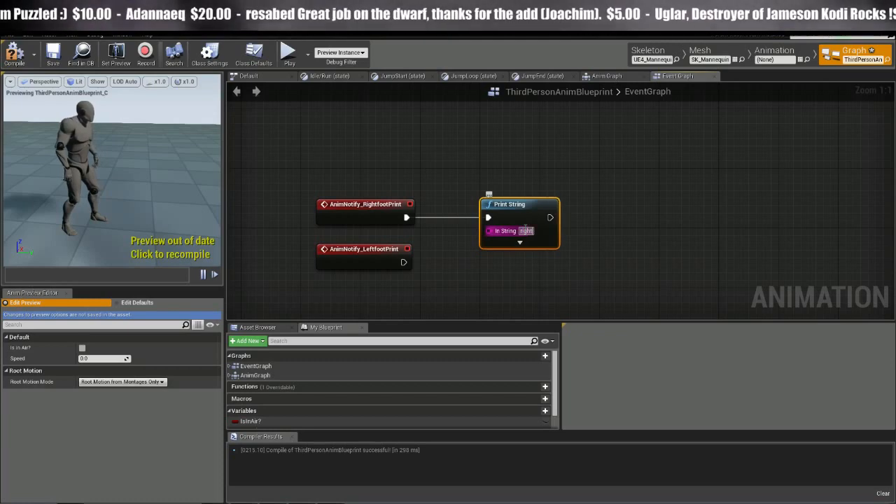
{"action": "left_click_drag", "start_coordinate": [404, 262], "coordinate": [473, 280]}
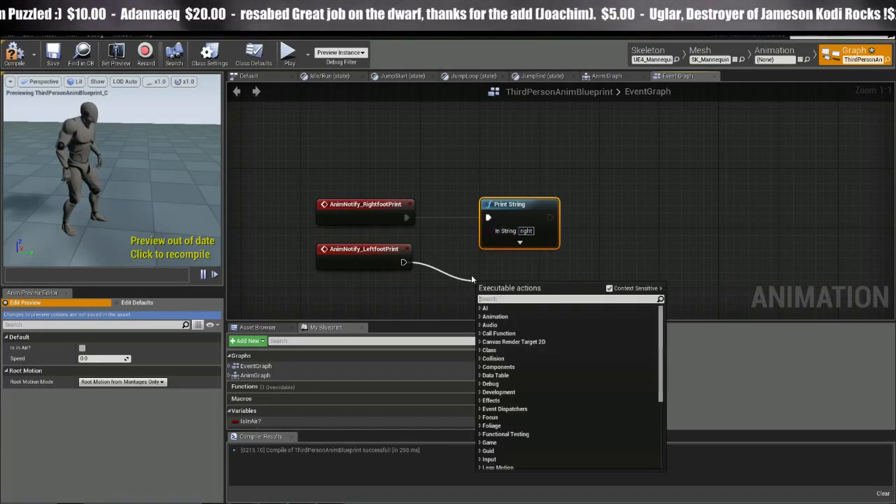
{"action": "type", "text": "print"}
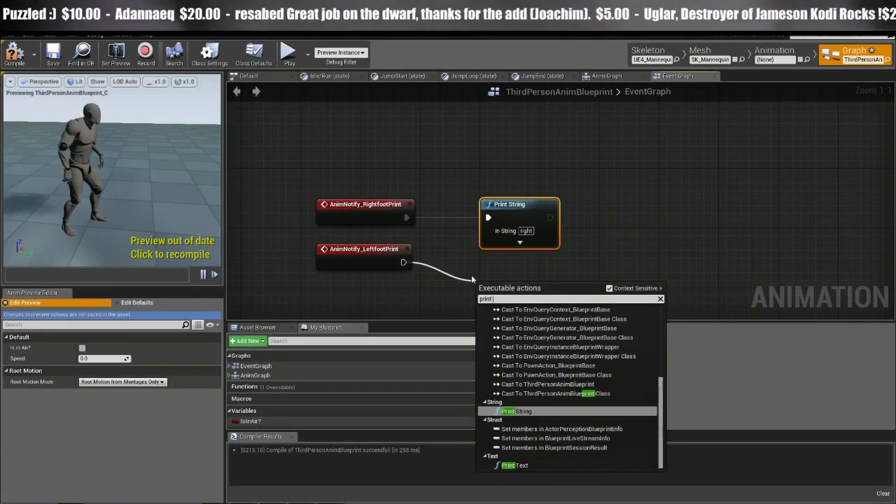
{"action": "left_click", "coordinate": [512, 411]}
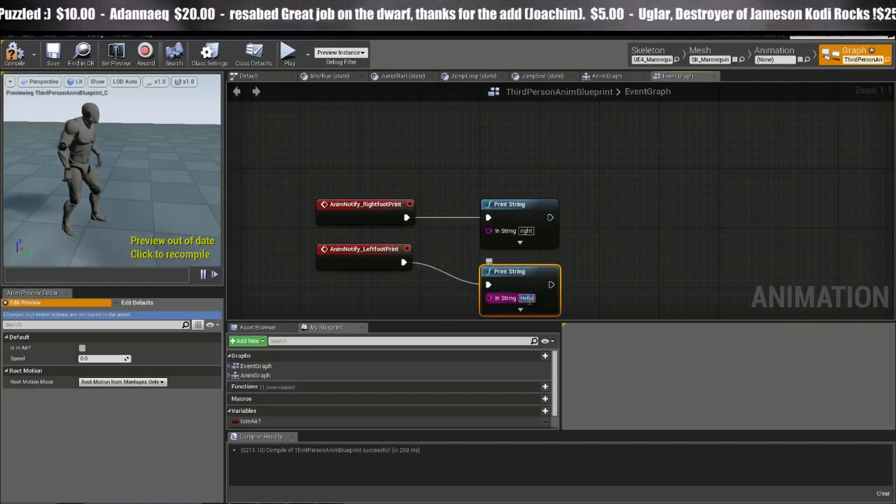
{"action": "type", "text": "left"}
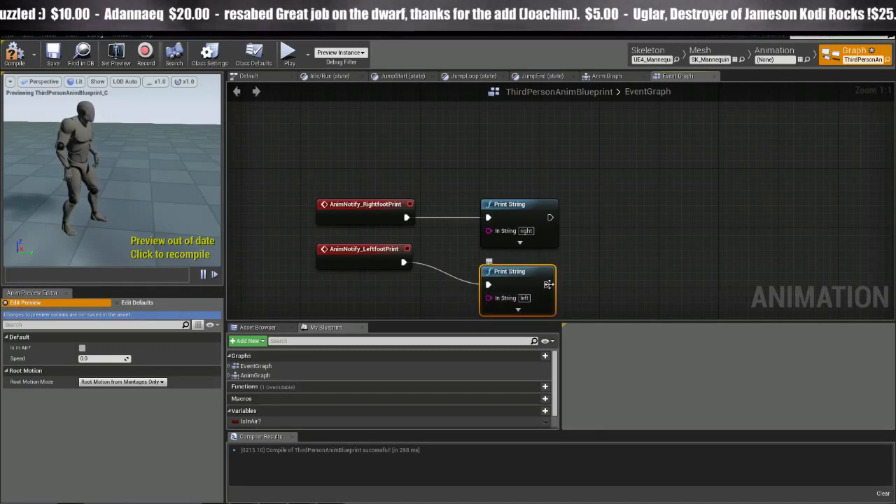
{"action": "left_click", "coordinate": [289, 55]}
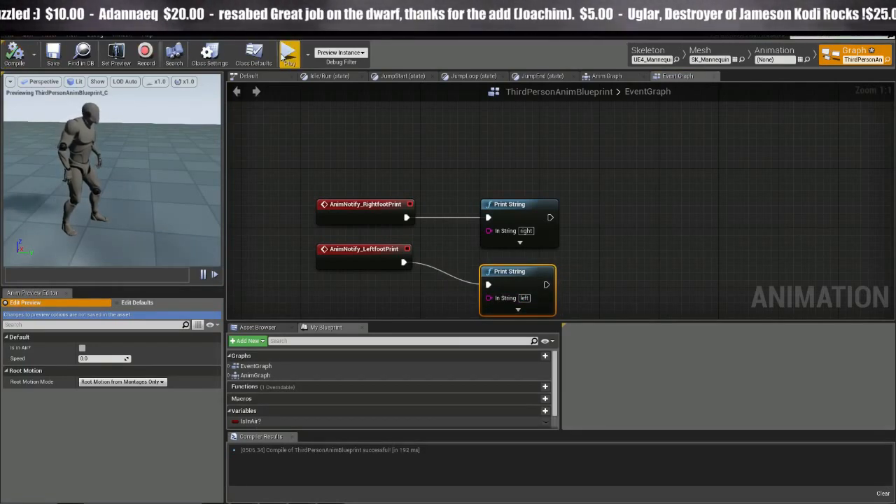
{"action": "left_click", "coordinate": [287, 55]}
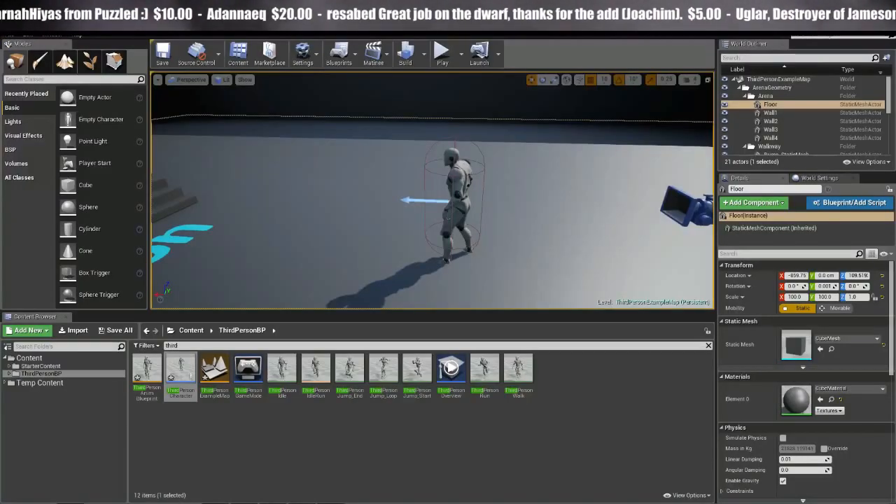
Open ThirdPersonCharacter and add custom events RightFootPrint_Trigger and LeftFootPrint_Trigger, stacked together
{"action": "double_click", "coordinate": [179, 368]}
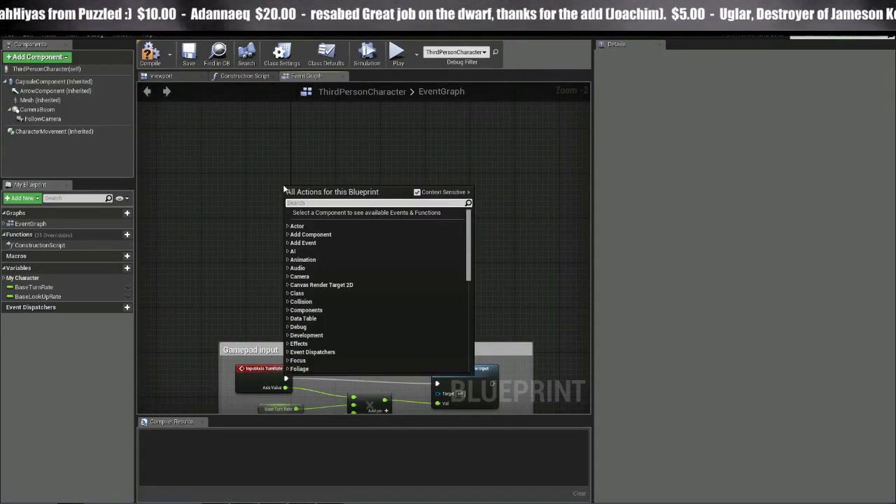
{"action": "type", "text": "custom even"}
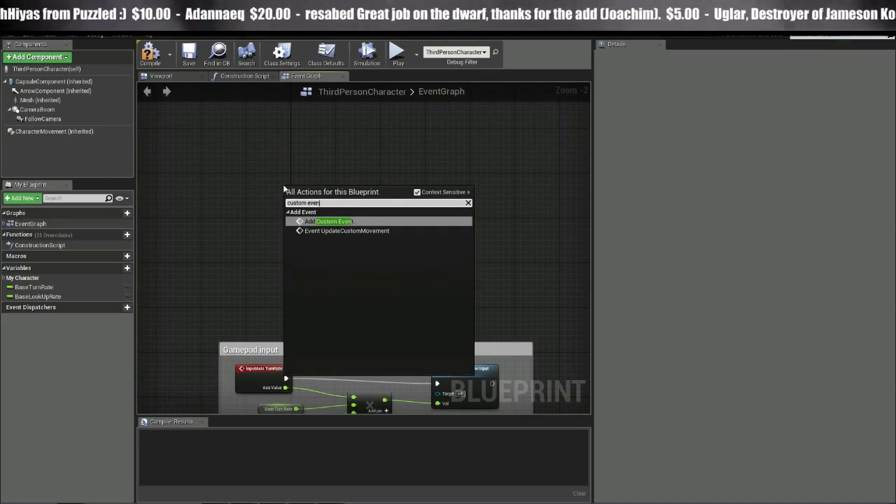
{"action": "left_click", "coordinate": [332, 220]}
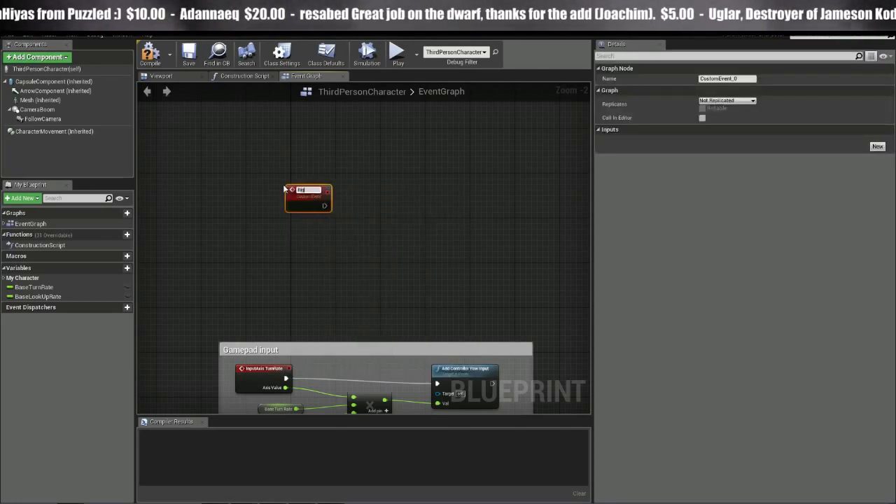
{"action": "type", "text": "RightFootPrint_Trigger"}
{"action": "type", "text": "custom"}
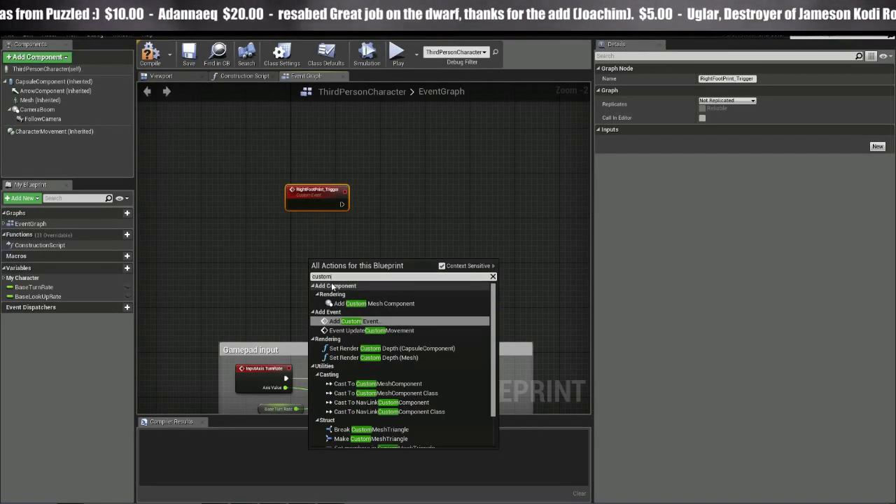
{"action": "left_click", "coordinate": [347, 321]}
{"action": "type", "text": "LeftFootPrint_Trigg"}
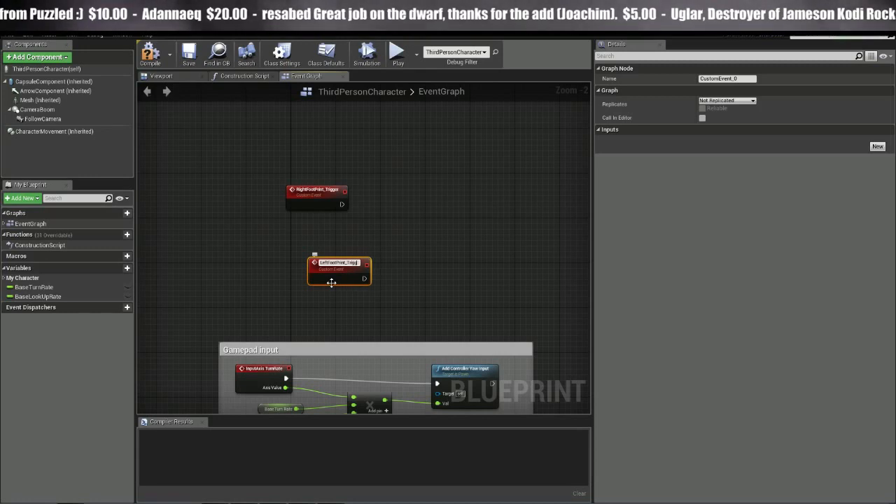
{"action": "left_click_drag", "start_coordinate": [340, 273], "coordinate": [315, 241]}
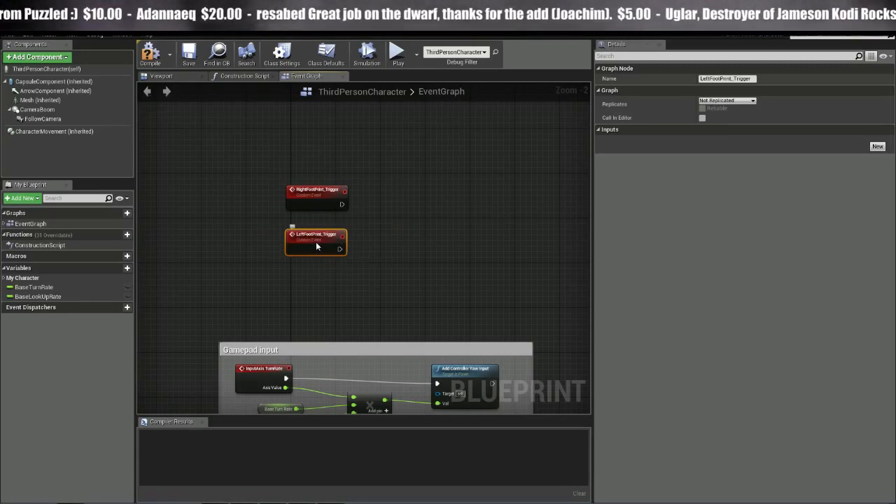
{"action": "left_click", "coordinate": [147, 55]}
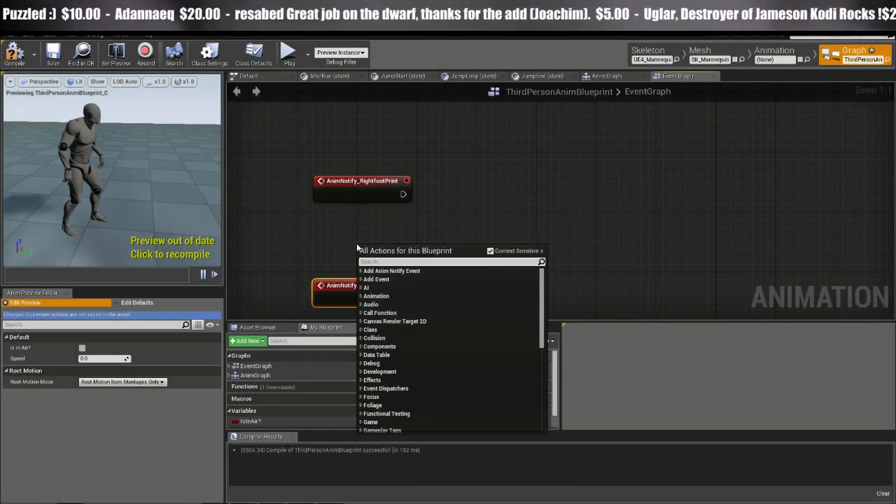
Add Get Player Pawn and cast it to ThirdPersonCharacter
{"action": "type", "text": "get player"}
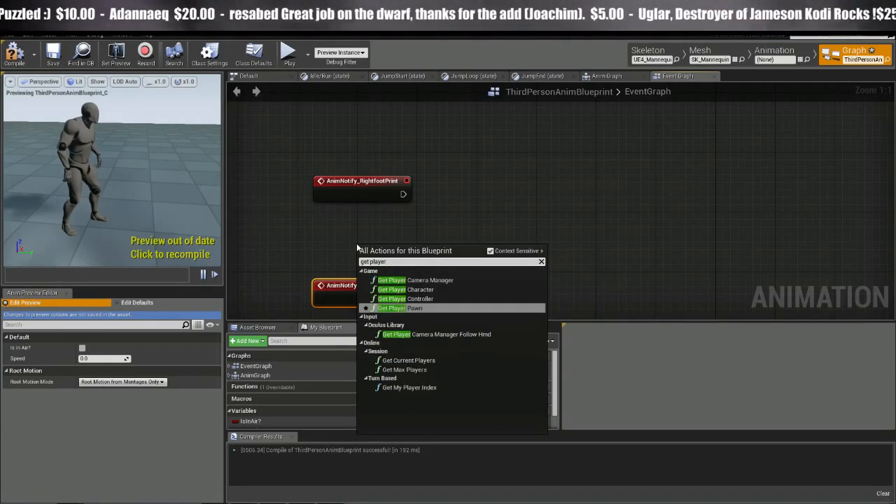
{"action": "mouse_move", "coordinate": [412, 298]}
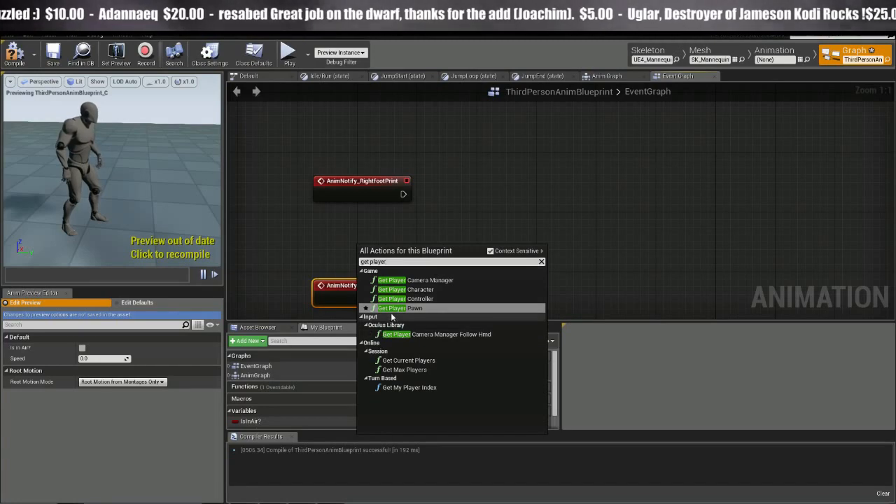
{"action": "left_click", "coordinate": [391, 307]}
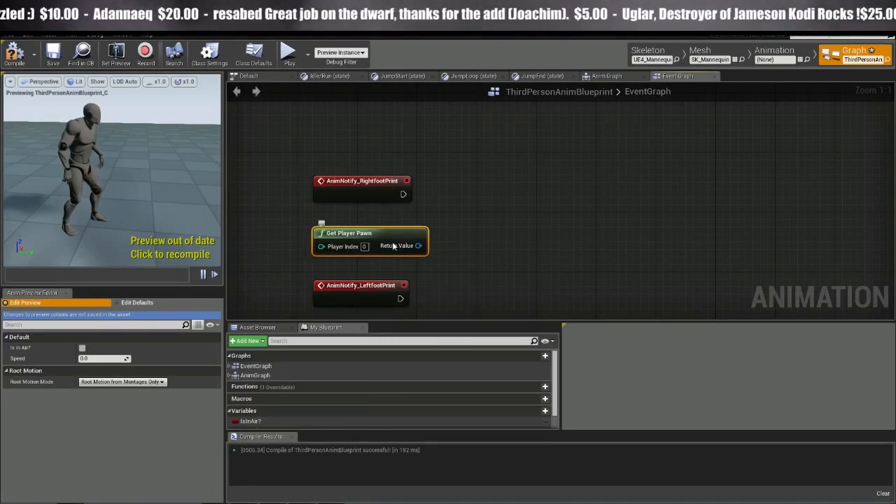
{"action": "left_click_drag", "start_coordinate": [419, 246], "coordinate": [507, 174]}
{"action": "type", "text": "cast t"}
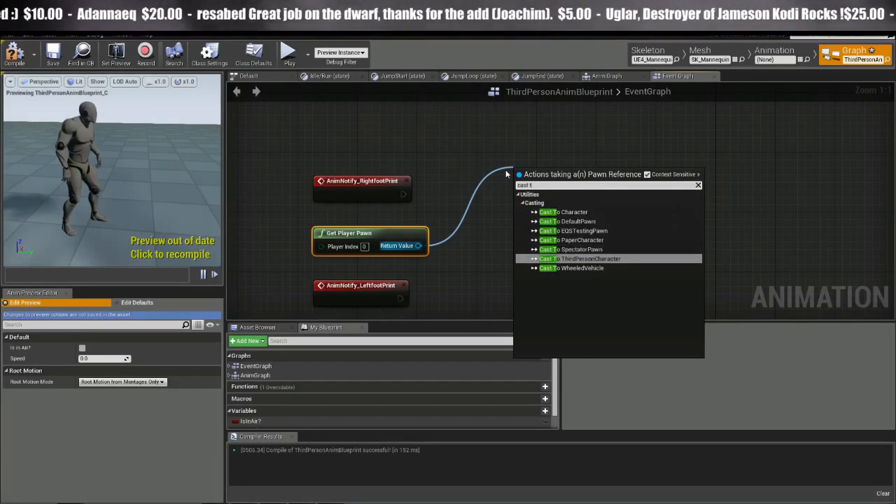
{"action": "left_click", "coordinate": [567, 258]}
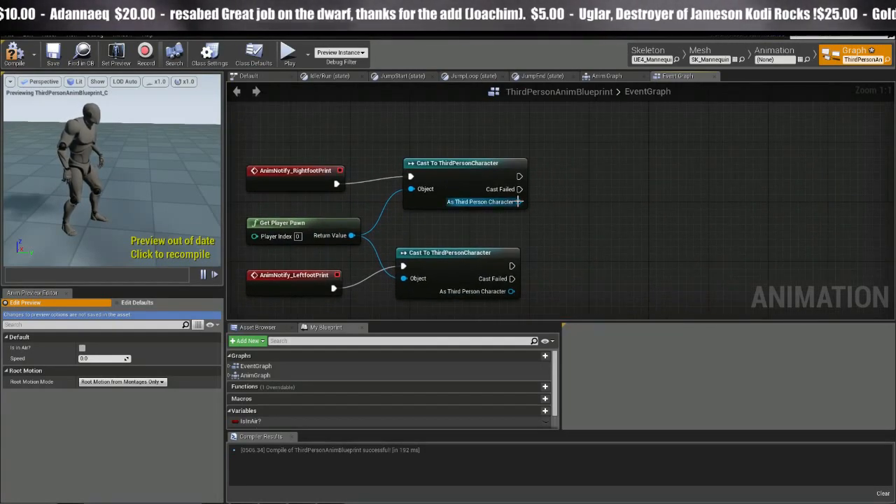
Call Right Foot Print Trigger and Left Foot Print Trigger from the cast character outputs
{"action": "left_click_drag", "start_coordinate": [519, 202], "coordinate": [574, 199]}
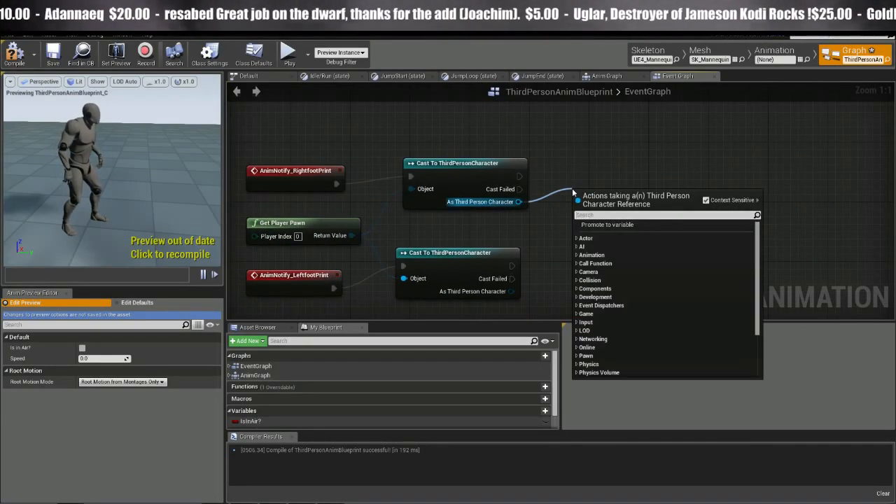
{"action": "type", "text": "right"}
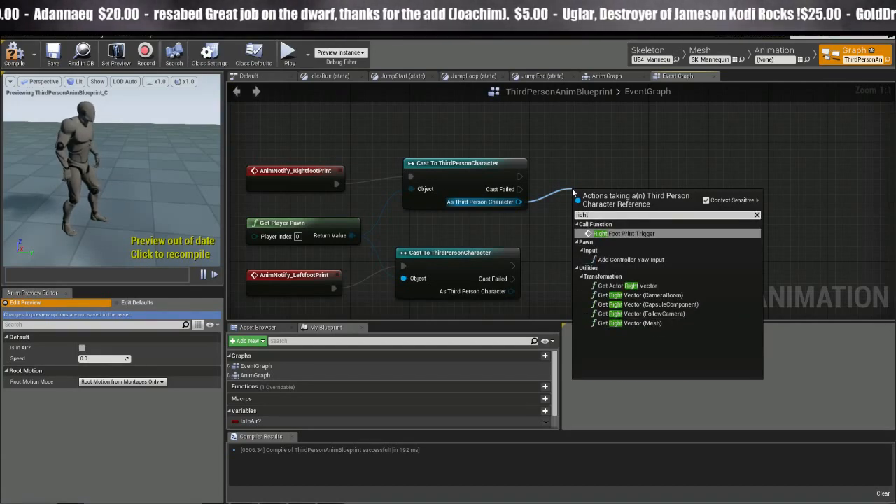
{"action": "left_click", "coordinate": [623, 233]}
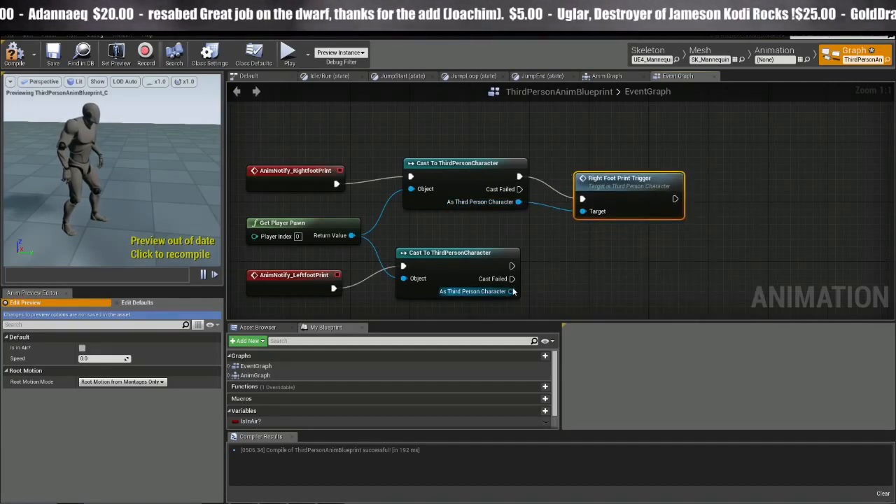
{"action": "left_click_drag", "start_coordinate": [513, 291], "coordinate": [570, 273]}
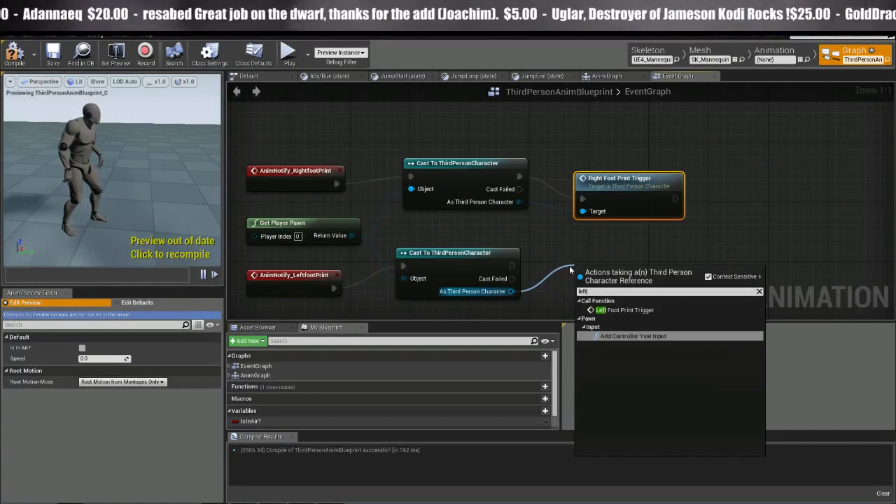
{"action": "left_click", "coordinate": [622, 310]}
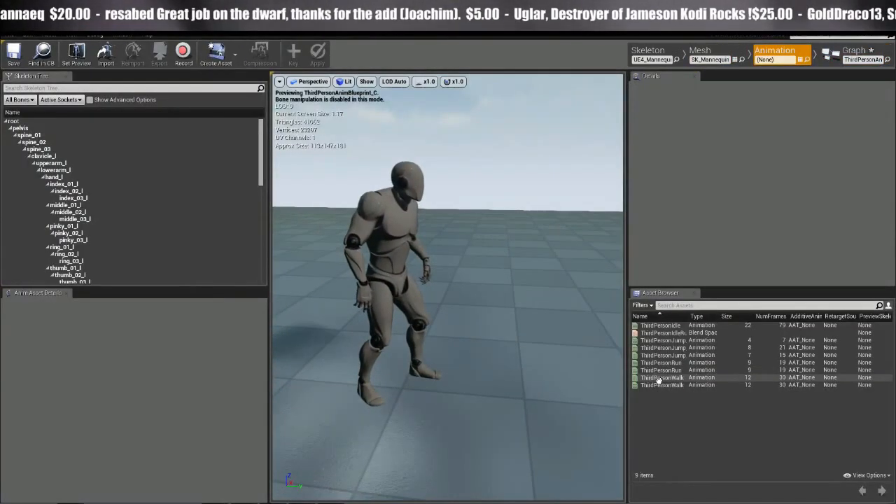
Open the ThirdPersonWalk animation to check it
{"action": "double_click", "coordinate": [662, 385]}
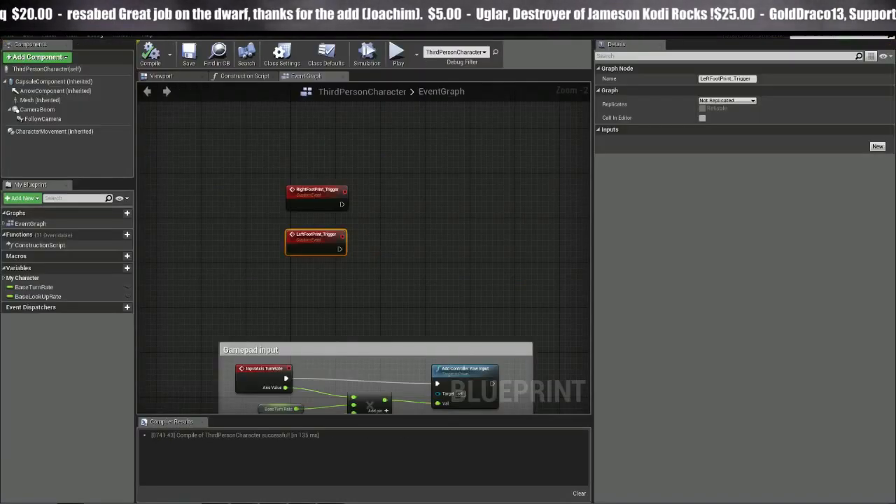
Connect a Print String to RightFootPrint_Trigger, then play-test the level
{"action": "left_click", "coordinate": [316, 194]}
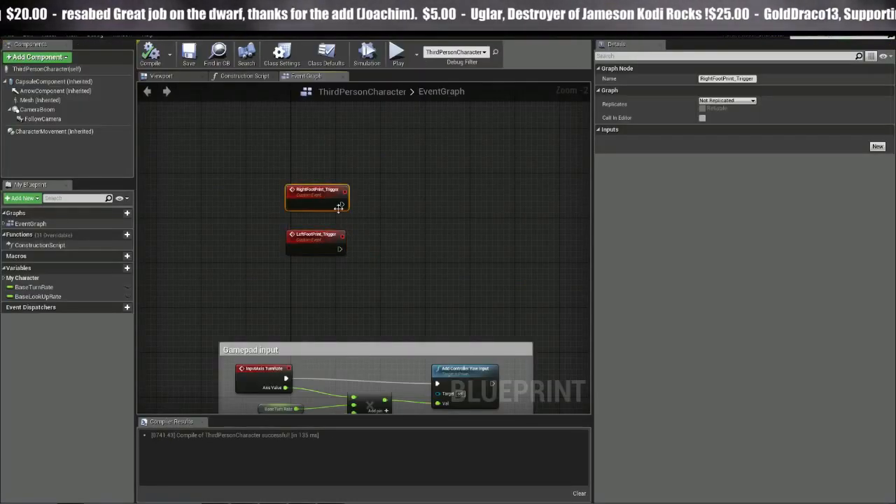
{"action": "left_click_drag", "start_coordinate": [341, 203], "coordinate": [437, 208]}
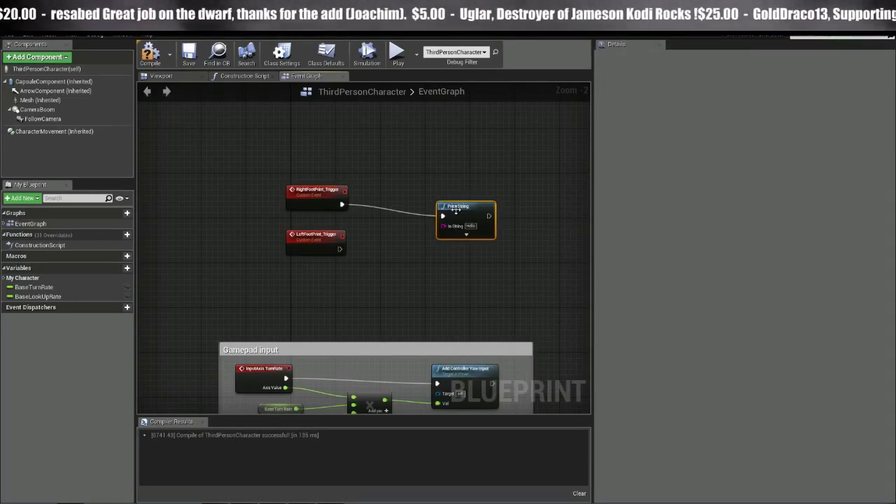
{"action": "left_click_drag", "start_coordinate": [465, 206], "coordinate": [427, 198]}
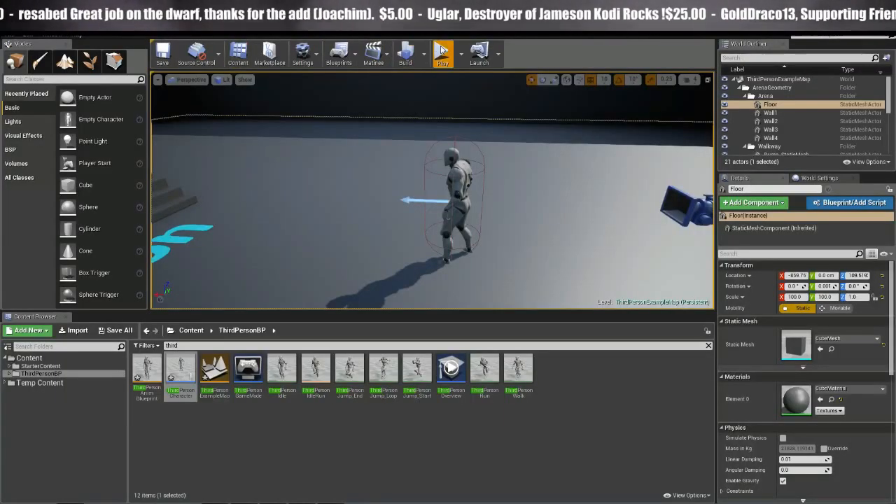
{"action": "left_click", "coordinate": [443, 54]}
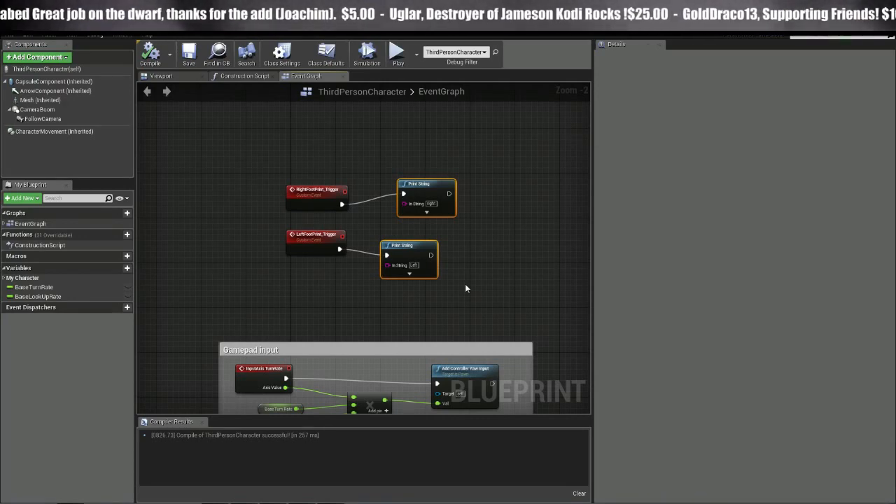
{"action": "scroll", "scroll_direction": "up", "scroll_amount": 3}
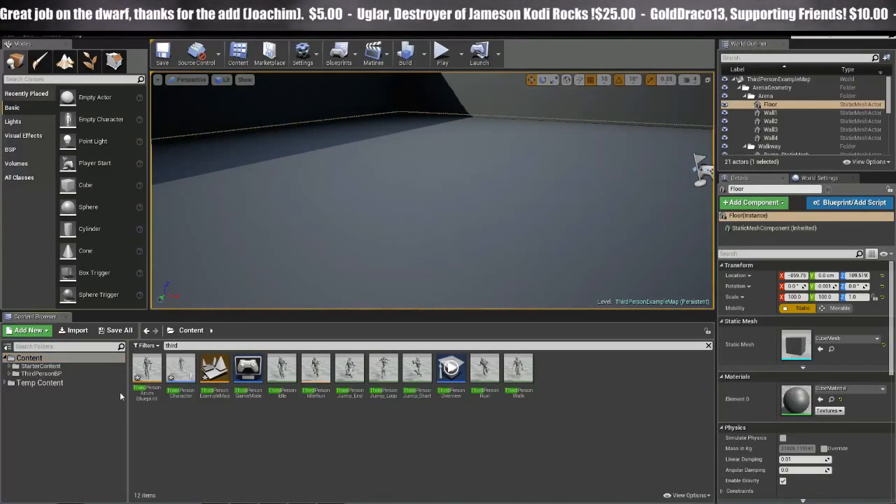
Import the foot image, make a foot_Mat material from it, and open it
{"action": "left_click", "coordinate": [73, 330]}
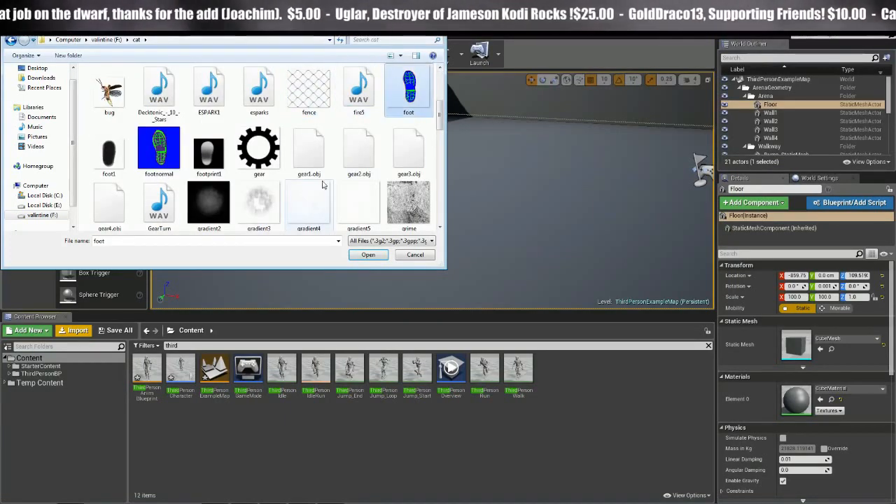
{"action": "left_click", "coordinate": [367, 254]}
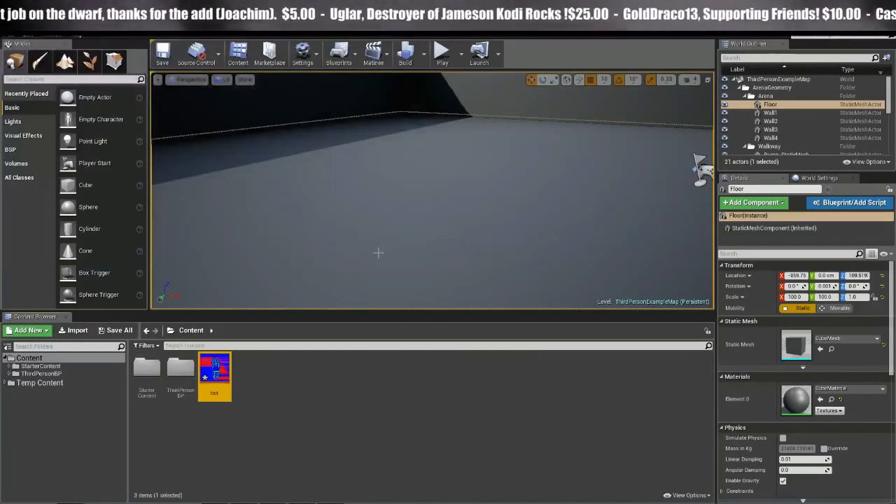
{"action": "right_click", "coordinate": [215, 371]}
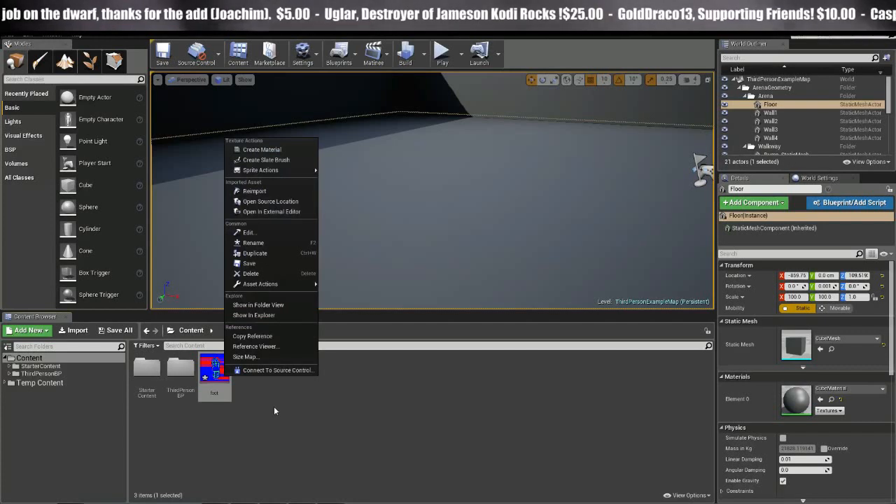
{"action": "left_click", "coordinate": [263, 149]}
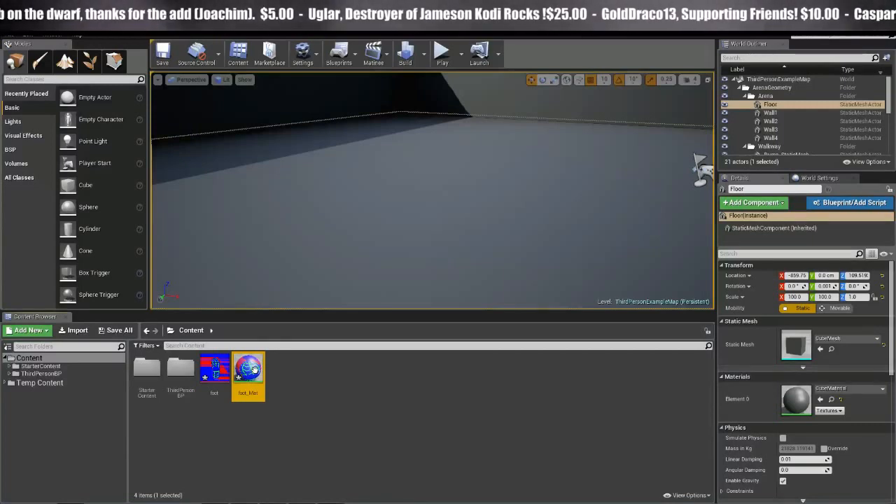
{"action": "double_click", "coordinate": [248, 368]}
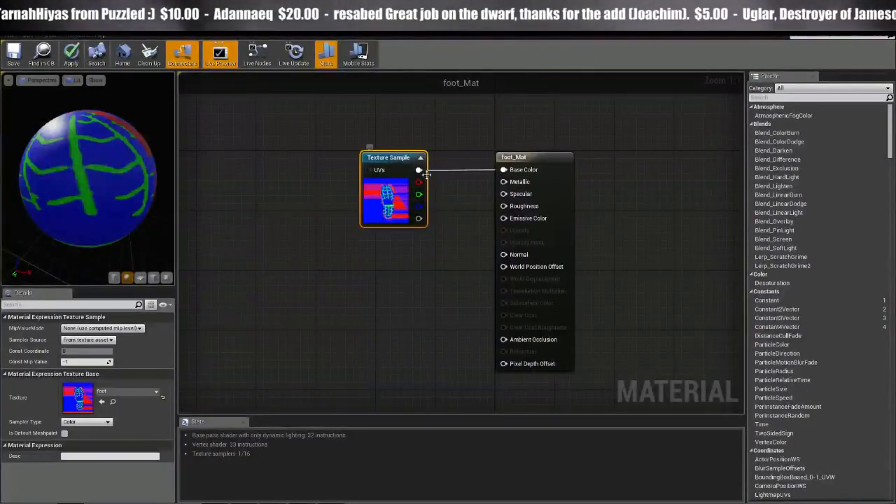
Set foot_Mat's material domain to Deferred Decal
{"action": "left_click", "coordinate": [534, 157]}
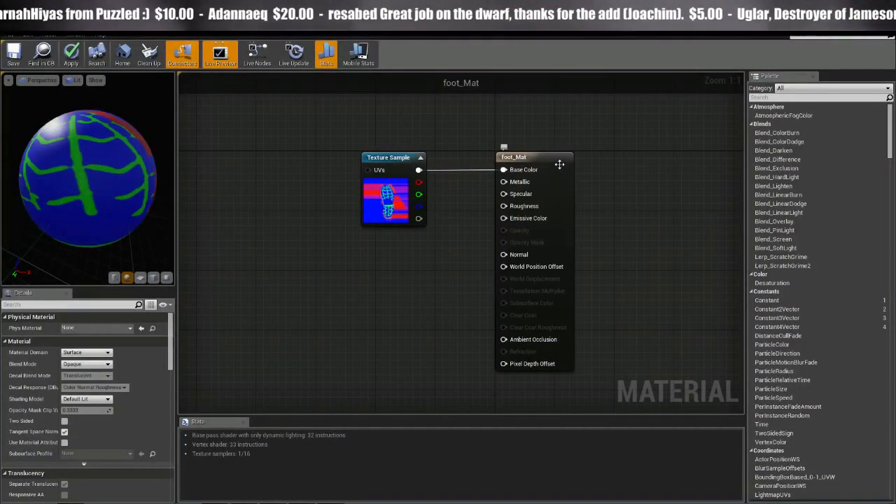
{"action": "left_click", "coordinate": [534, 156]}
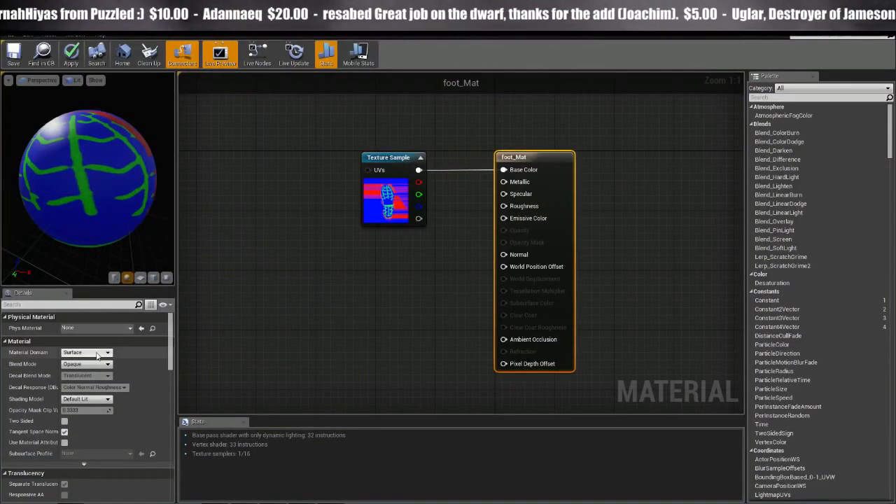
{"action": "left_click", "coordinate": [108, 353]}
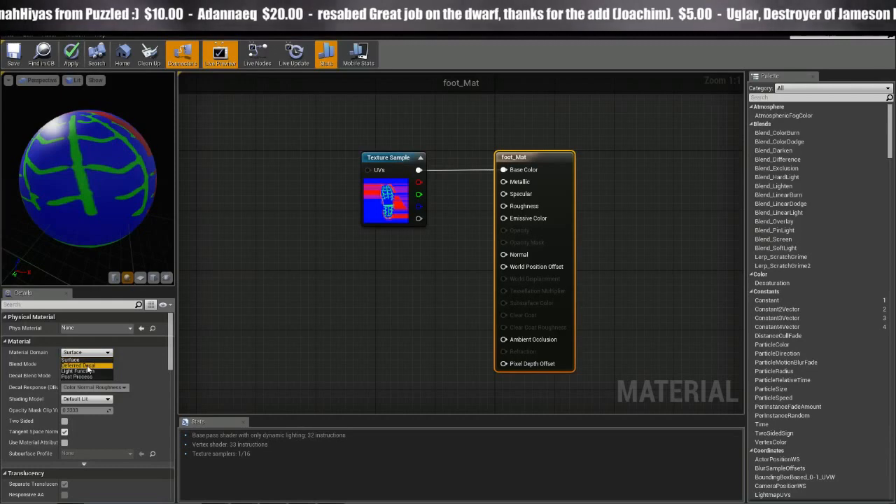
{"action": "left_click", "coordinate": [77, 364]}
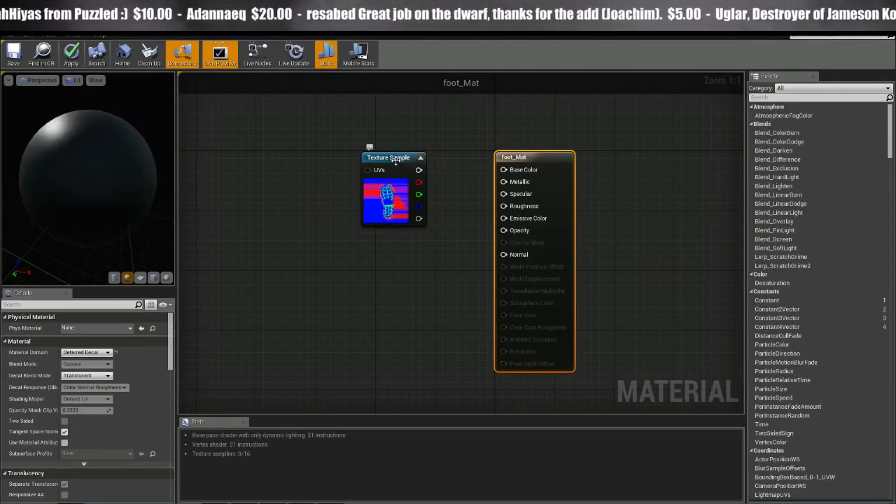
Reposition the texture sample and feed its green channel times 0.2 into Roughness
{"action": "left_click", "coordinate": [394, 157]}
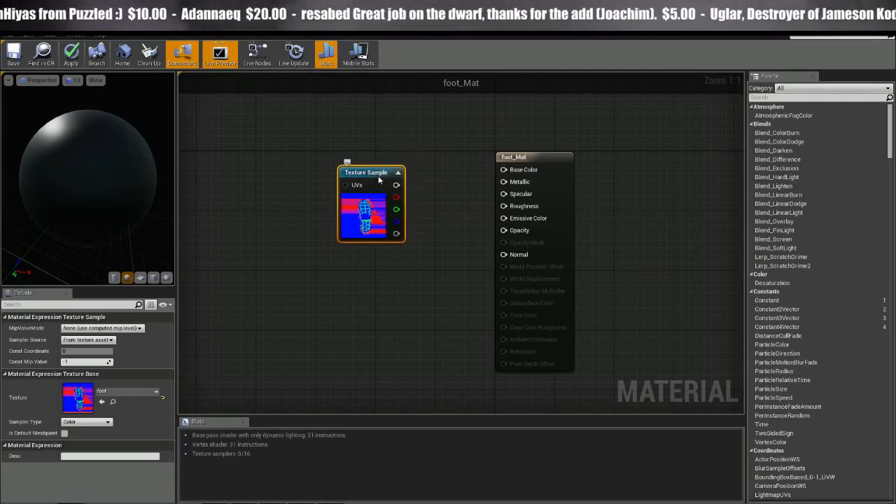
{"action": "left_click_drag", "start_coordinate": [371, 172], "coordinate": [349, 202]}
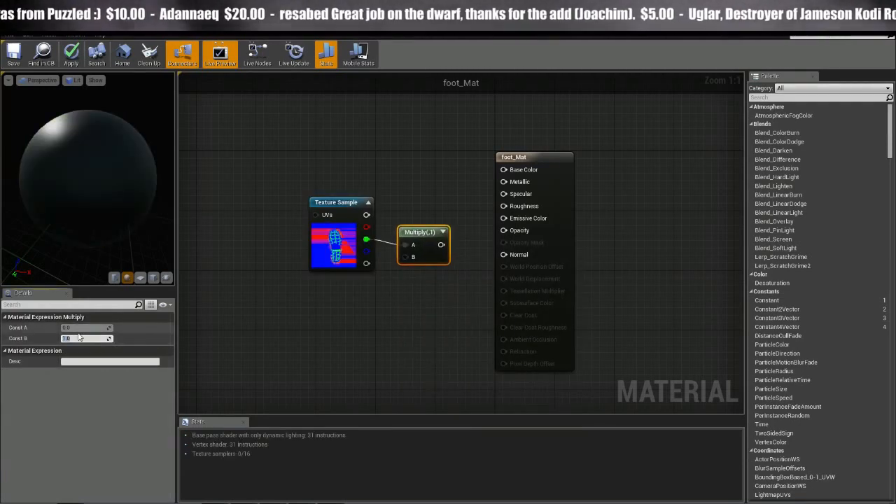
{"action": "type", "text": "0.2"}
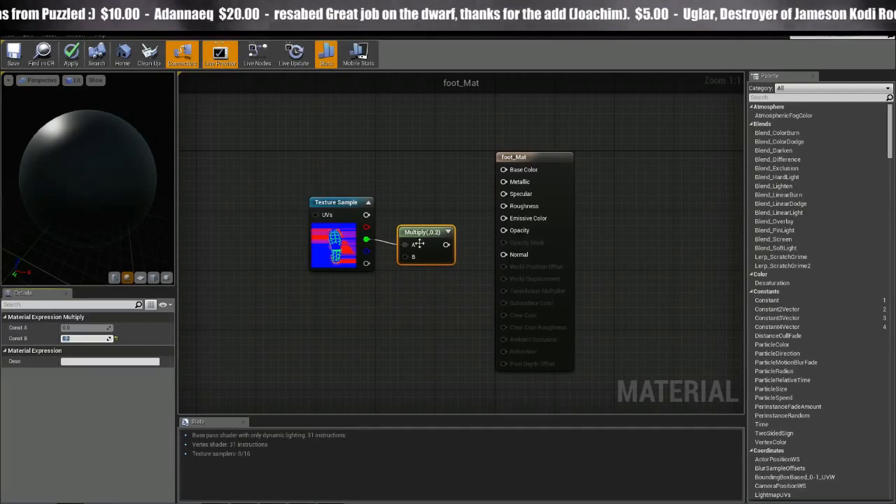
{"action": "left_click_drag", "start_coordinate": [446, 243], "coordinate": [503, 206]}
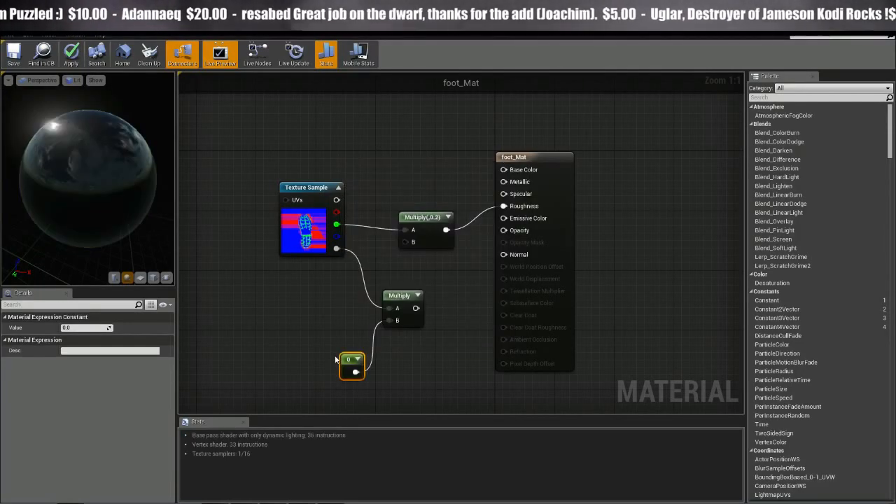
Convert the constant into a parameter named FootprintOpacity
{"action": "right_click", "coordinate": [350, 360]}
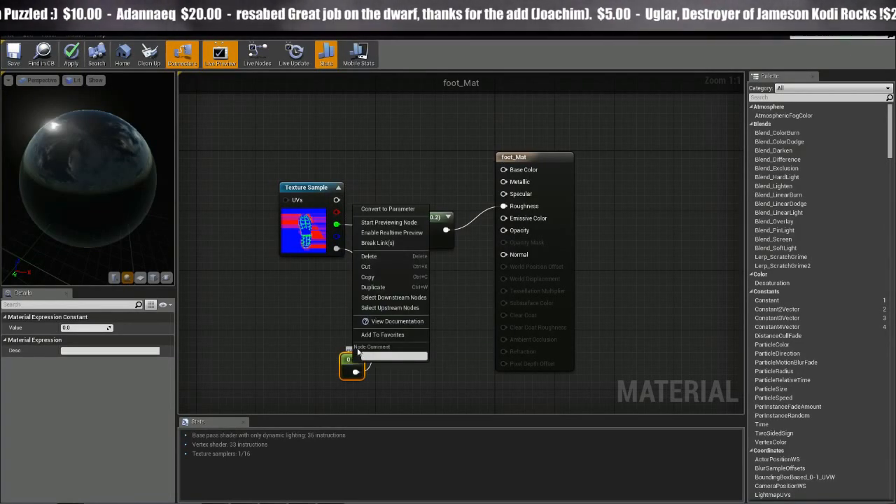
{"action": "left_click", "coordinate": [389, 209]}
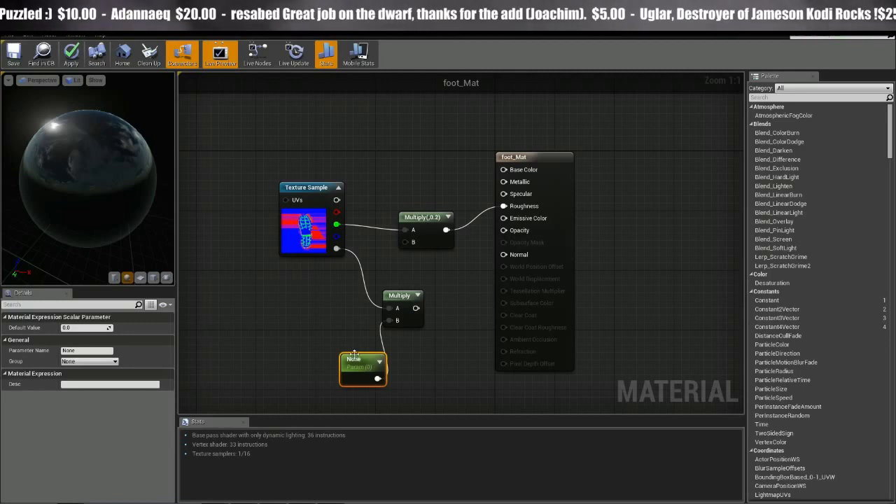
{"action": "double_click", "coordinate": [355, 359]}
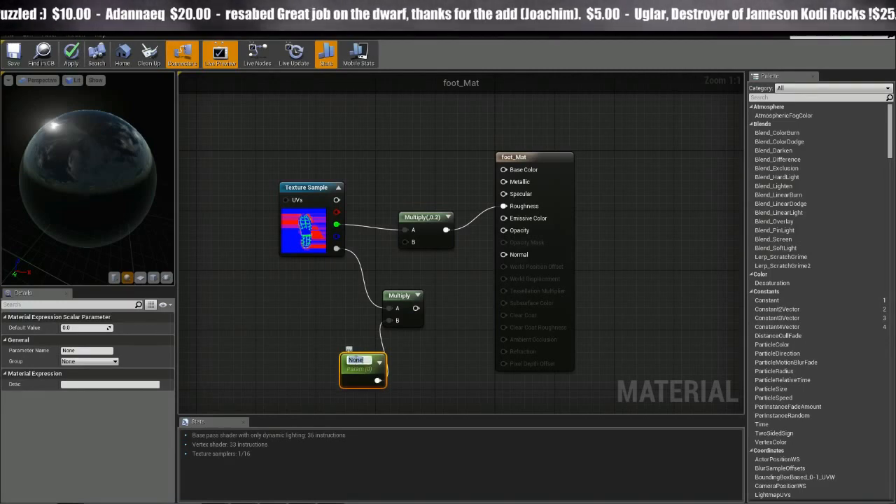
{"action": "type", "text": "FootprintOpacity"}
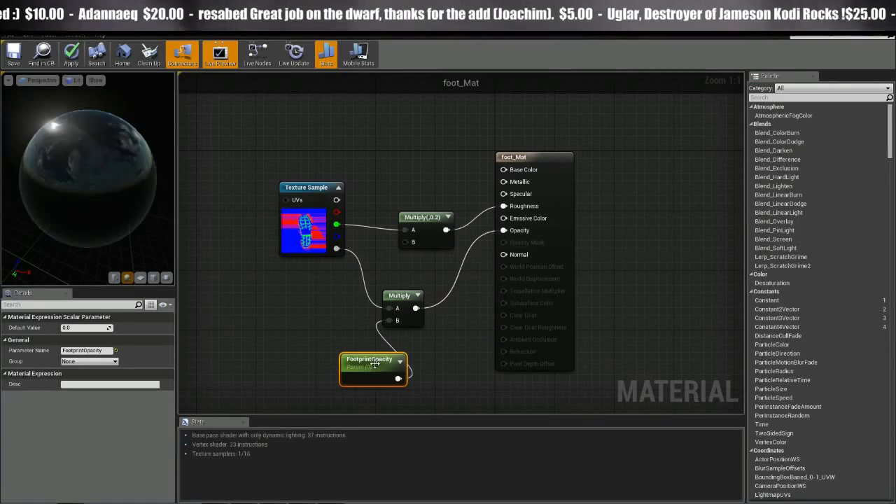
Position the FootprintOpacity node, apply the material, and return to ThirdPersonCharacter
{"action": "left_click_drag", "start_coordinate": [373, 367], "coordinate": [326, 346]}
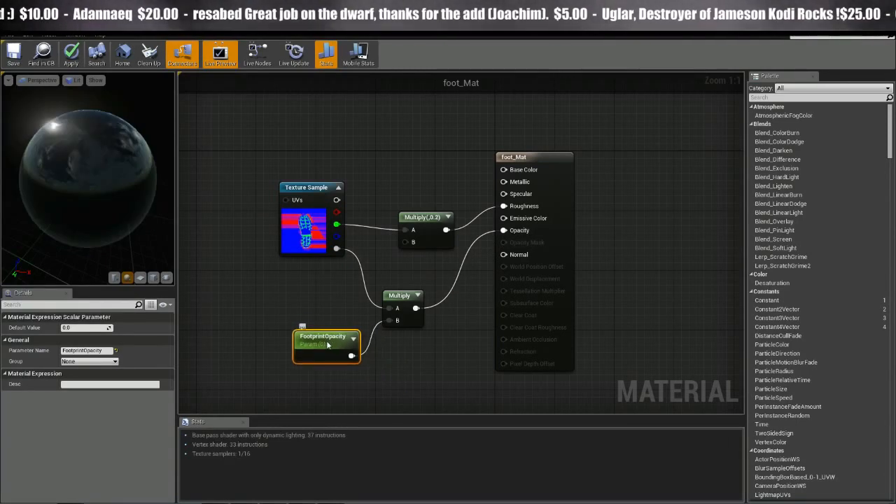
{"action": "left_click_drag", "start_coordinate": [325, 343], "coordinate": [378, 350]}
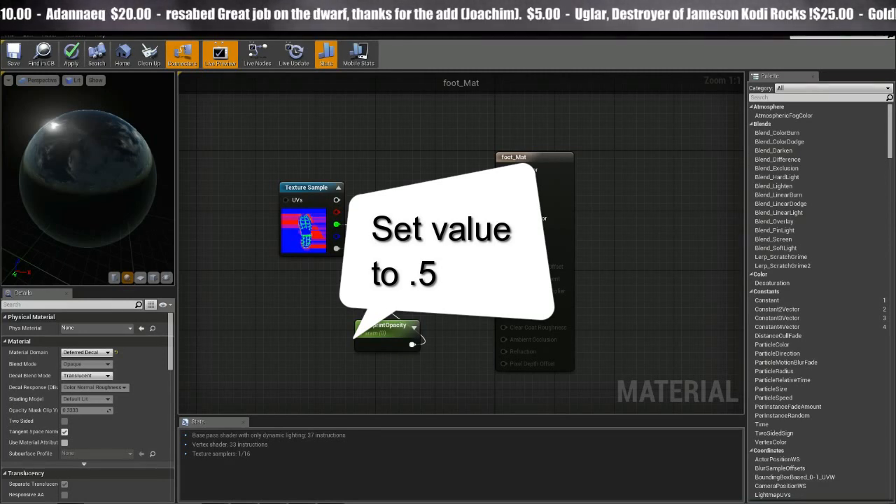
{"action": "left_click", "coordinate": [70, 54]}
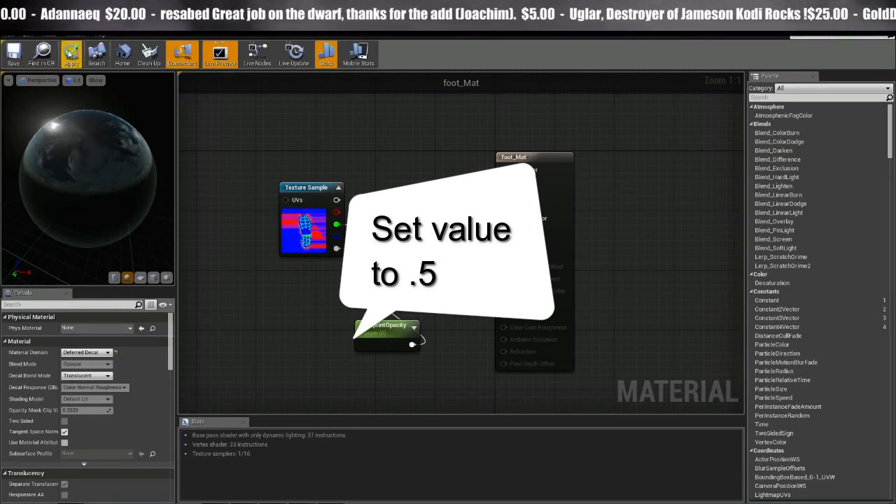
{"action": "left_click", "coordinate": [13, 54]}
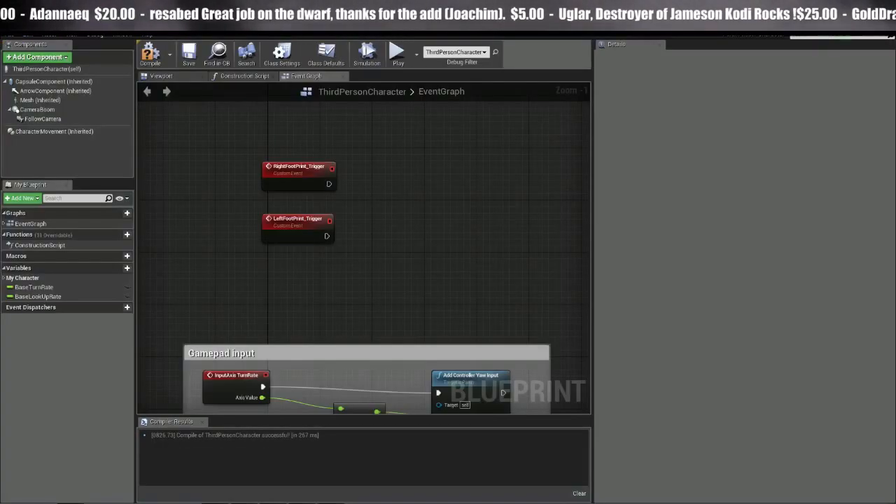
{"action": "mouse_move", "coordinate": [424, 214]}
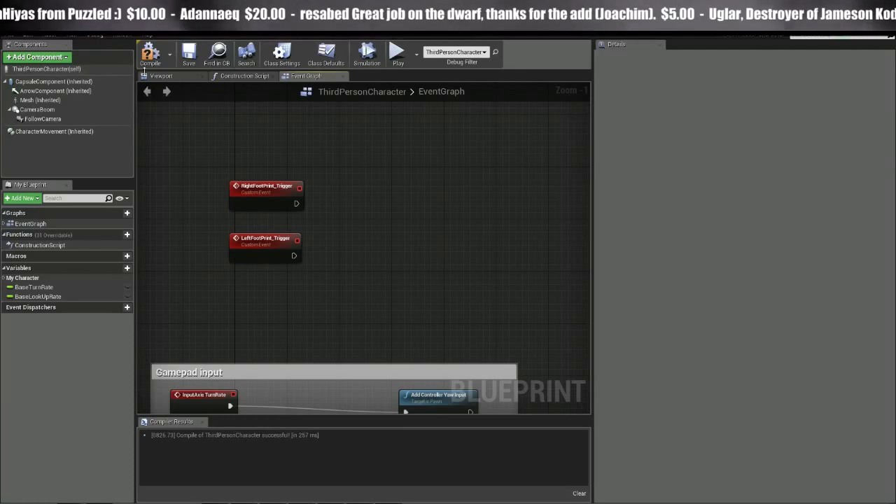
Add an arrow component to the character from the Viewport
{"action": "left_click", "coordinate": [162, 76]}
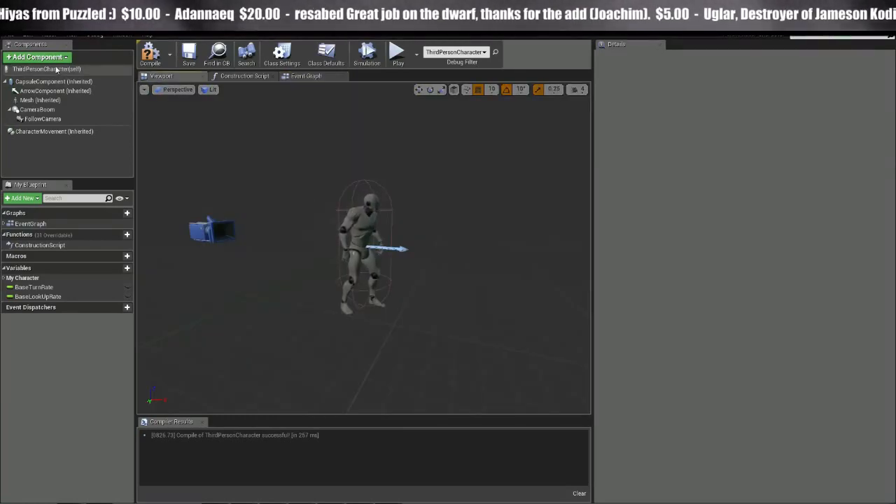
{"action": "left_click", "coordinate": [37, 57]}
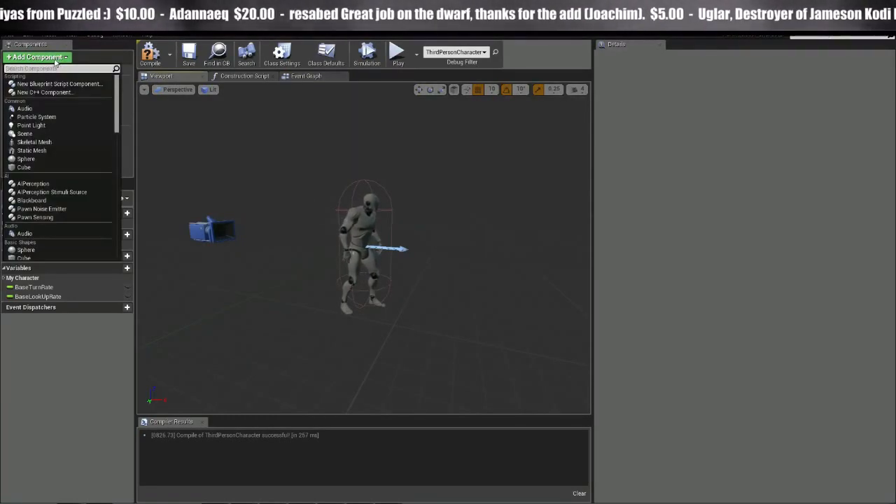
{"action": "type", "text": "arrow"}
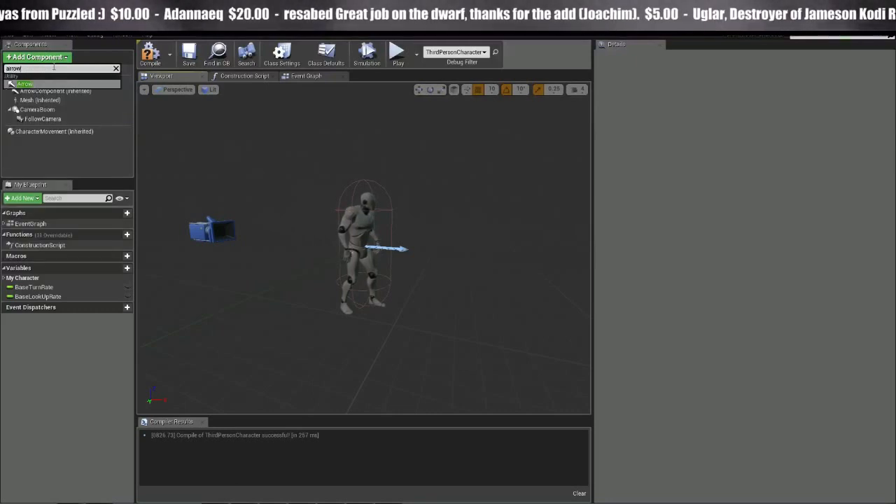
{"action": "left_click", "coordinate": [26, 84]}
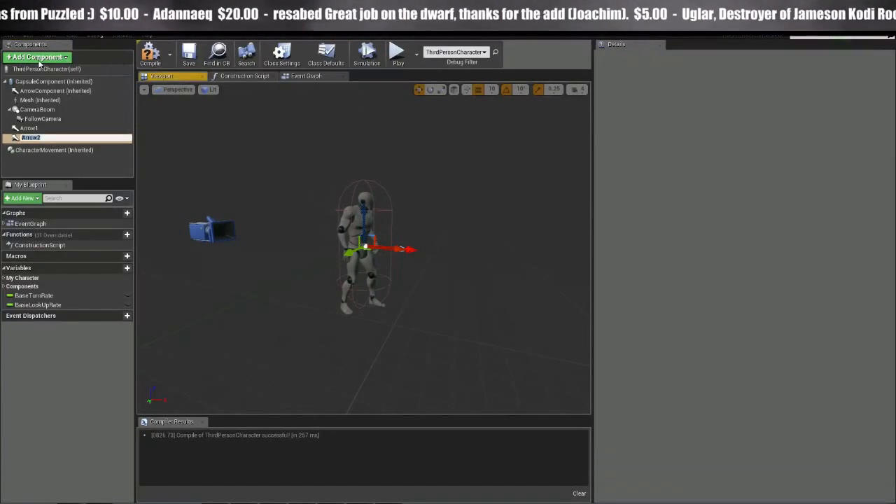
Rename the second arrow component to LeftFootArrow
{"action": "left_click", "coordinate": [30, 137]}
{"action": "type", "text": "LeftFoot"}
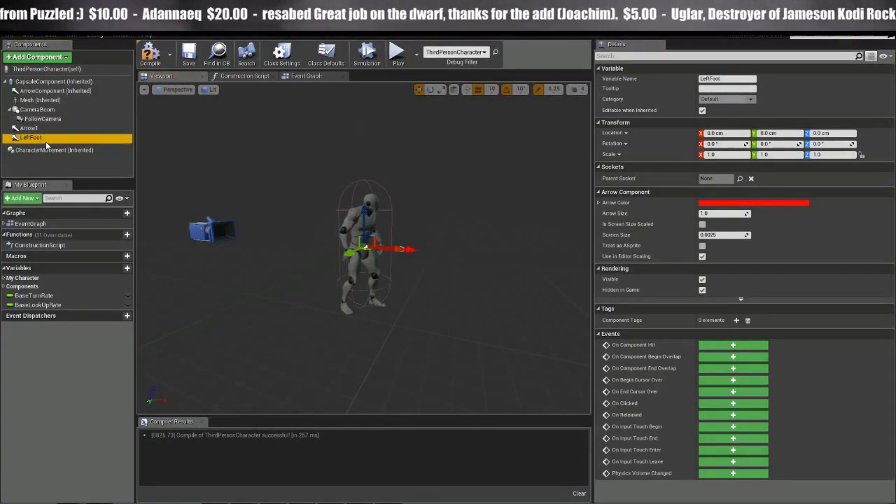
{"action": "double_click", "coordinate": [30, 138]}
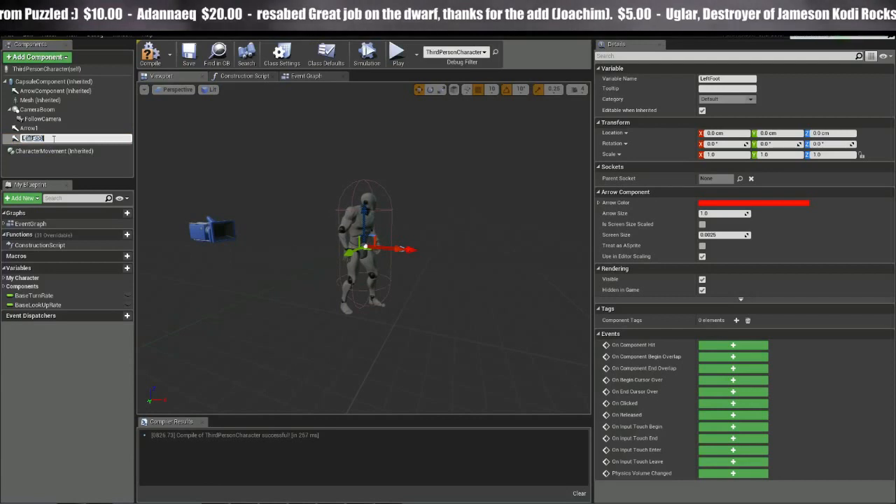
{"action": "type", "text": "LeftFootArrow"}
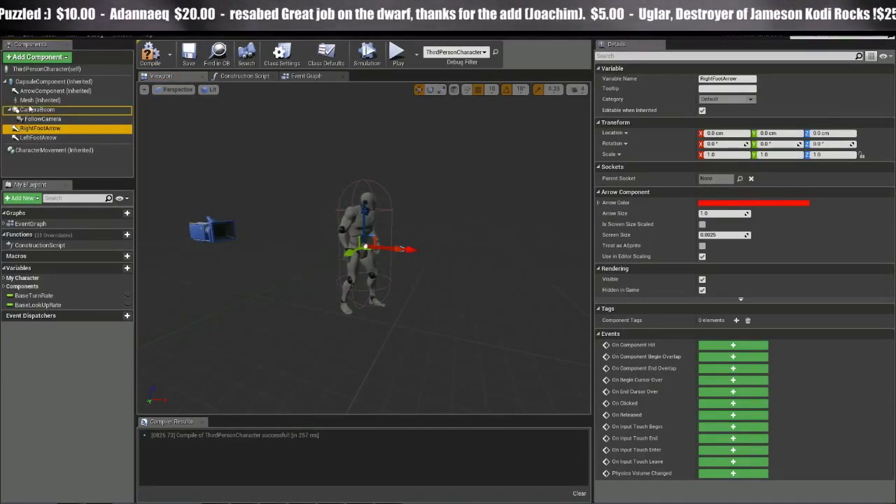
Set RightFootArrow's parent socket to the ball_r bone
{"action": "left_click", "coordinate": [38, 137]}
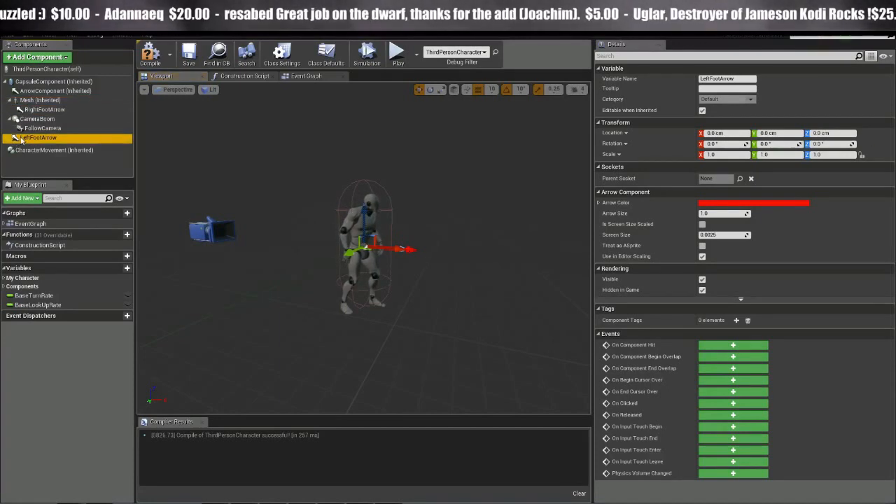
{"action": "left_click", "coordinate": [28, 101]}
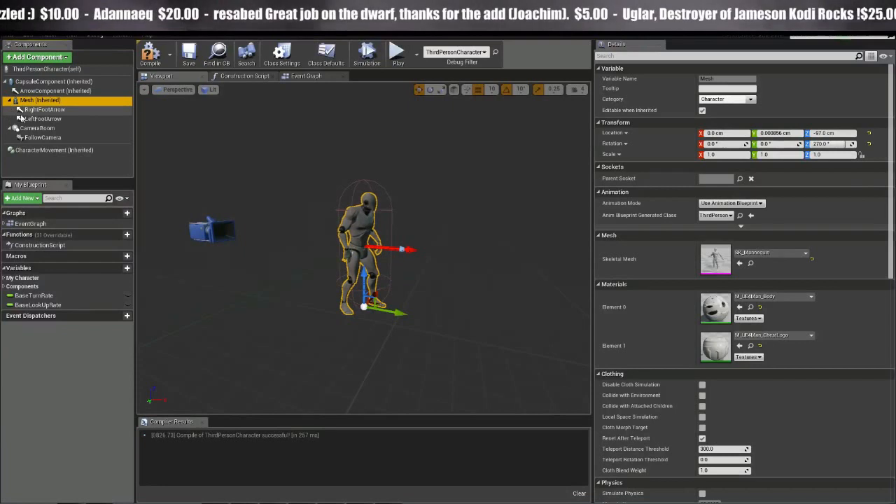
{"action": "left_click", "coordinate": [45, 110]}
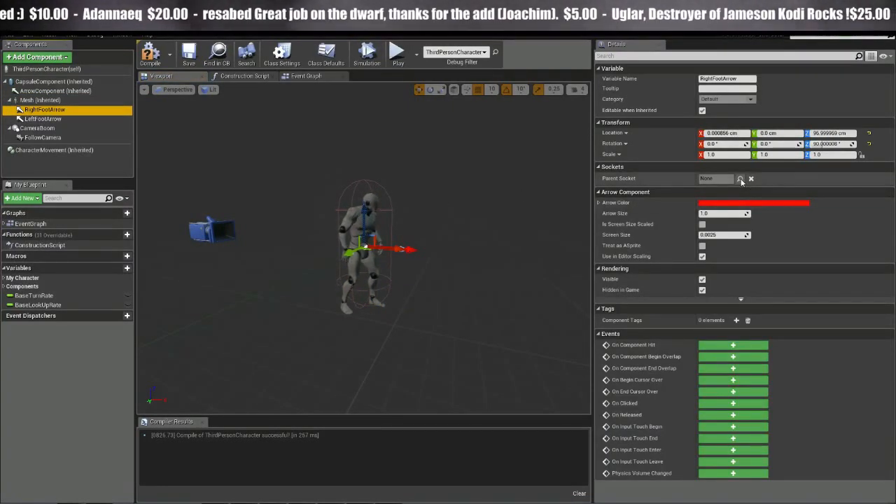
{"action": "left_click", "coordinate": [740, 178]}
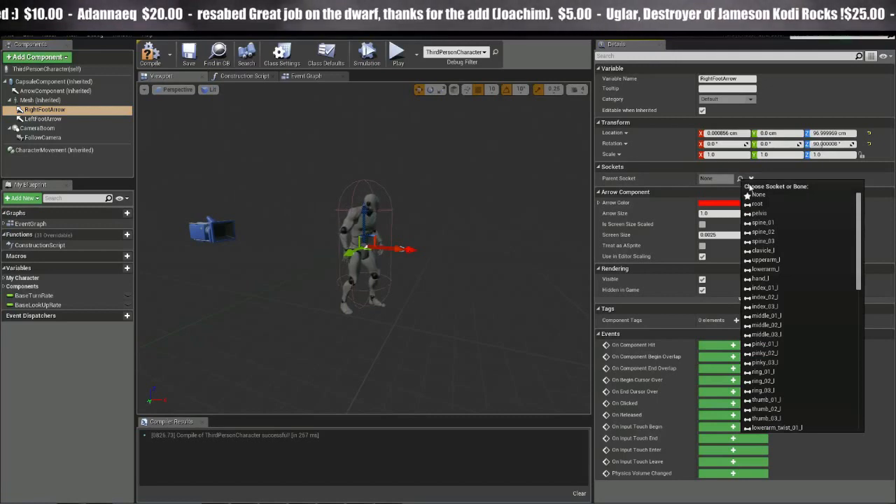
{"action": "scroll", "scroll_direction": "down", "scroll_amount": 3}
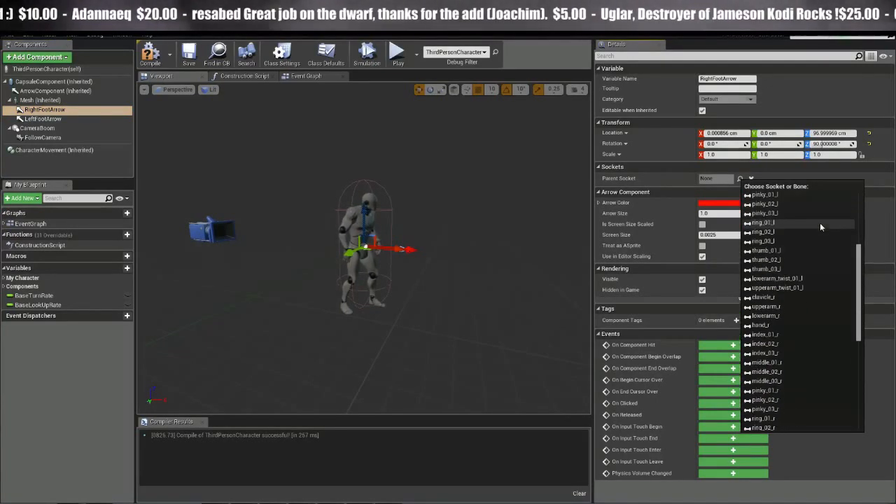
{"action": "scroll", "scroll_direction": "down", "scroll_amount": 3}
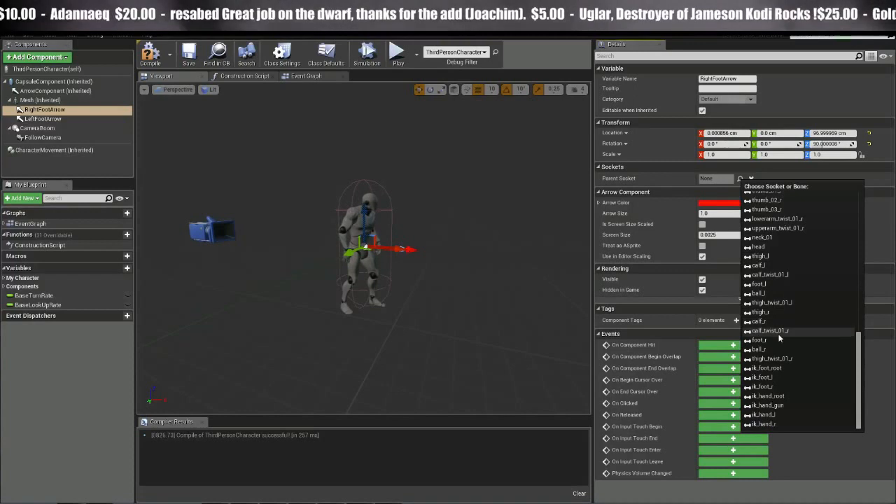
{"action": "left_click", "coordinate": [756, 348]}
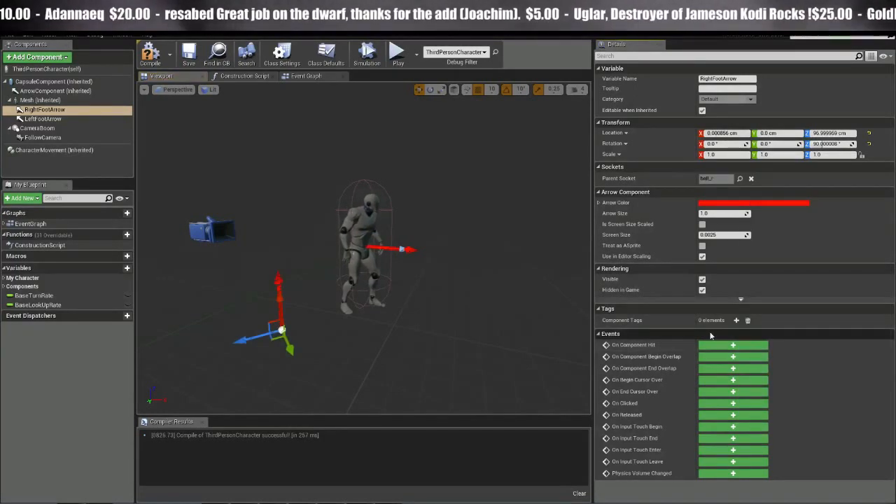
Open LeftFootArrow's parent socket bone list
{"action": "left_click", "coordinate": [43, 118]}
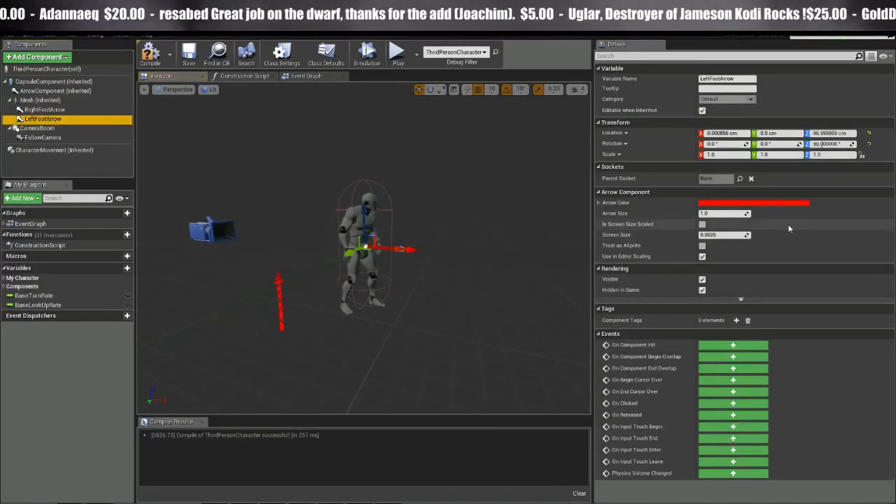
{"action": "left_click", "coordinate": [739, 178]}
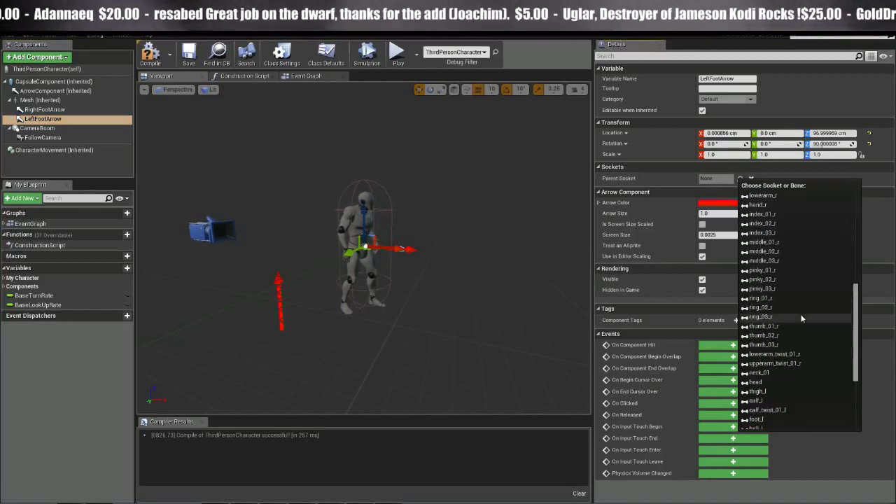
{"action": "scroll", "scroll_direction": "down", "scroll_amount": 3}
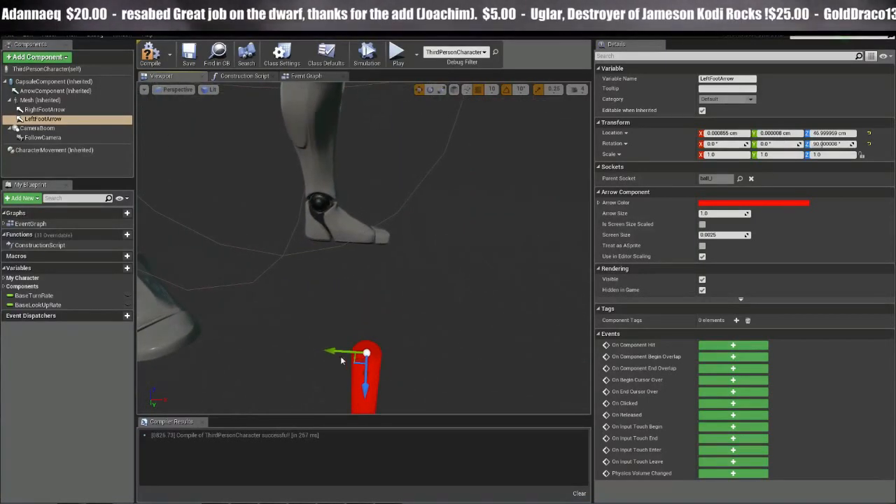
Move the left foot arrow onto the foot and adjust both foot arrows' placement
{"action": "left_click_drag", "start_coordinate": [366, 351], "coordinate": [243, 344]}
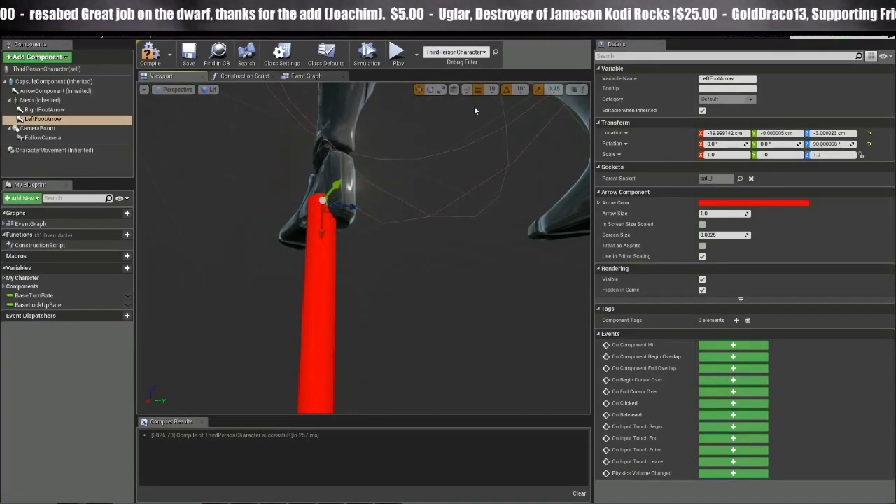
{"action": "left_click", "coordinate": [491, 88]}
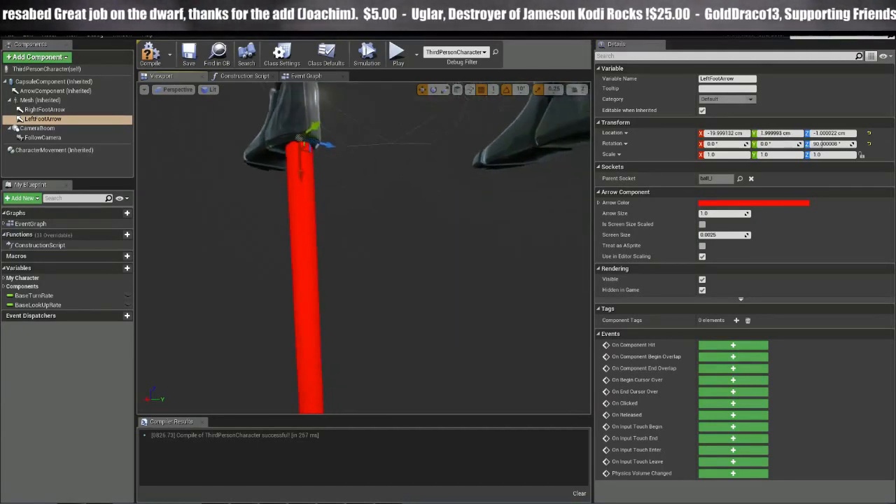
{"action": "left_click", "coordinate": [44, 109]}
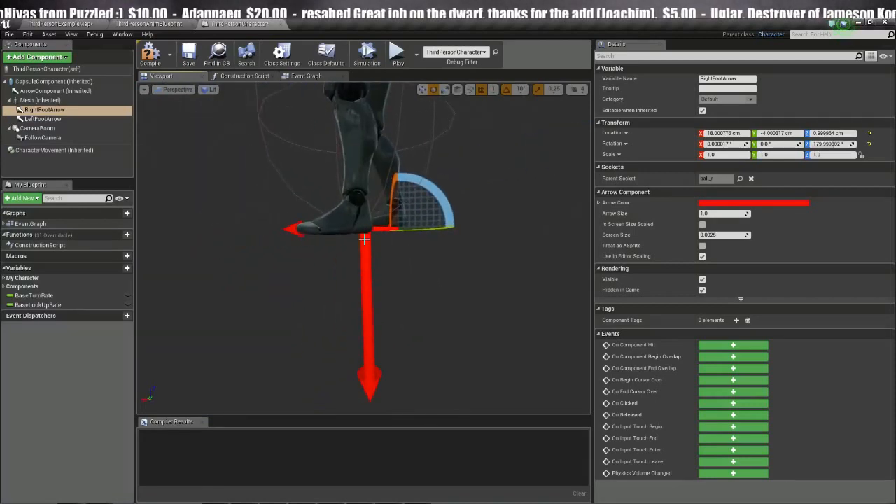
{"action": "left_click", "coordinate": [42, 119]}
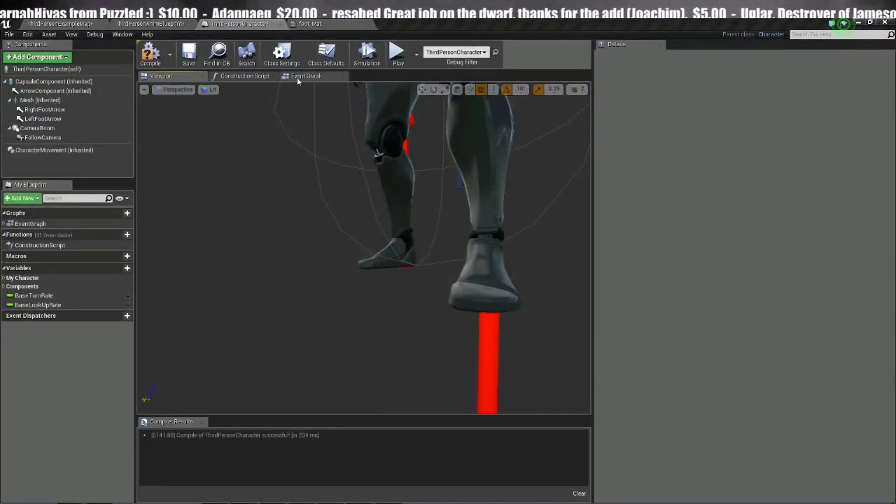
Add LeftFootArrow and RightFootArrow reference nodes to the event graph
{"action": "left_click", "coordinate": [300, 76]}
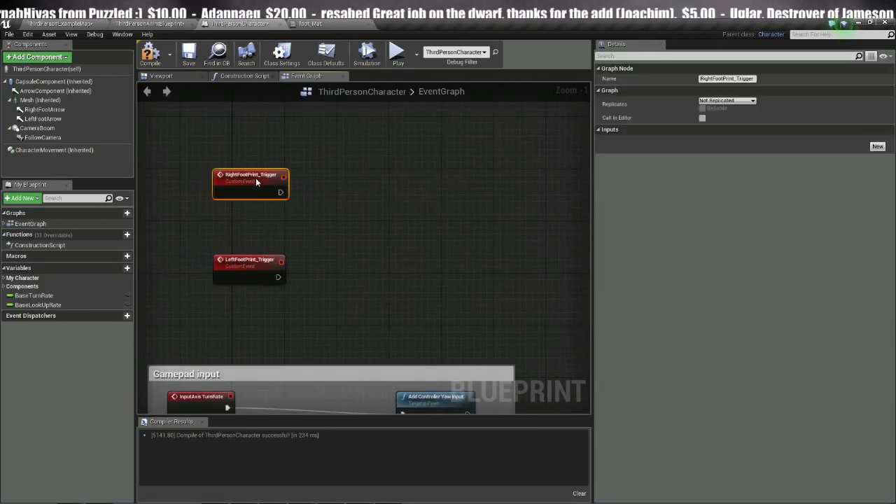
{"action": "left_click", "coordinate": [43, 118]}
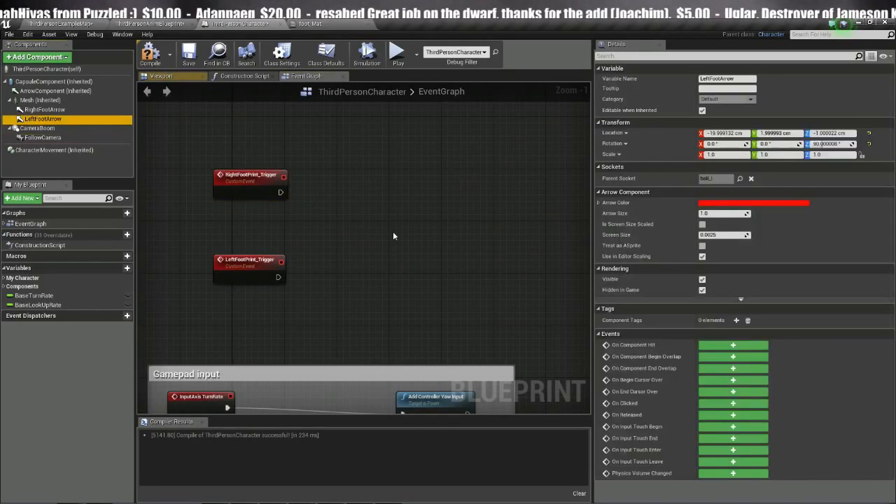
{"action": "left_click", "coordinate": [44, 109]}
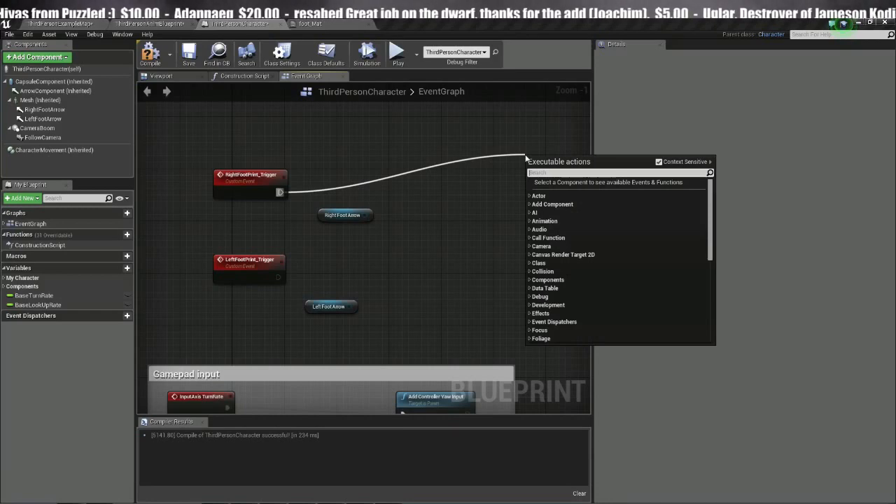
Add a LineTraceByChannel node from the right footprint trigger
{"action": "type", "text": "line trace by"}
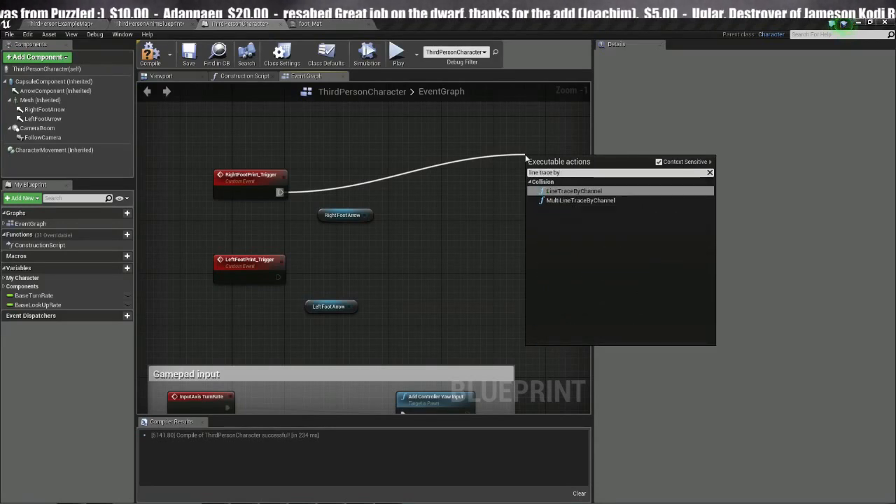
{"action": "left_click", "coordinate": [658, 162]}
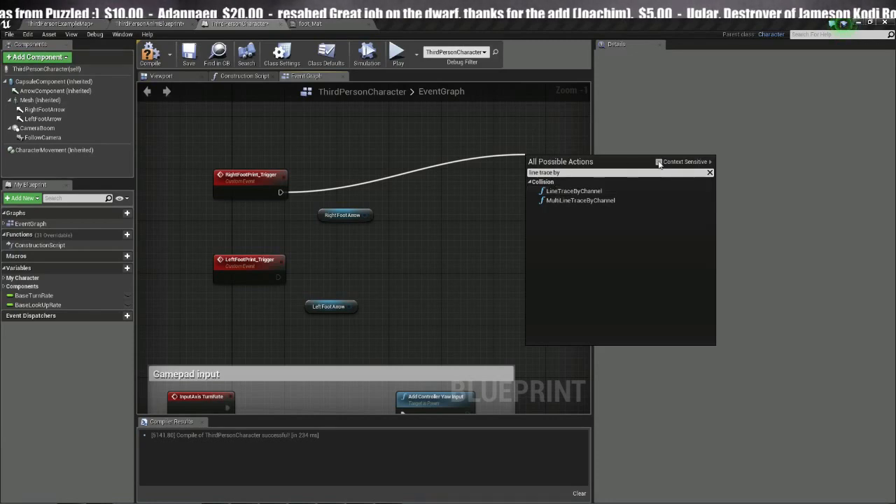
{"action": "left_click", "coordinate": [658, 162]}
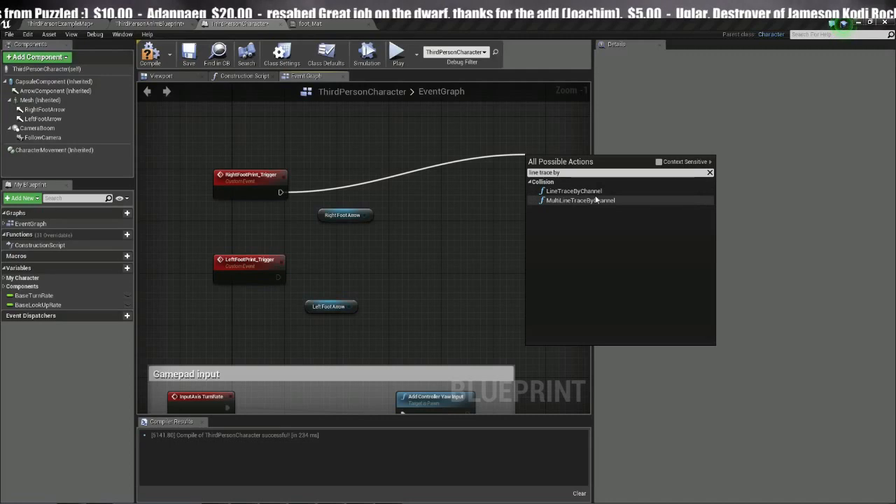
{"action": "left_click", "coordinate": [572, 190]}
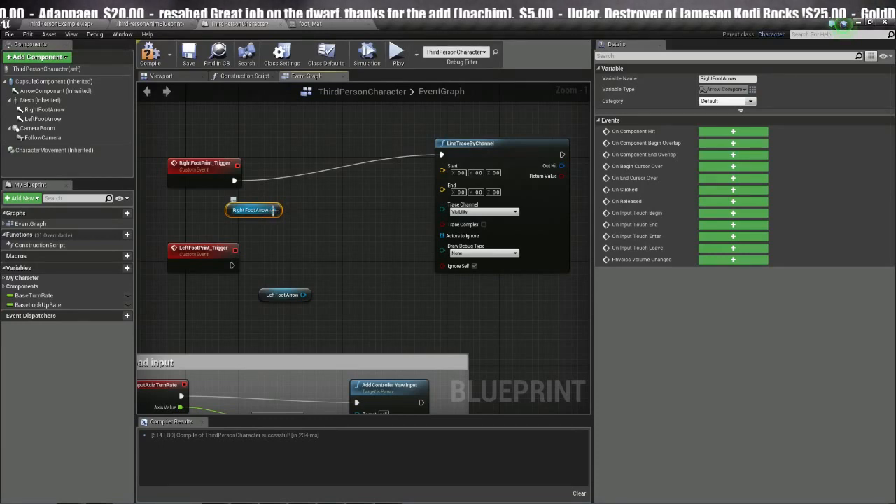
Feed RightFootArrow's world location through two vector offset nodes into the trace, drawing debug lines for duration
{"action": "left_click_drag", "start_coordinate": [273, 209], "coordinate": [341, 201]}
{"action": "type", "text": "get world loc"}
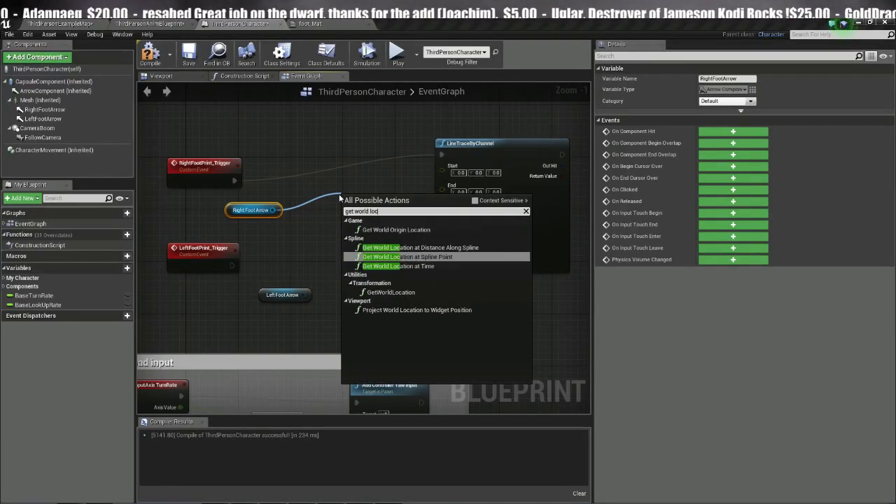
{"action": "left_click", "coordinate": [388, 291]}
{"action": "type", "text": "20"}
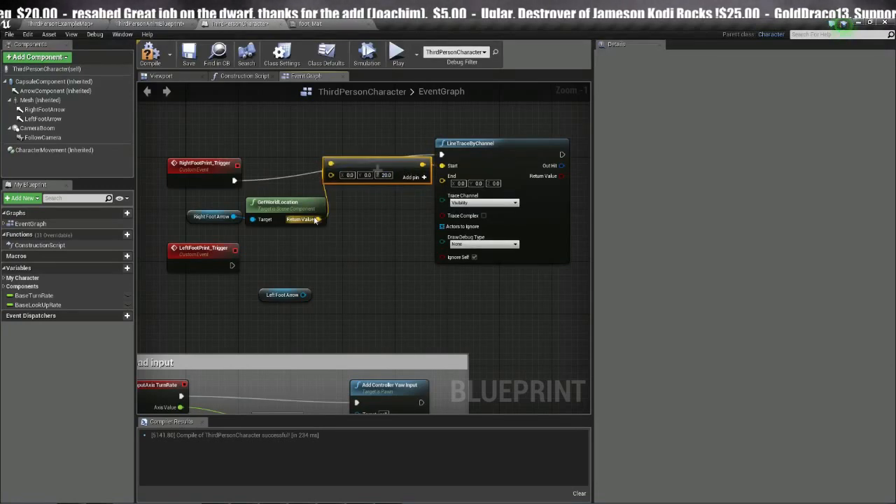
{"action": "left_click_drag", "start_coordinate": [317, 219], "coordinate": [350, 252]}
{"action": "type", "text": "-"}
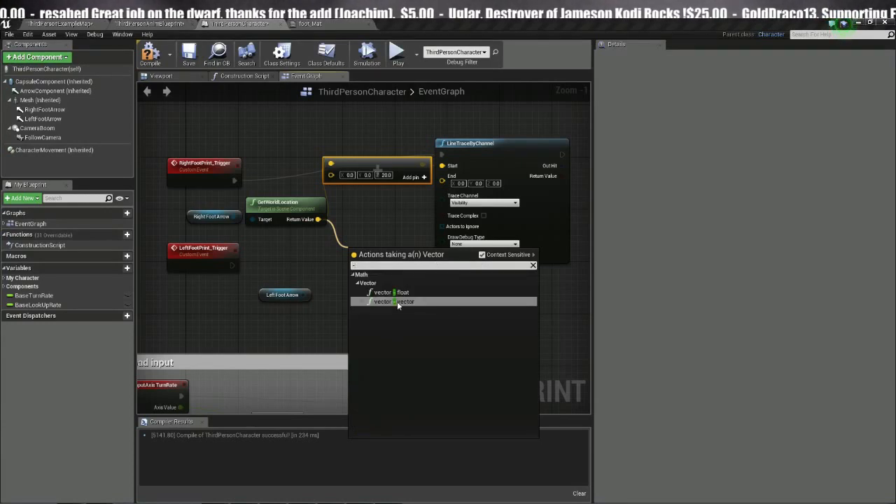
{"action": "left_click", "coordinate": [394, 301]}
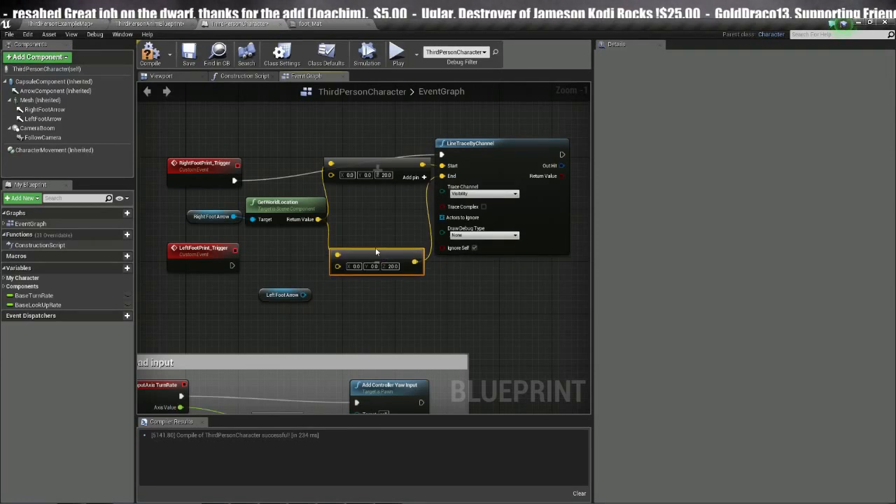
{"action": "mouse_move", "coordinate": [381, 182]}
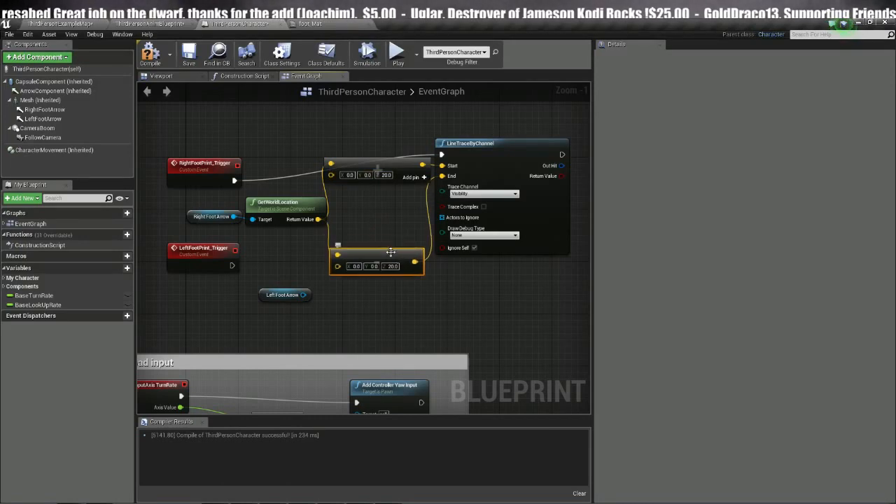
{"action": "left_click_drag", "start_coordinate": [391, 252], "coordinate": [381, 251]}
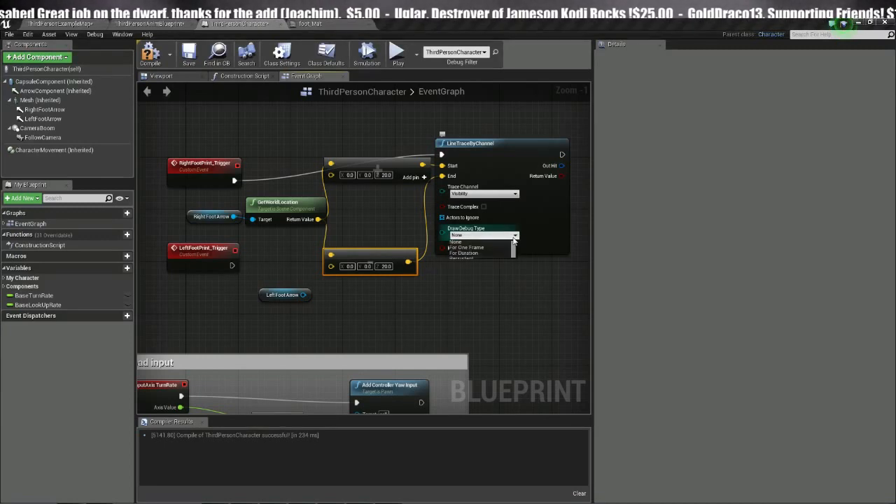
{"action": "left_click", "coordinate": [468, 252]}
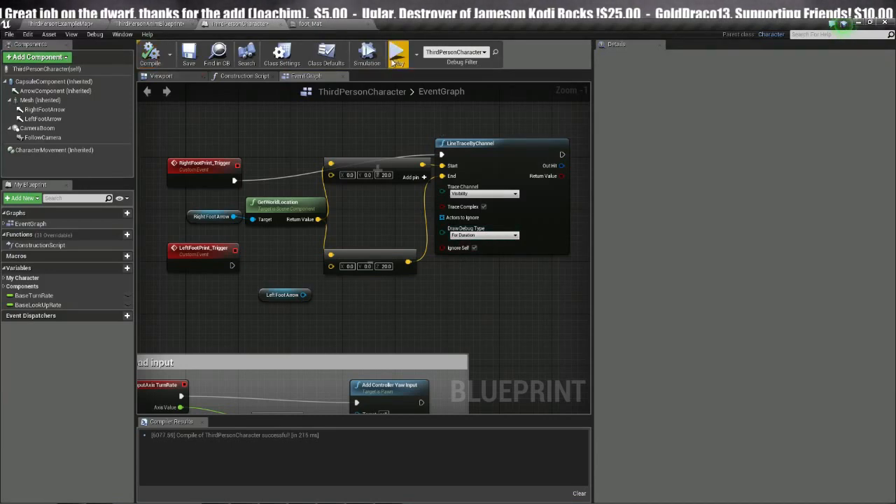
{"action": "left_click", "coordinate": [395, 54]}
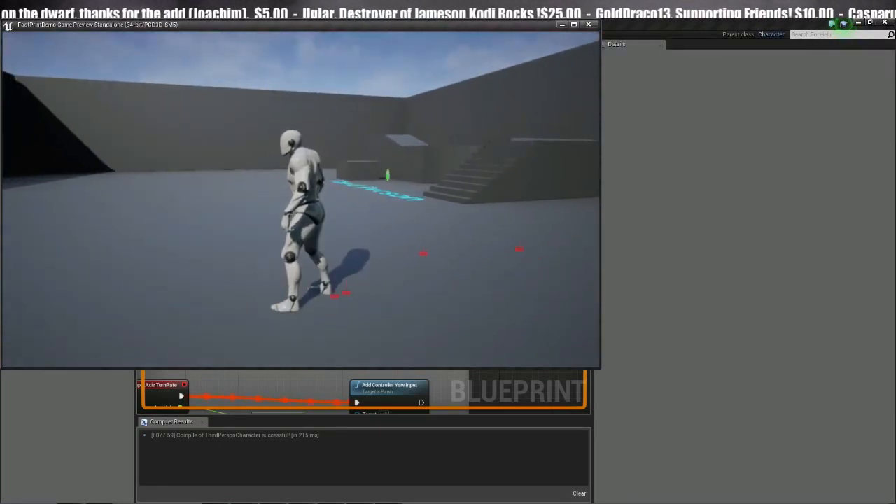
{"action": "left_click", "coordinate": [589, 24]}
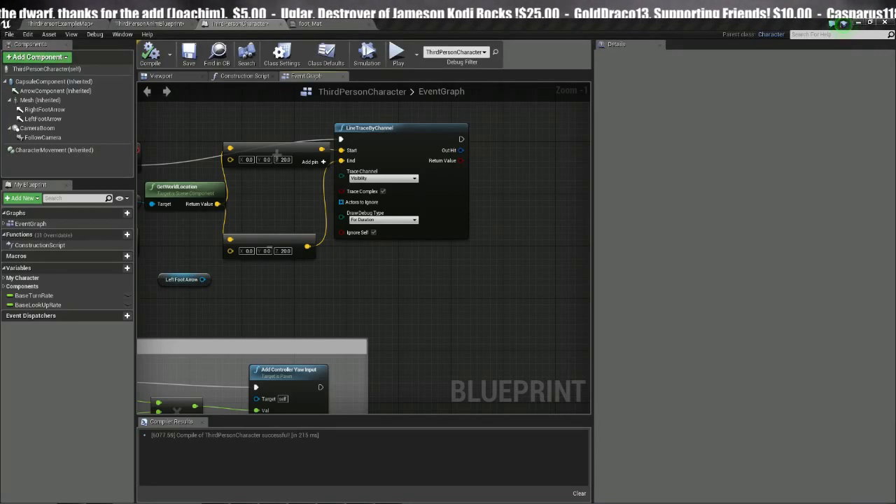
{"action": "mouse_move", "coordinate": [463, 168]}
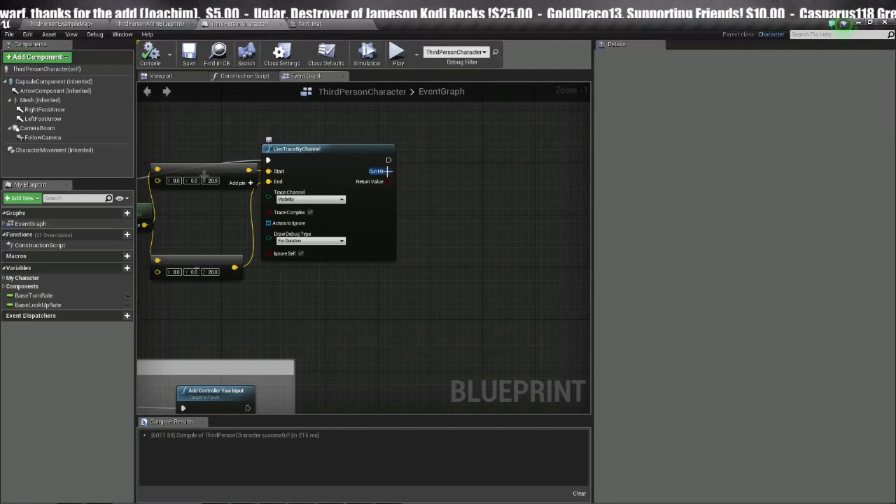
Break the trace hit result and spawn a foot_Mat decal at the hit location
{"action": "left_click_drag", "start_coordinate": [388, 170], "coordinate": [425, 204]}
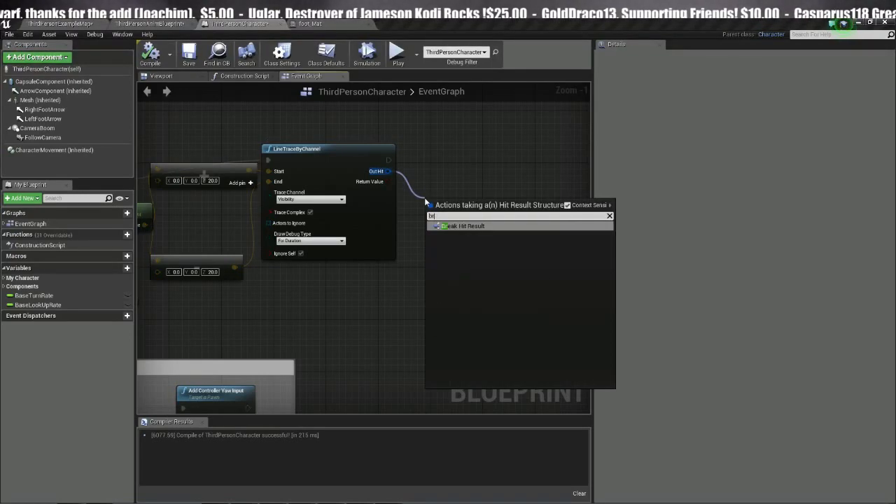
{"action": "left_click", "coordinate": [455, 226]}
{"action": "type", "text": "spawn dec"}
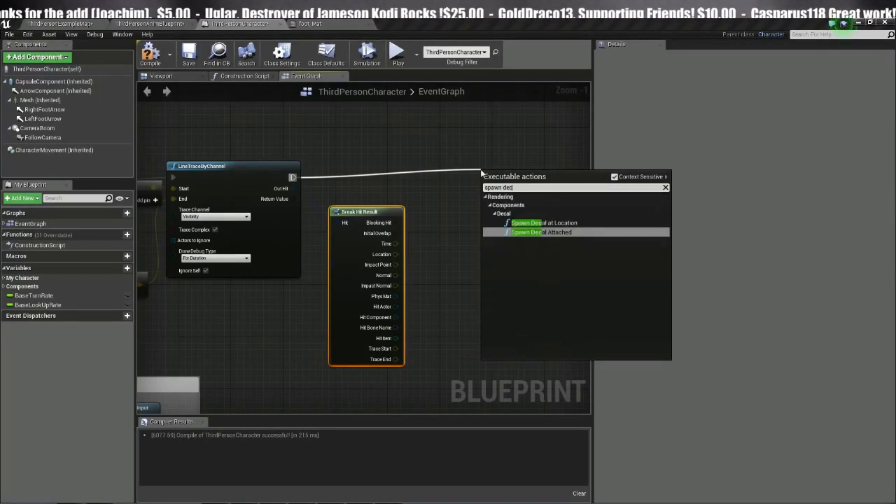
{"action": "left_click", "coordinate": [537, 222]}
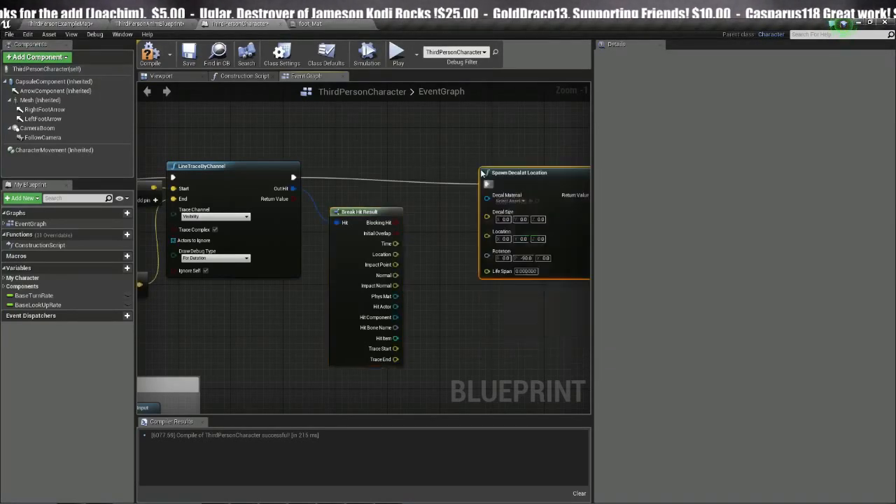
{"action": "left_click", "coordinate": [497, 189]}
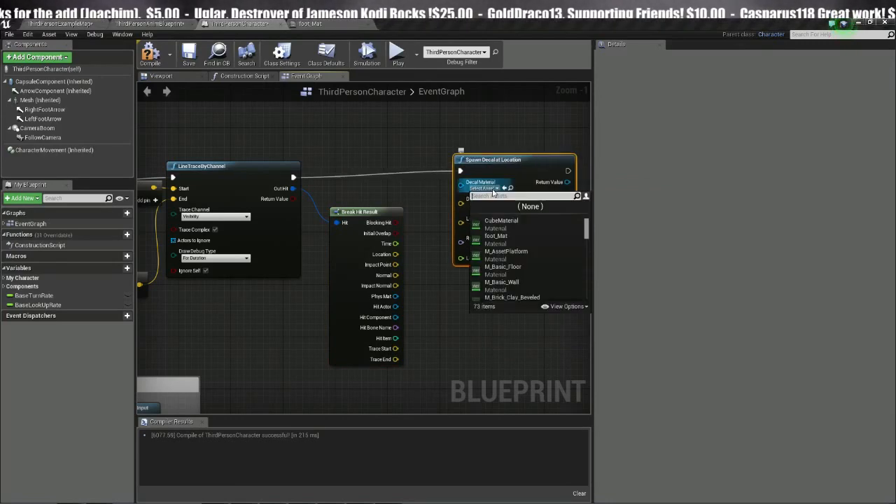
{"action": "type", "text": "B"}
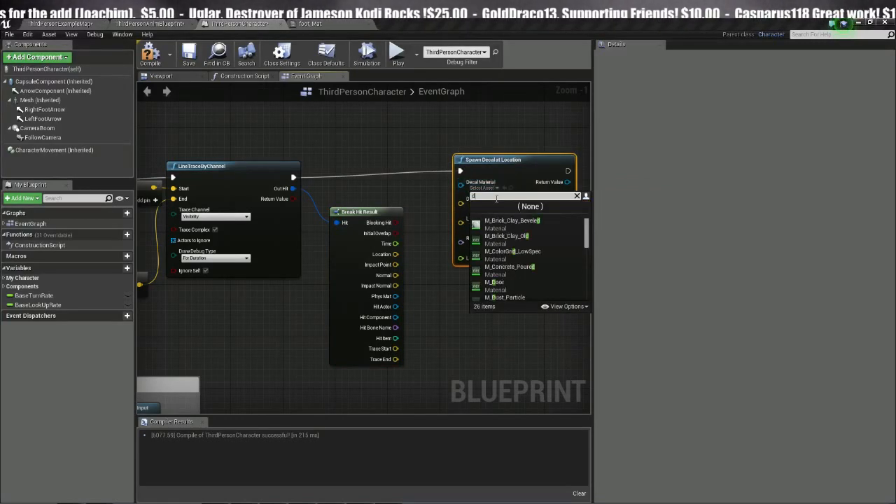
{"action": "type", "text": "d"}
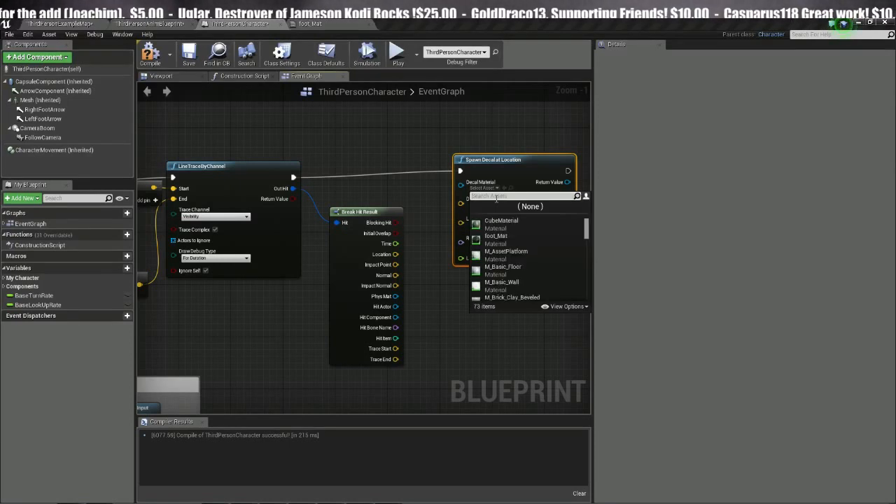
{"action": "type", "text": "foot"}
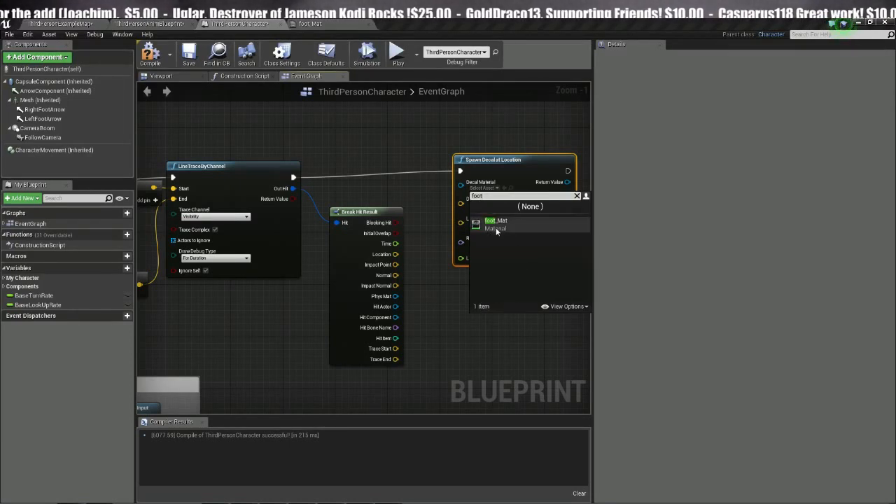
{"action": "left_click", "coordinate": [496, 224]}
{"action": "type", "text": "20"}
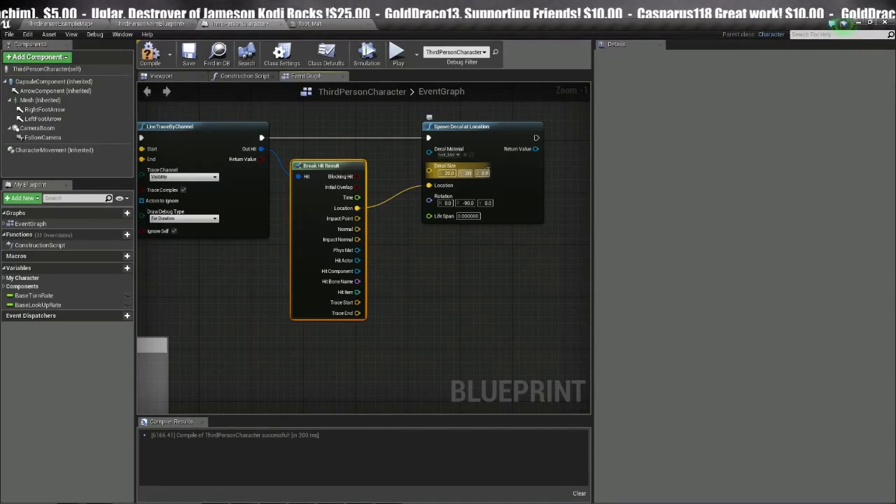
Set the decal size to 20 by 20 by 2 and launch a play-test
{"action": "left_click", "coordinate": [488, 173]}
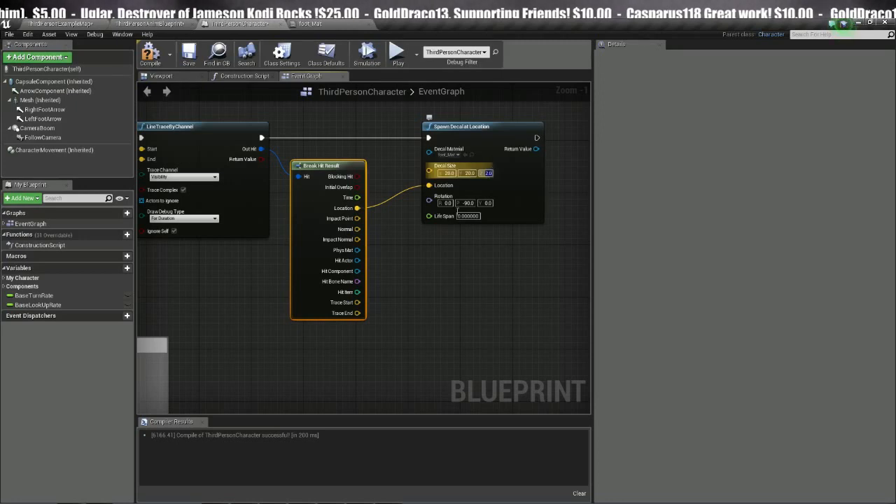
{"action": "left_click", "coordinate": [187, 54]}
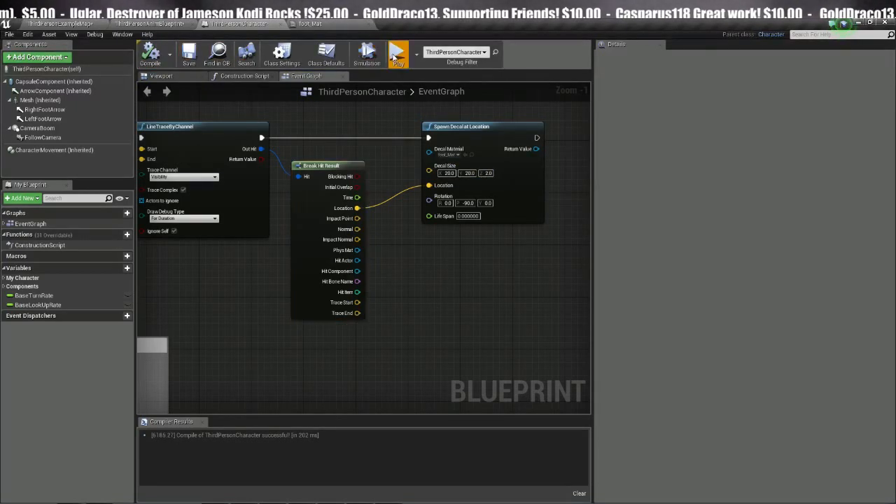
{"action": "left_click", "coordinate": [396, 54]}
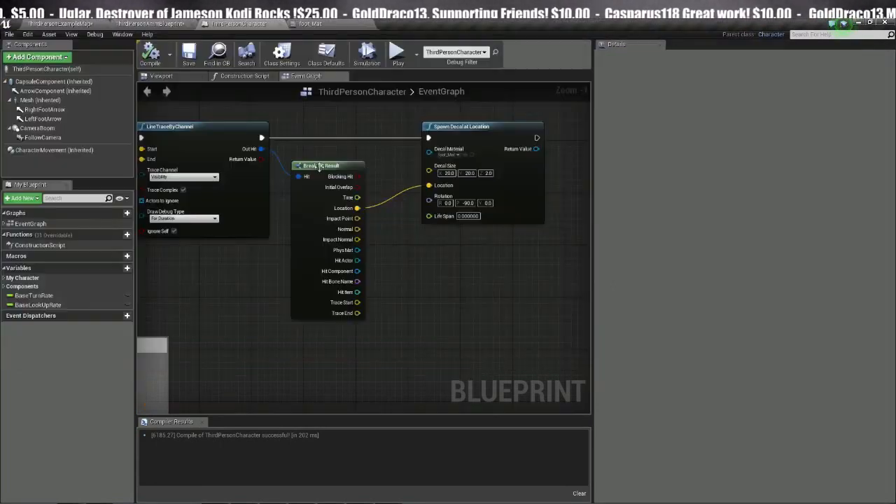
{"action": "left_click", "coordinate": [487, 173]}
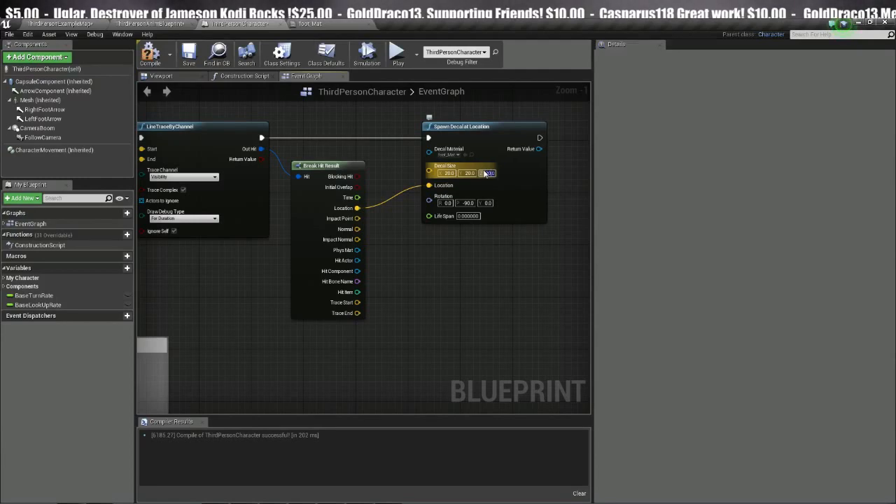
Compile and play-test the character, then open foot_Mat for editing
{"action": "left_click", "coordinate": [398, 52]}
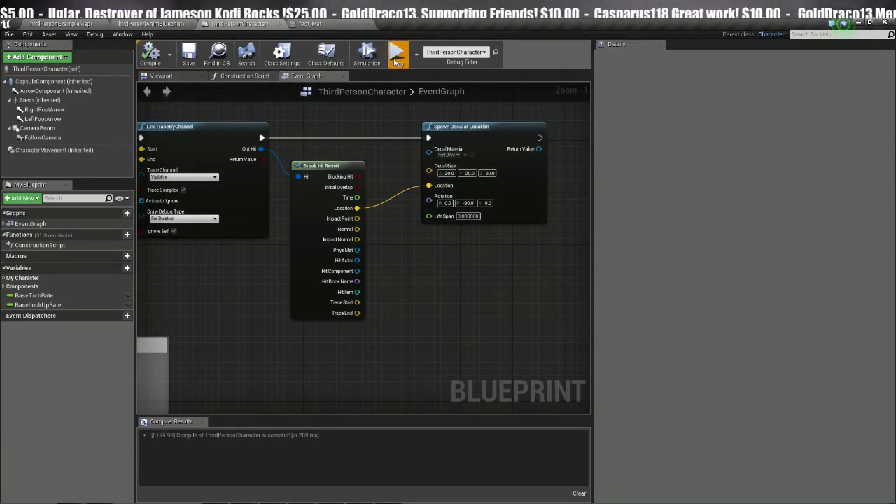
{"action": "left_click", "coordinate": [397, 53]}
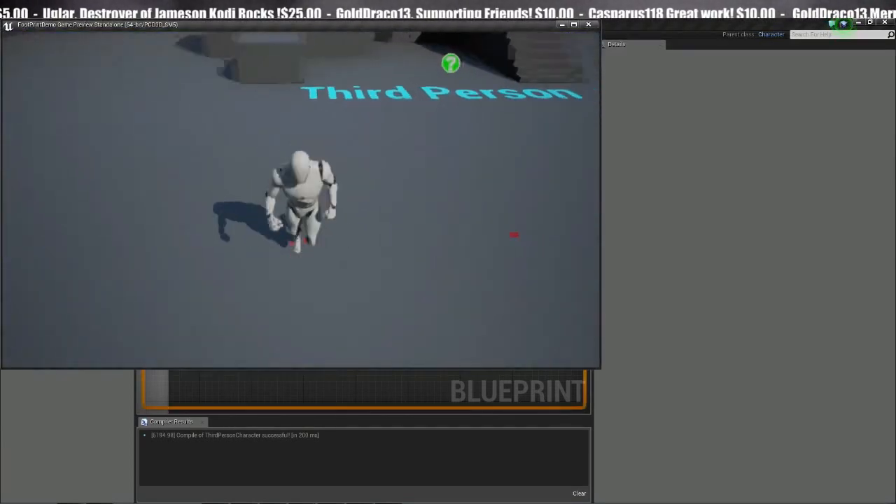
{"action": "left_click", "coordinate": [588, 25]}
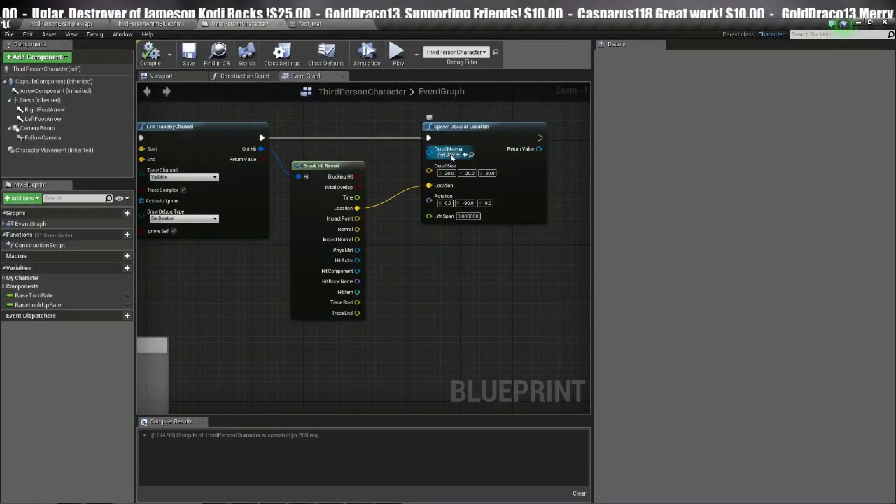
{"action": "left_click", "coordinate": [314, 26]}
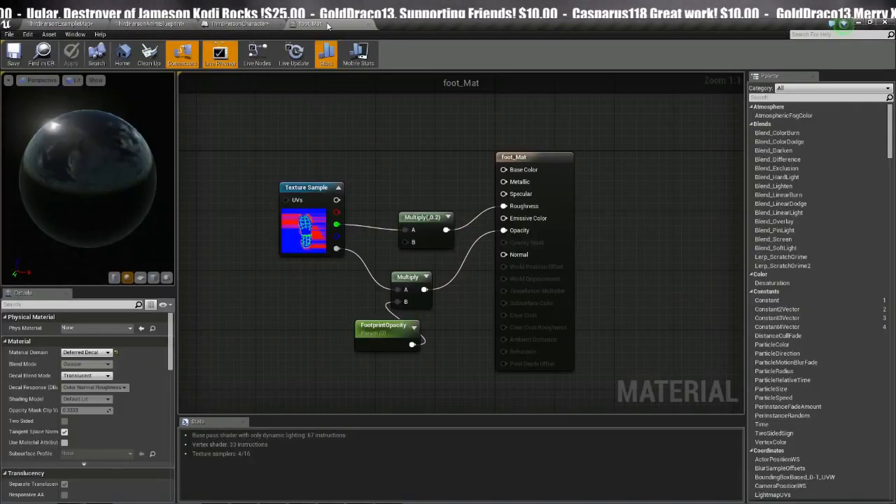
Set FootprintOpacity's default to 1.0, apply foot_Mat, and play-test the darker footprints
{"action": "left_click", "coordinate": [385, 326]}
{"action": "type", "text": "1"}
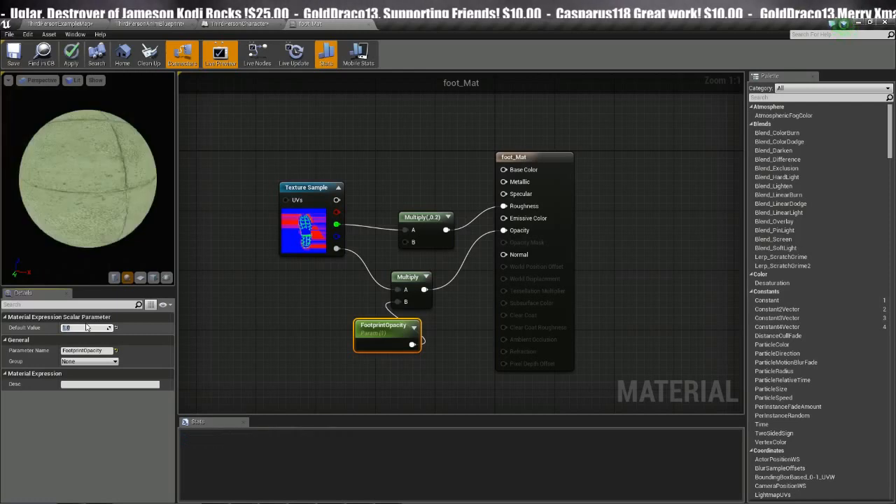
{"action": "left_click", "coordinate": [70, 54]}
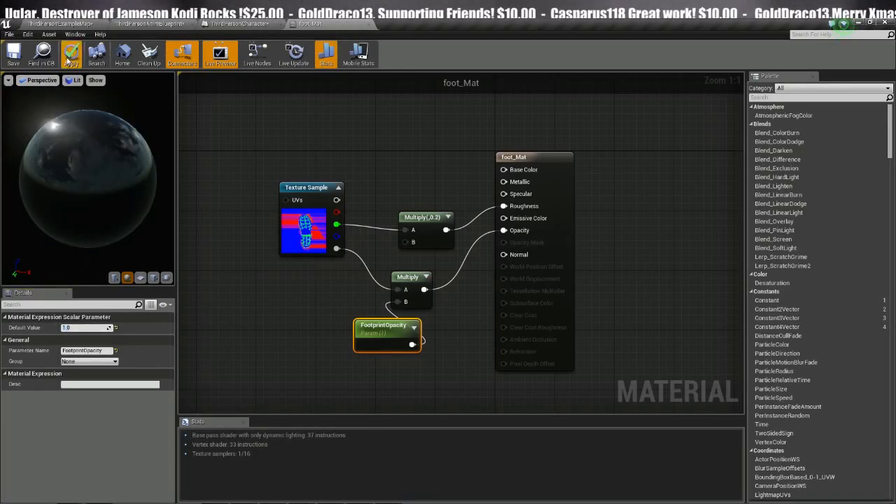
{"action": "left_click", "coordinate": [236, 23]}
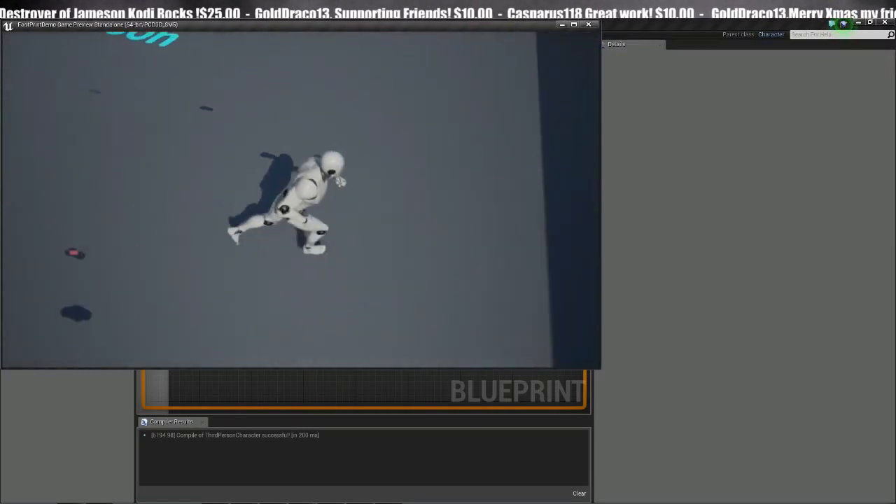
End the play-test and break the foot arrow's GetWorldRotation into pitch, yaw and roll
{"action": "left_click", "coordinate": [587, 24]}
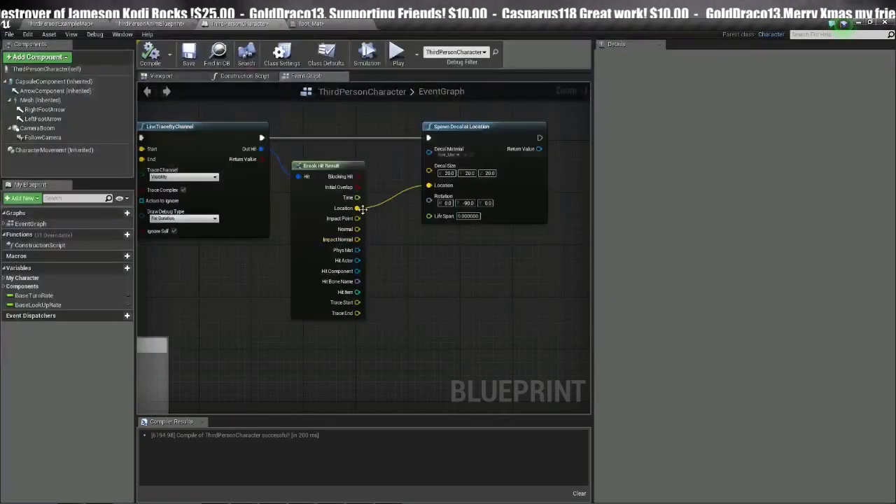
{"action": "scroll", "scroll_direction": "down", "scroll_amount": 3}
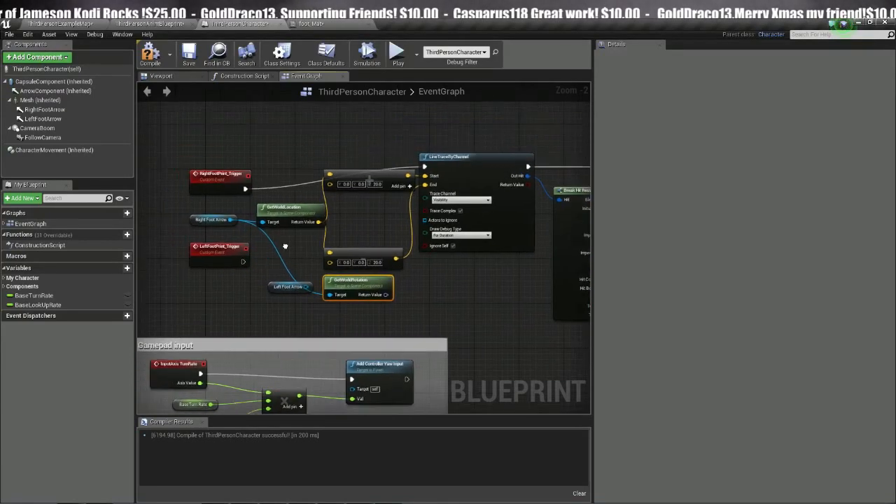
{"action": "left_click", "coordinate": [280, 299]}
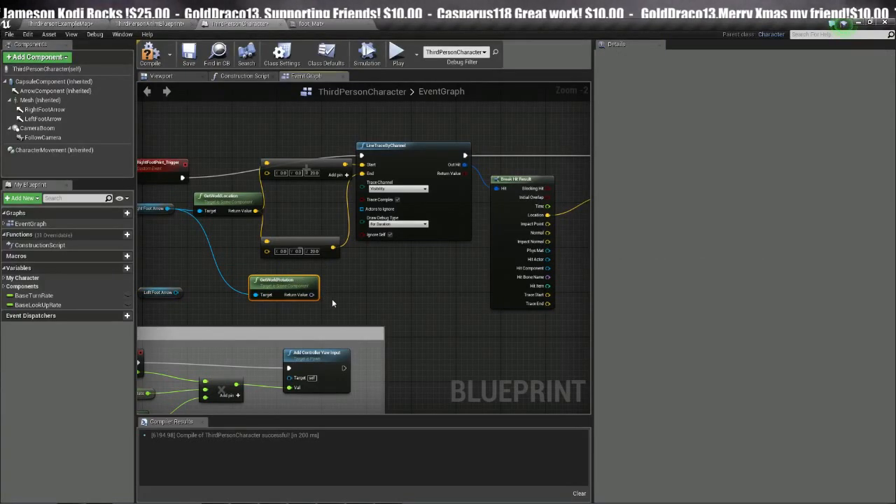
{"action": "left_click_drag", "start_coordinate": [313, 294], "coordinate": [402, 304]}
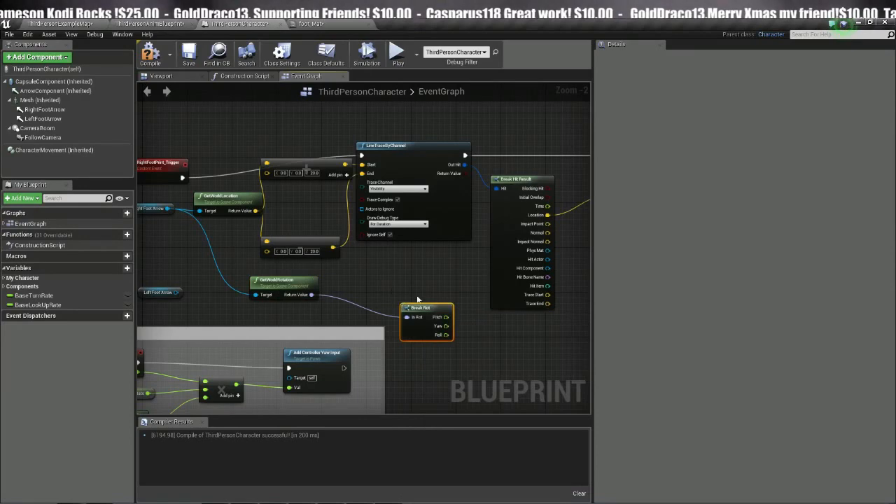
{"action": "left_click_drag", "start_coordinate": [420, 308], "coordinate": [364, 296]}
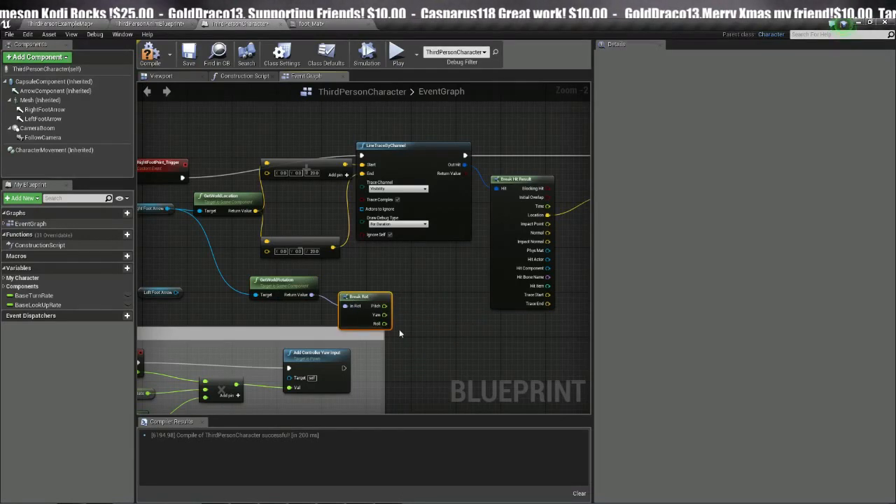
Build a Make Rot from the Yaw value and feed it into Spawn Decal's Rotation
{"action": "left_click_drag", "start_coordinate": [386, 314], "coordinate": [419, 322]}
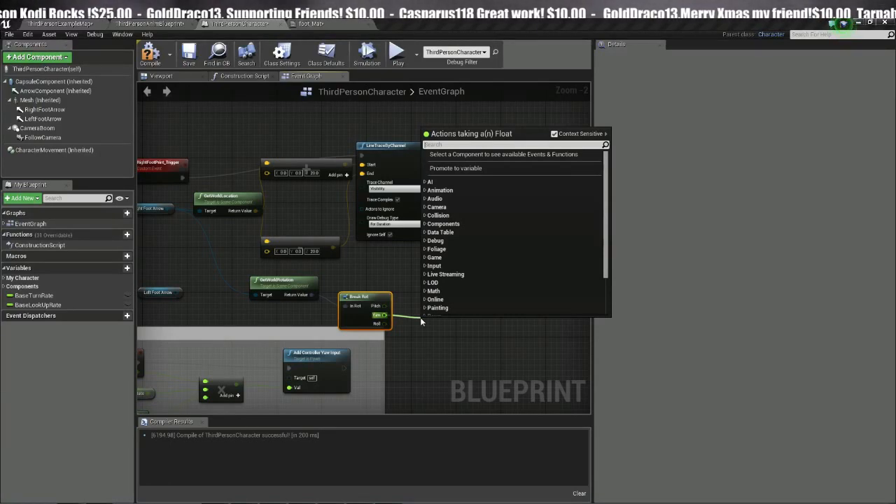
{"action": "type", "text": "make"}
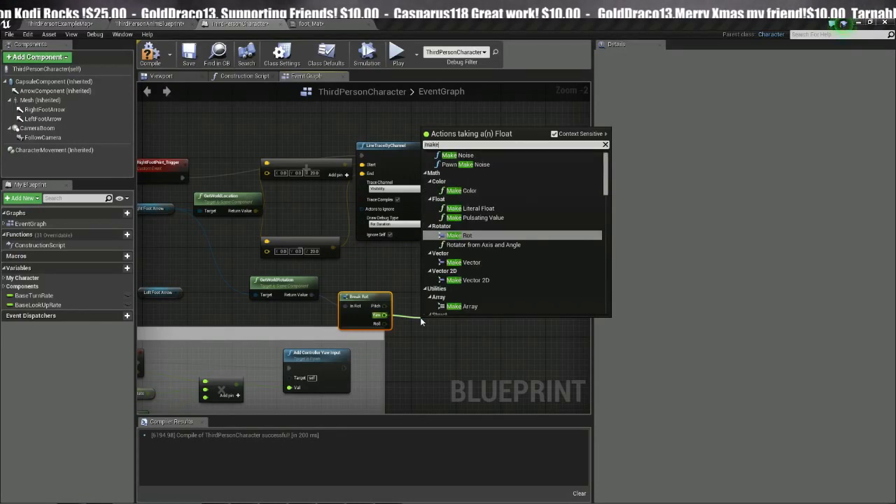
{"action": "left_click", "coordinate": [456, 234]}
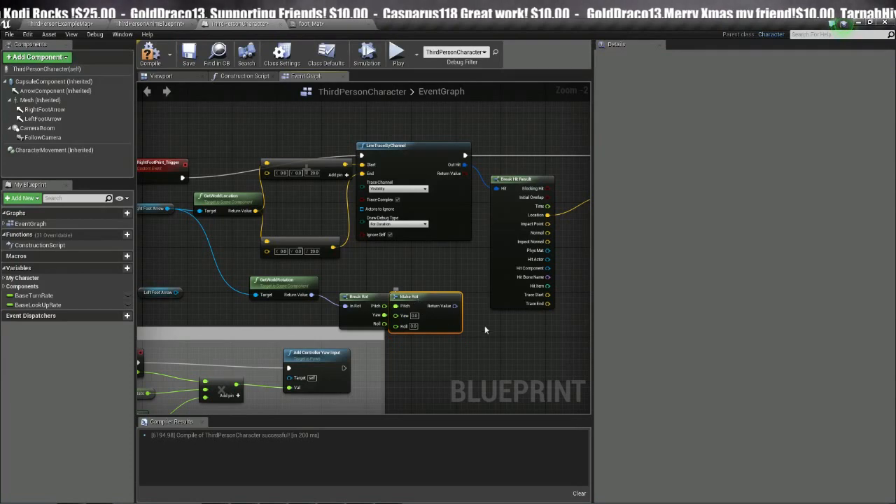
{"action": "left_click_drag", "start_coordinate": [409, 296], "coordinate": [427, 296]}
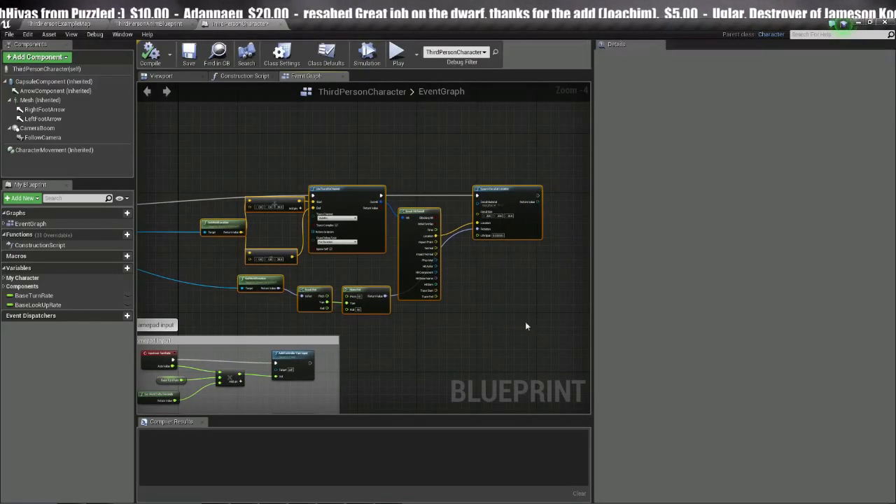
Collapse the selected trace and decal nodes into a function with a FootArrow input, then compile
{"action": "right_click", "coordinate": [340, 203]}
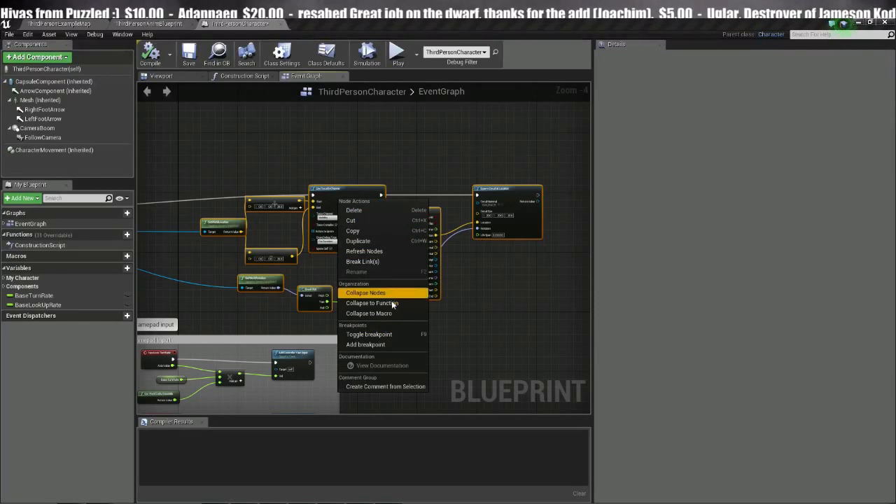
{"action": "left_click", "coordinate": [371, 302]}
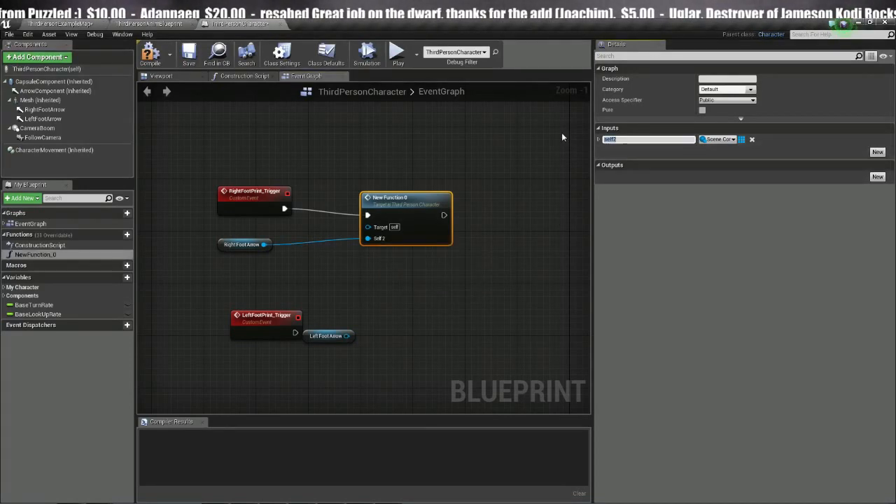
{"action": "type", "text": "FootArrow"}
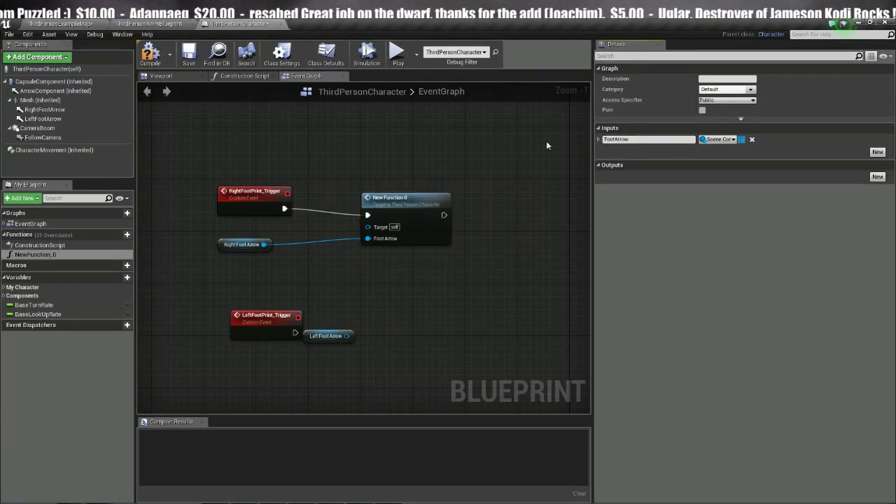
{"action": "left_click", "coordinate": [245, 238]}
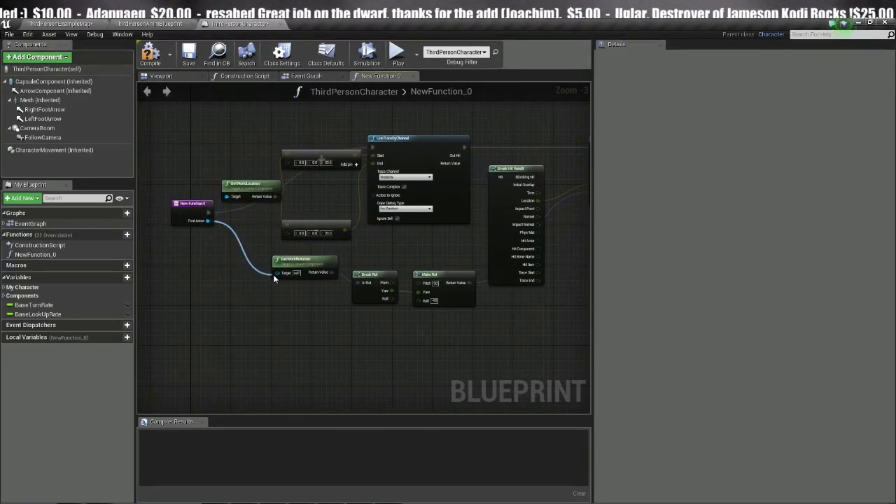
{"action": "left_click", "coordinate": [153, 57]}
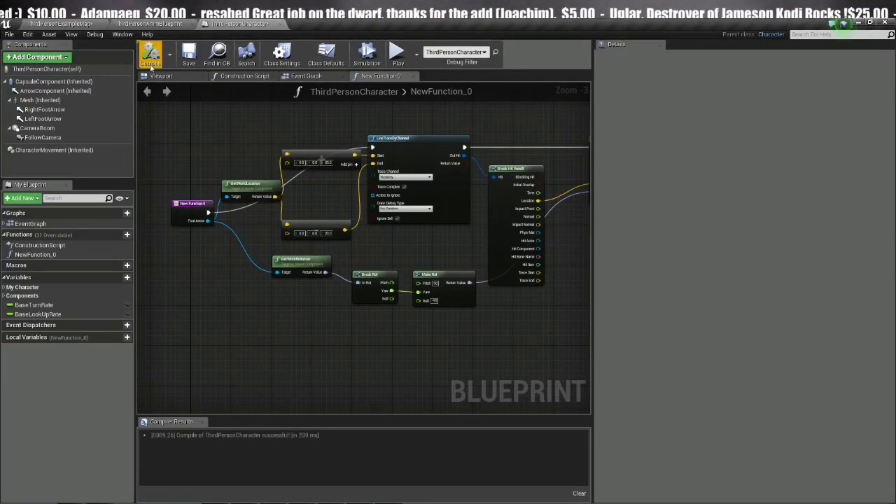
{"action": "left_click", "coordinate": [310, 76]}
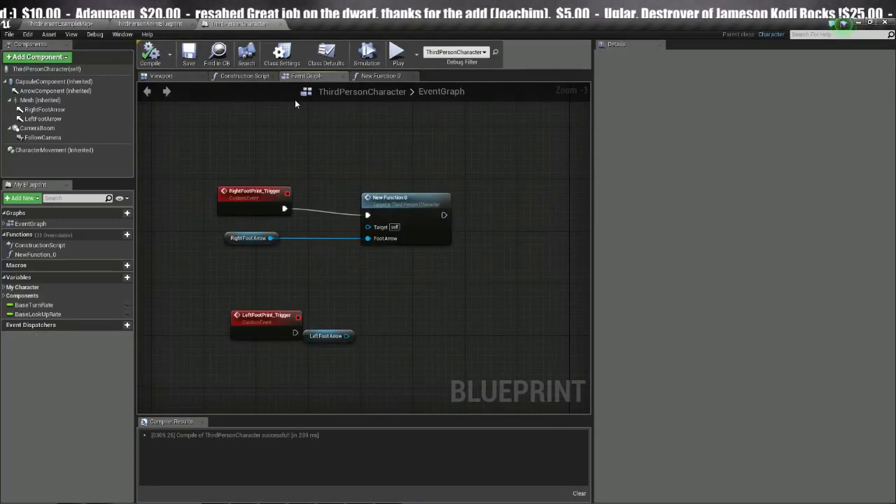
Call the footprint function from LeftFootPrint_Trigger with LeftFootArrow, then compile, save and play-test
{"action": "left_click", "coordinate": [263, 319]}
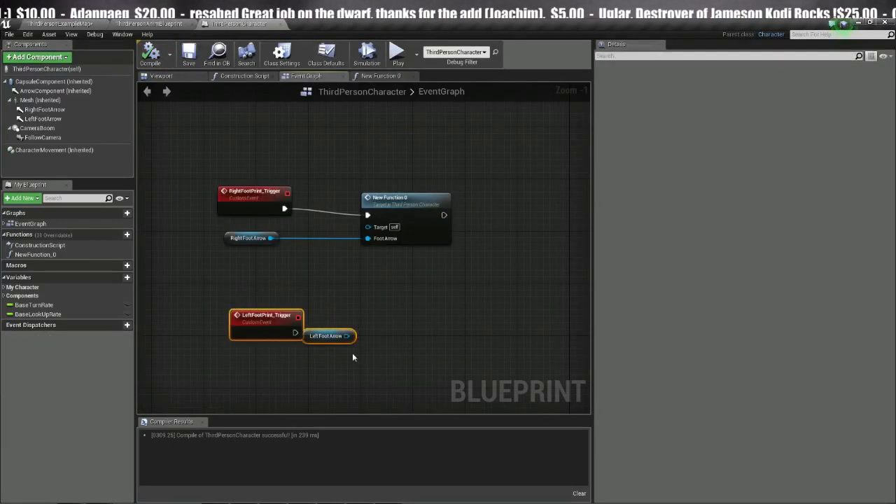
{"action": "left_click", "coordinate": [404, 198]}
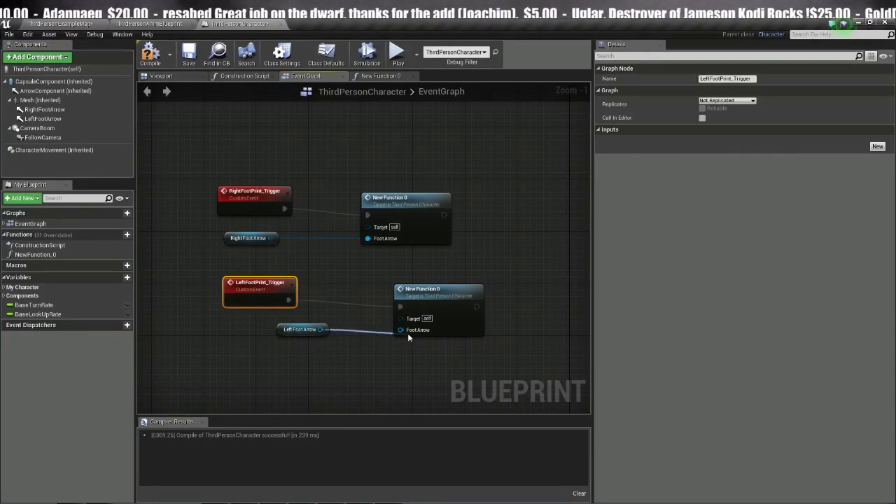
{"action": "left_click", "coordinate": [418, 288]}
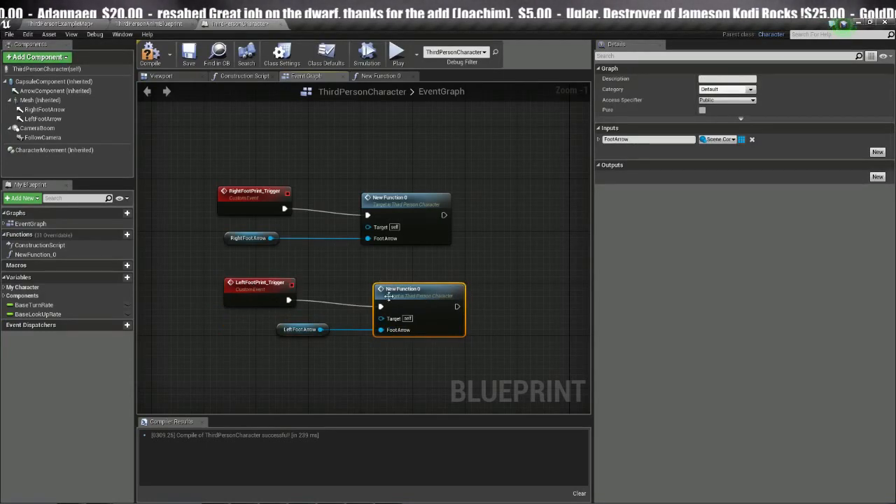
{"action": "mouse_move", "coordinate": [324, 309]}
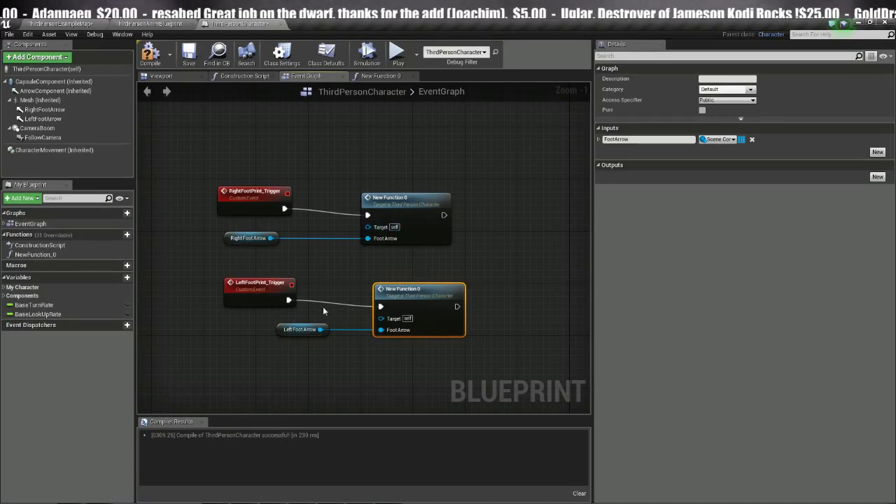
{"action": "left_click", "coordinate": [190, 53]}
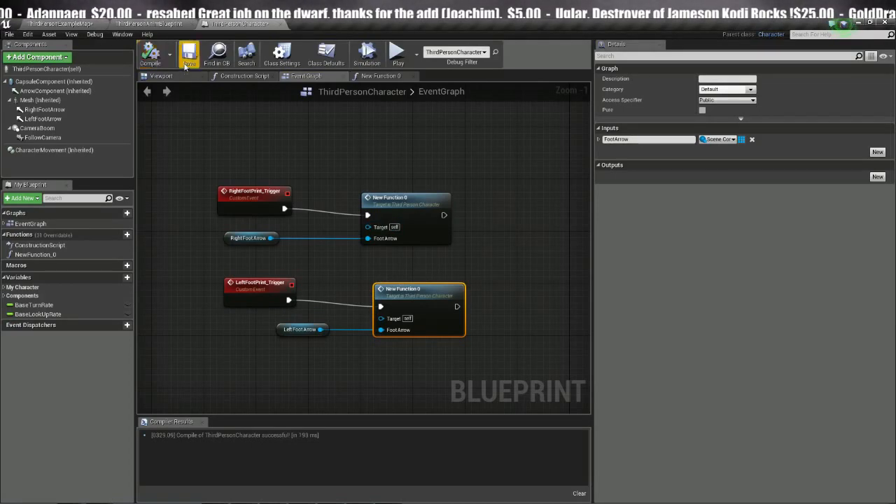
{"action": "left_click", "coordinate": [398, 53]}
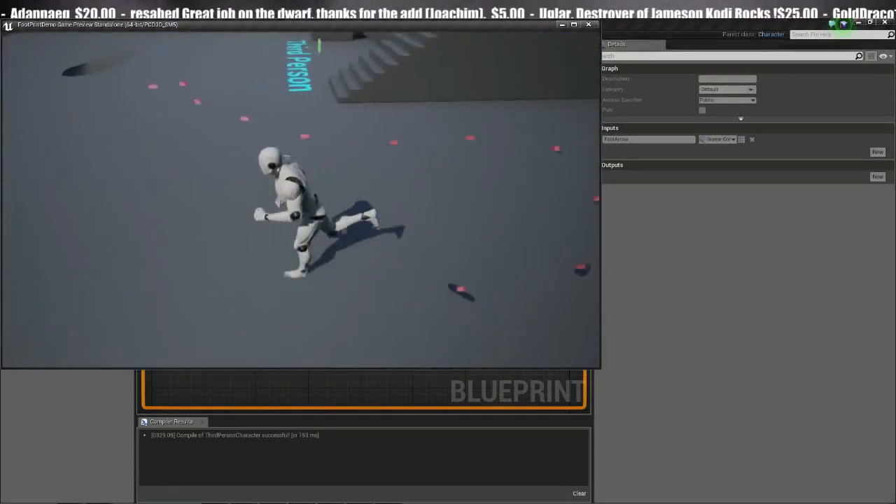
{"action": "left_click", "coordinate": [588, 26]}
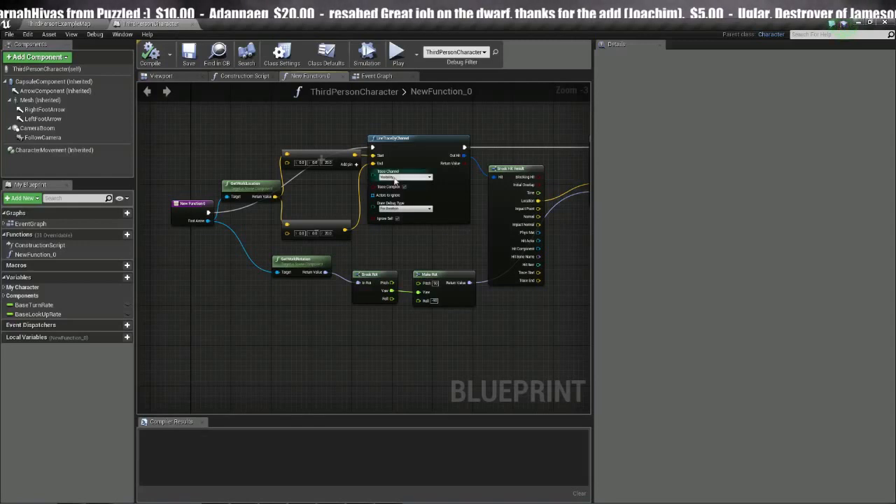
Set the line trace's Draw Debug Type to None, compile, and start a play-test
{"action": "left_click", "coordinate": [417, 209]}
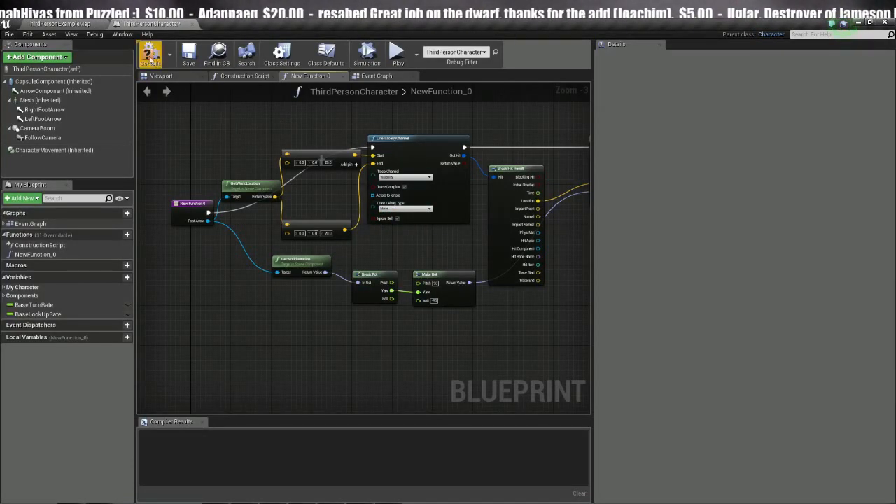
{"action": "left_click", "coordinate": [64, 23]}
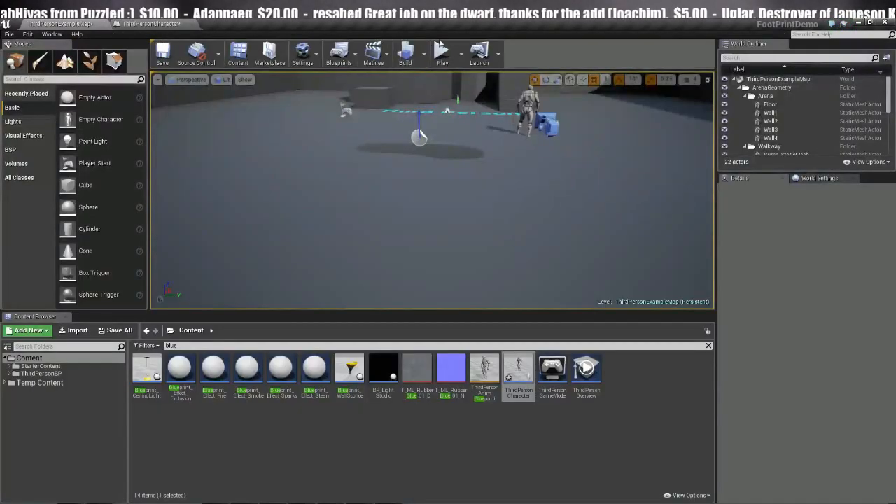
{"action": "left_click", "coordinate": [441, 54]}
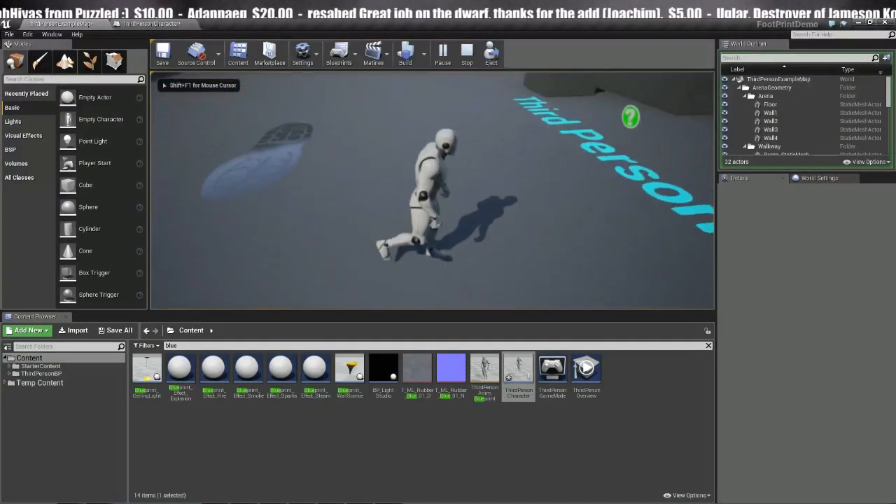